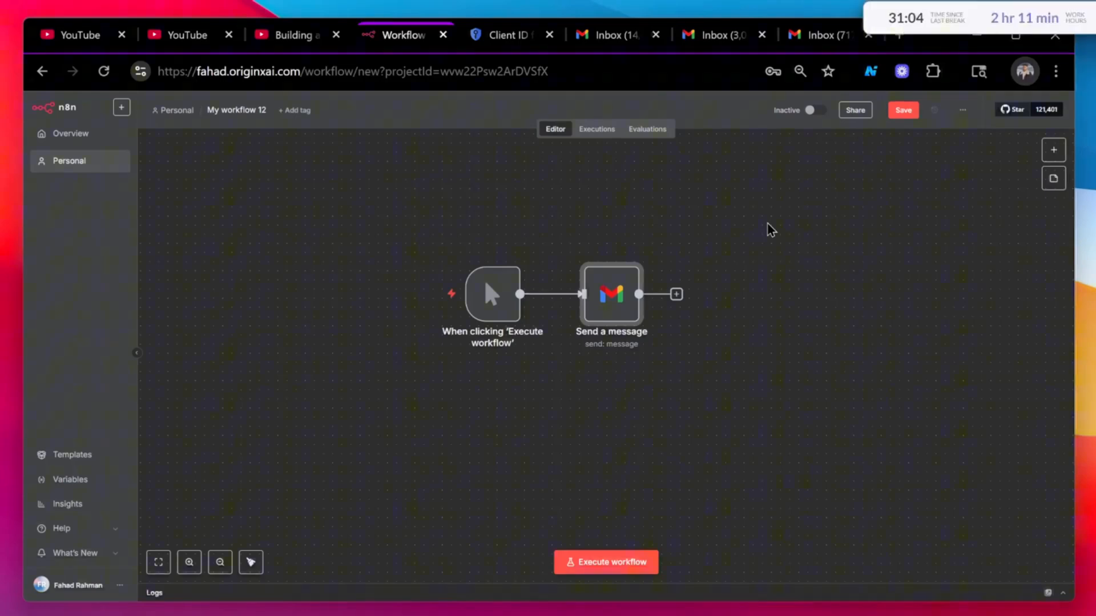
pyautogui.moveTo(484, 303)
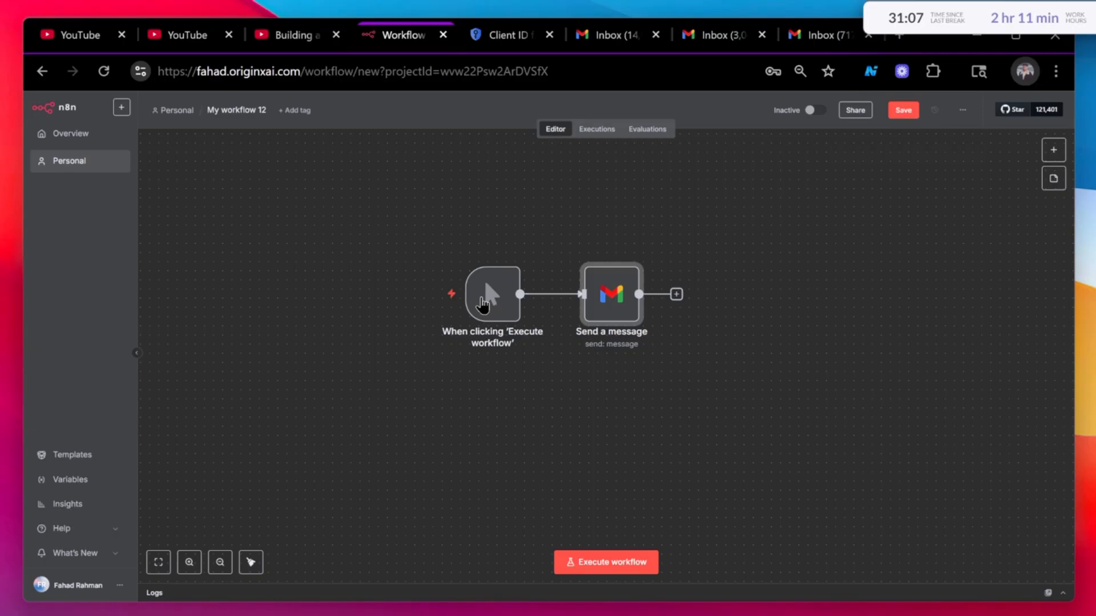
pyautogui.moveTo(657, 341)
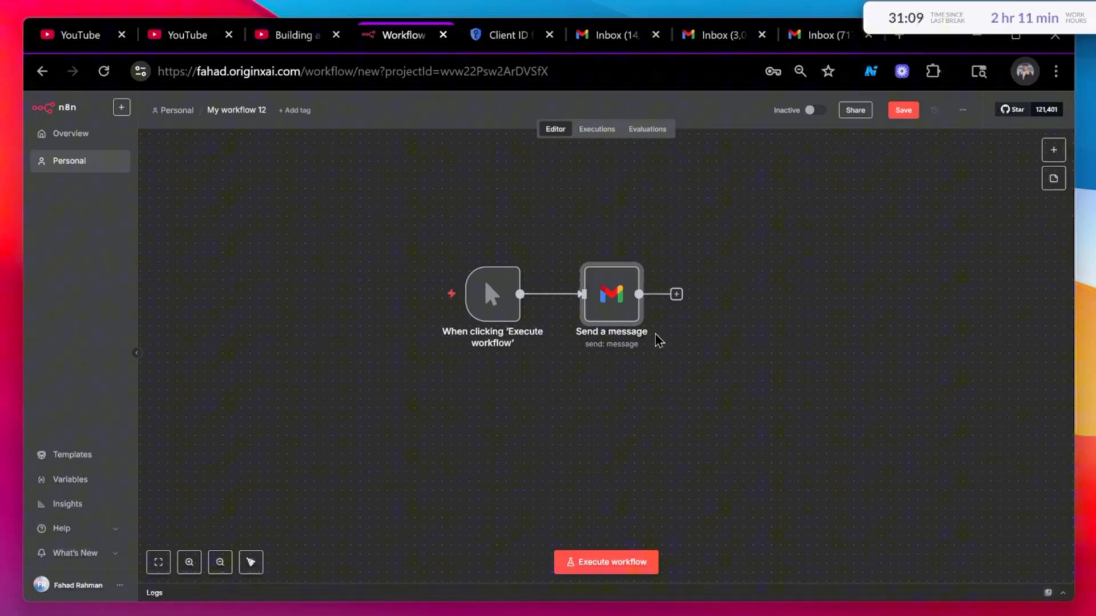
pyautogui.moveTo(676, 341)
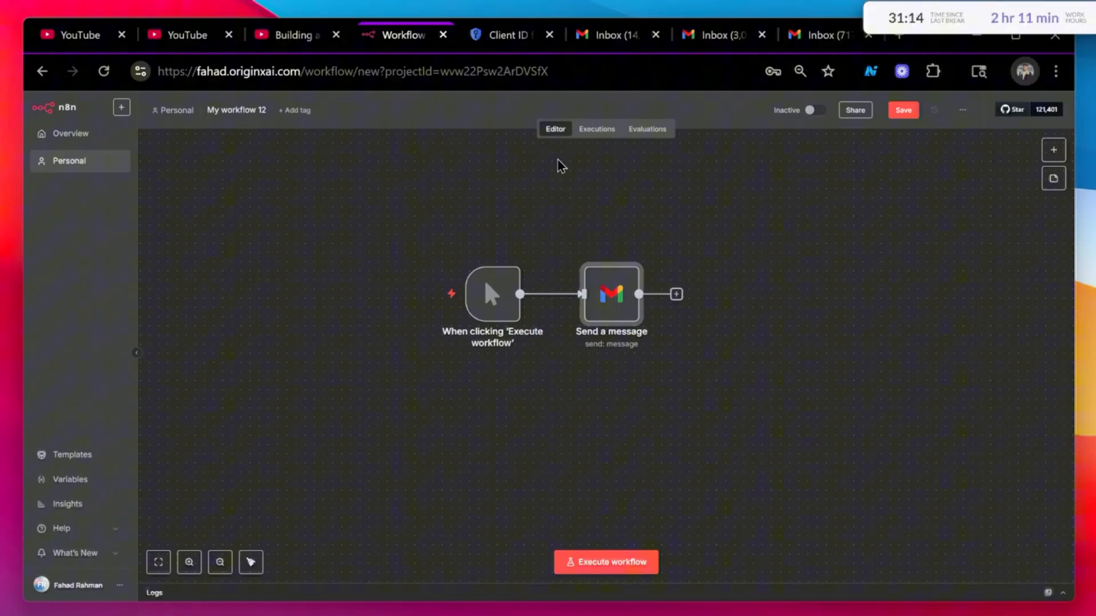
pyautogui.moveTo(657, 518)
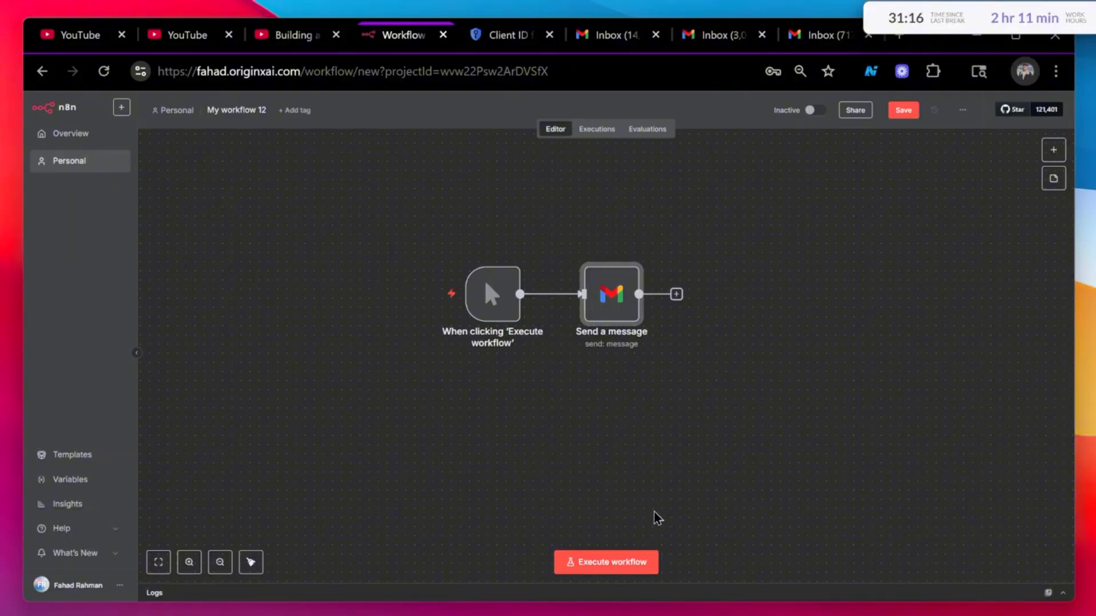
# Execute the workflow and inspect the Send a message node's SENT output
pyautogui.click(605, 561)
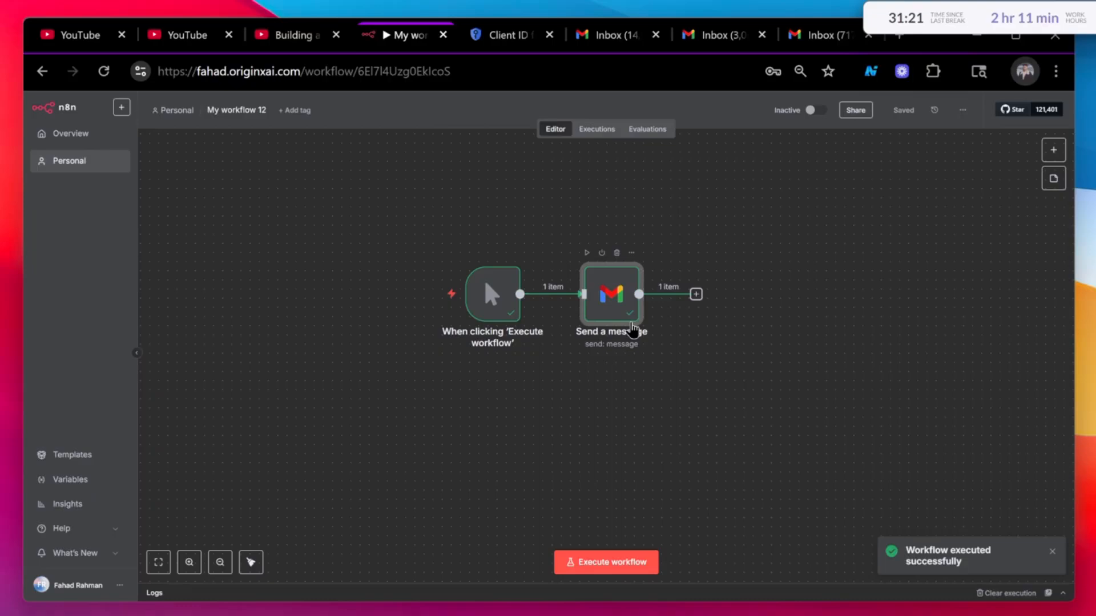
pyautogui.doubleClick(609, 294)
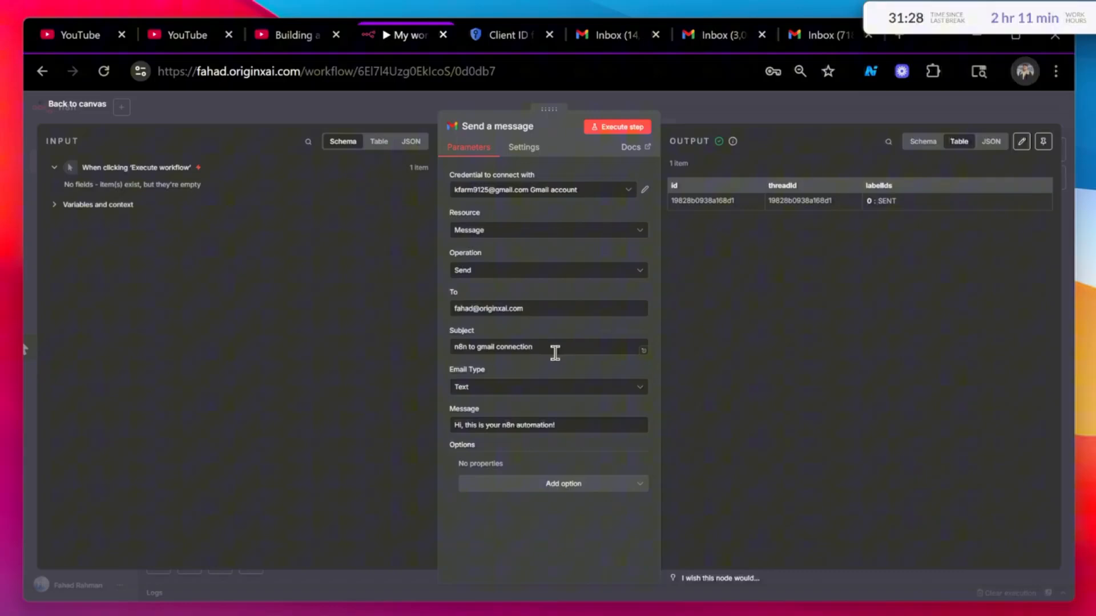
pyautogui.moveTo(822, 306)
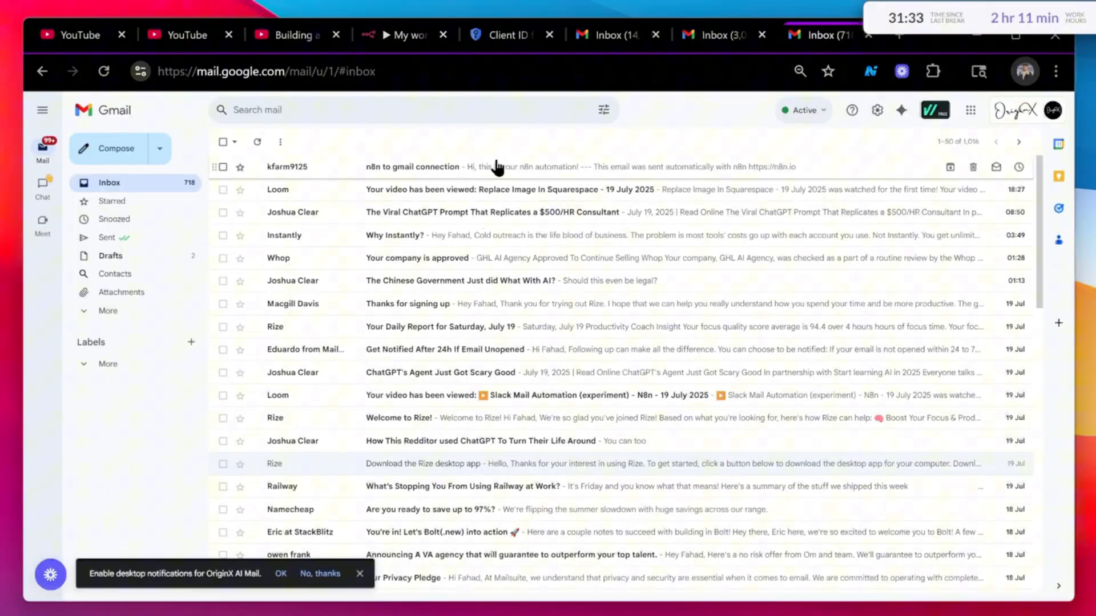
# Verify the 'n8n to gmail connection' email in both Gmail inboxes and return to n8n
pyautogui.click(413, 166)
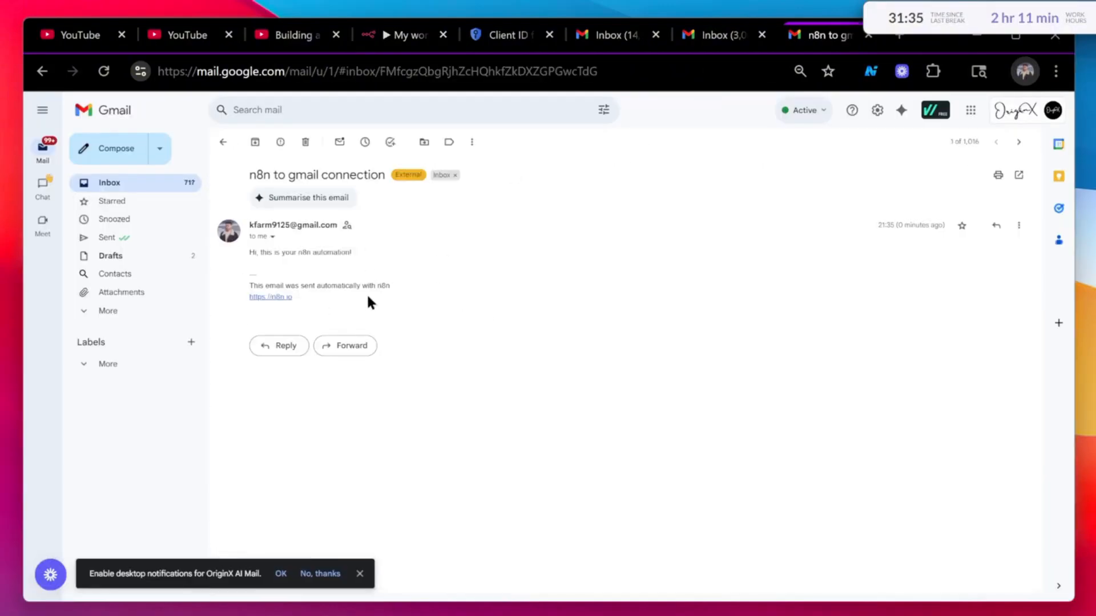
pyautogui.click(713, 35)
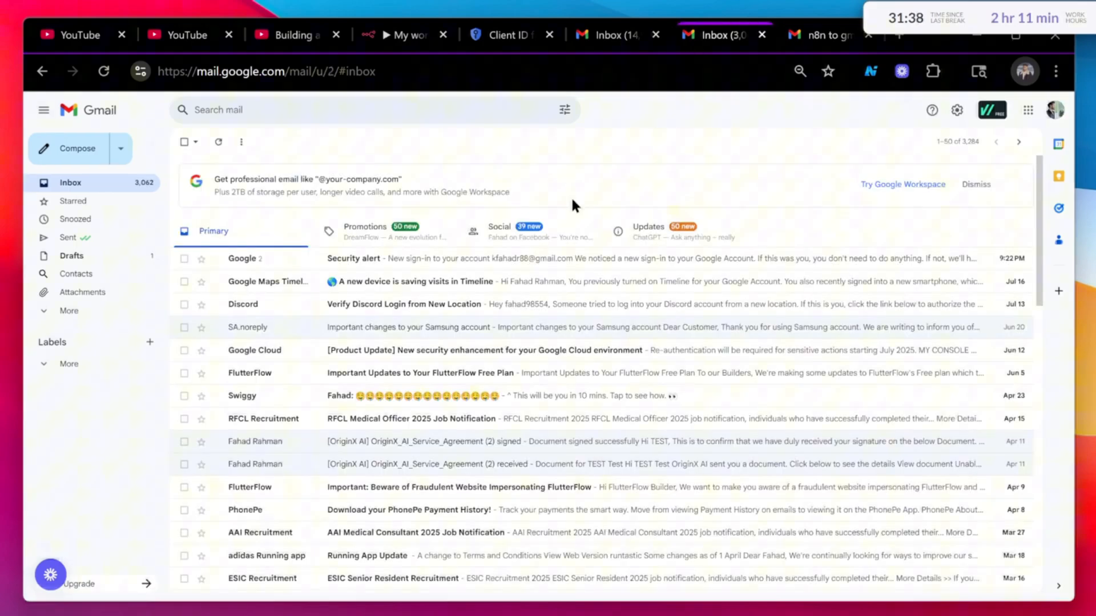
pyautogui.click(398, 34)
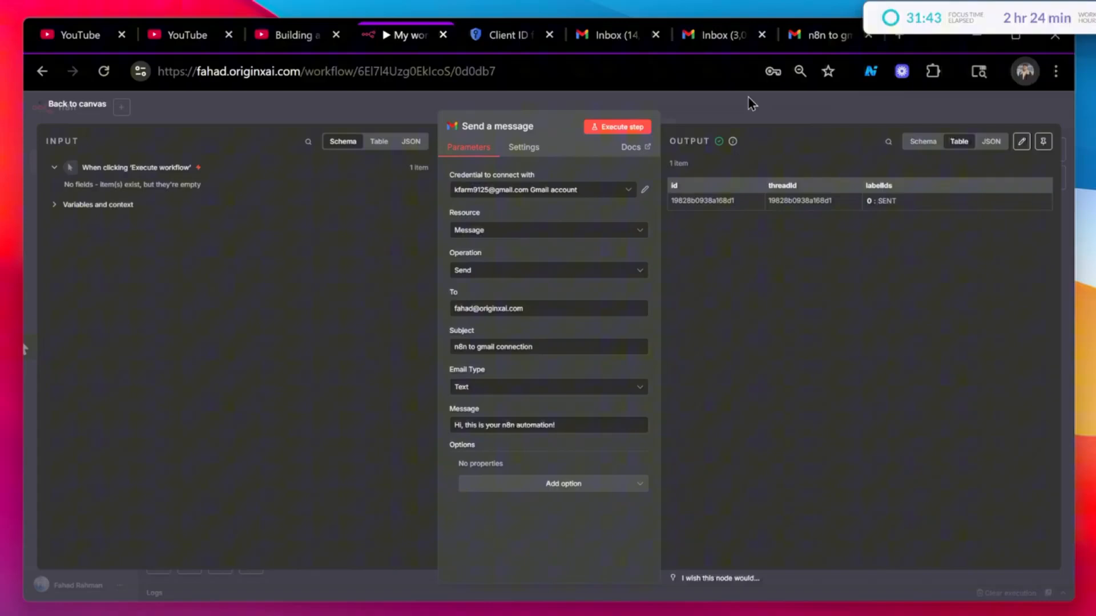
pyautogui.moveTo(779, 113)
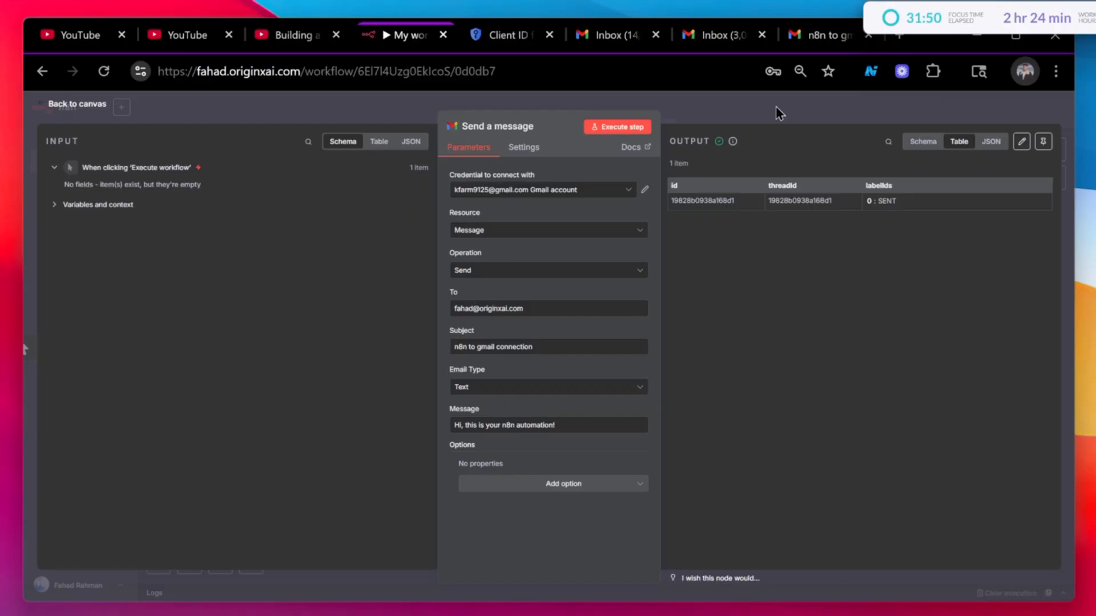
# Close the node details to show the executed canvas, then switch to the Google Cloud tab
pyautogui.click(77, 104)
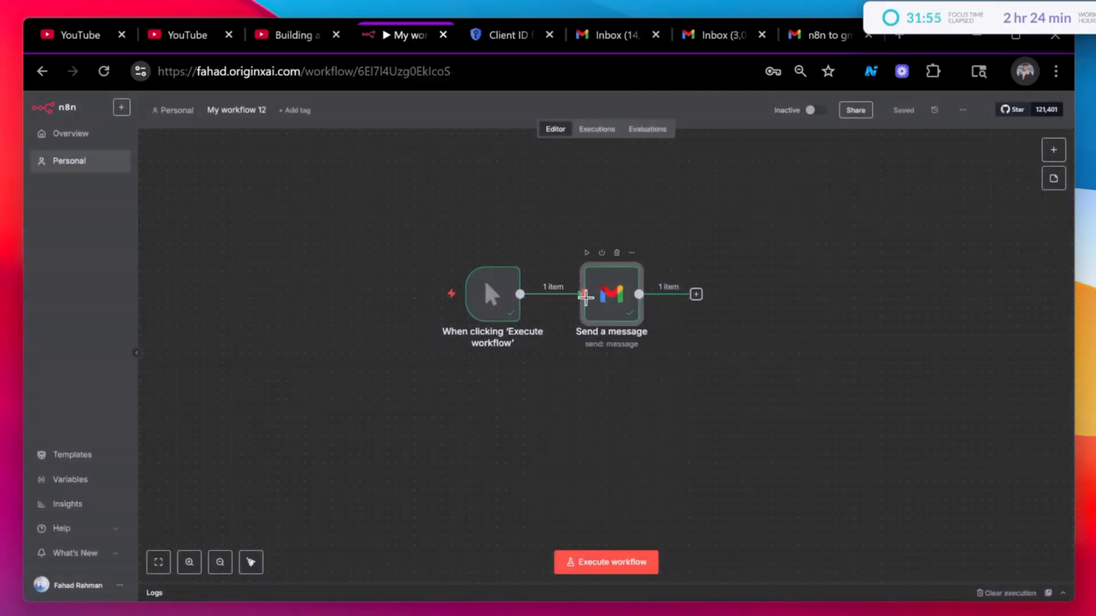
pyautogui.moveTo(486, 96)
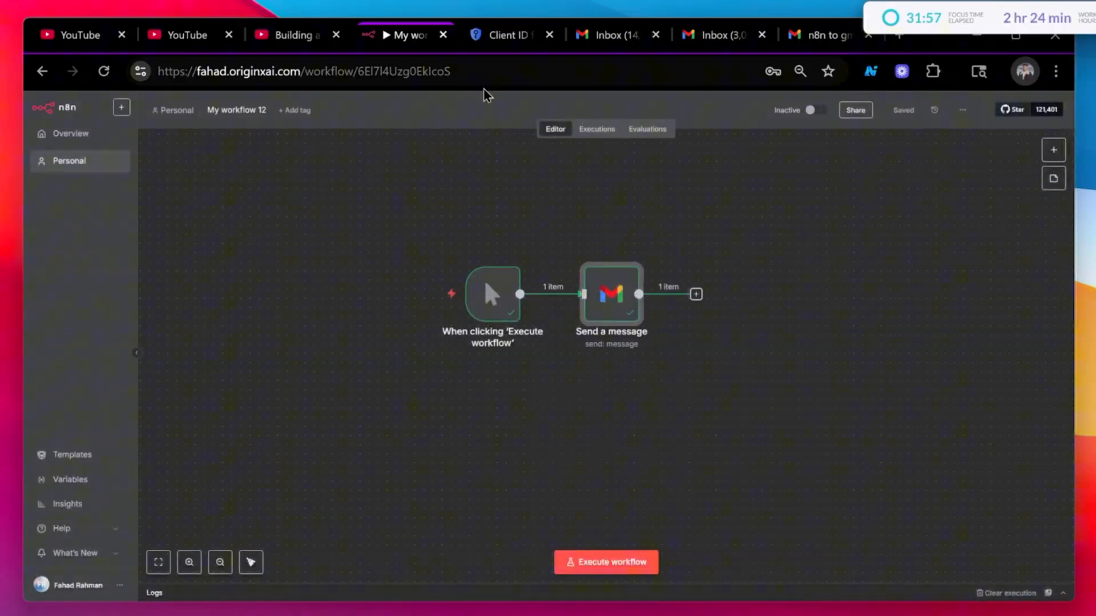
pyautogui.moveTo(484, 149)
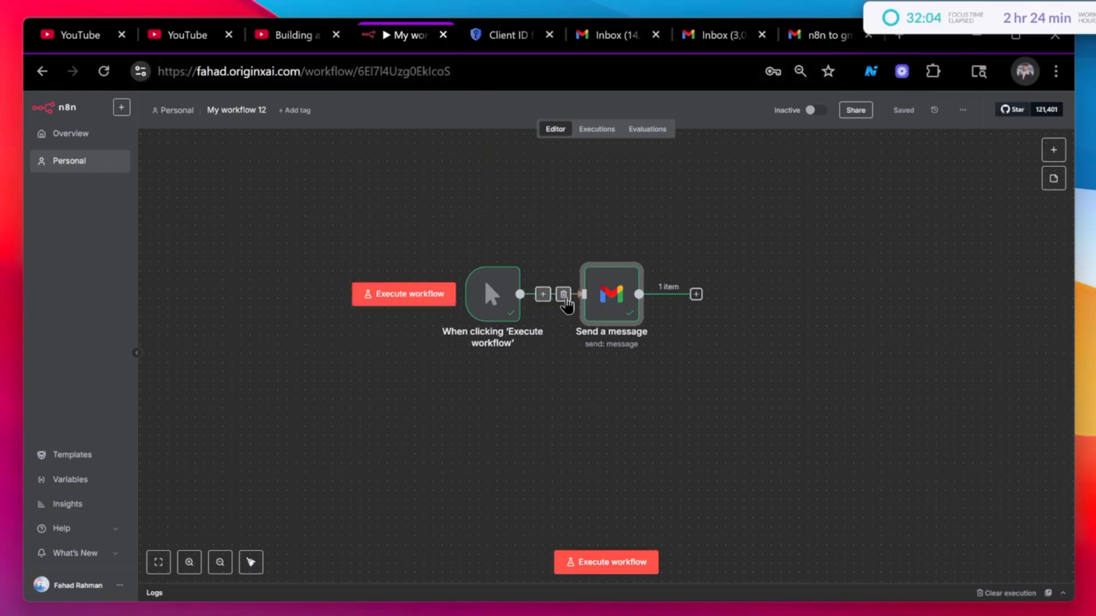
pyautogui.click(507, 36)
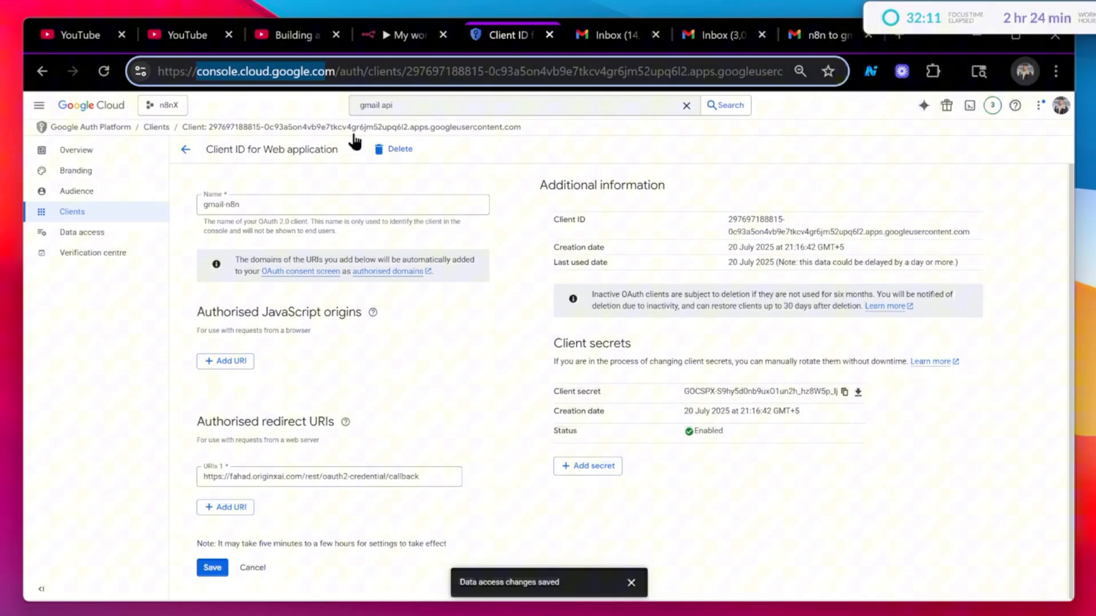
# Switch Google Cloud Console to the other Google account's Proximity project
pyautogui.click(92, 105)
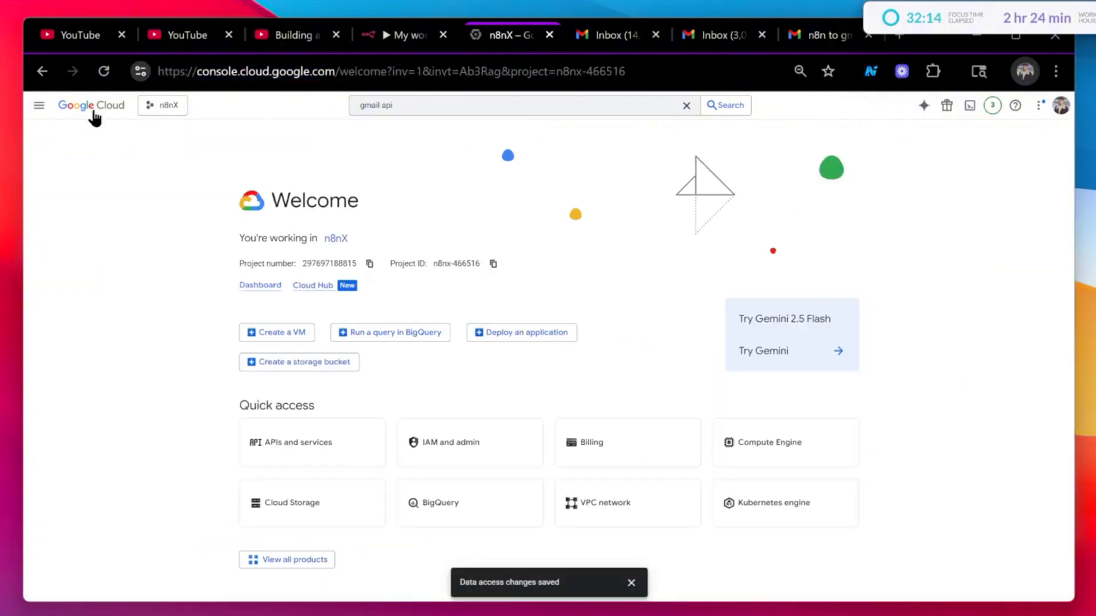
pyautogui.moveTo(1004, 251)
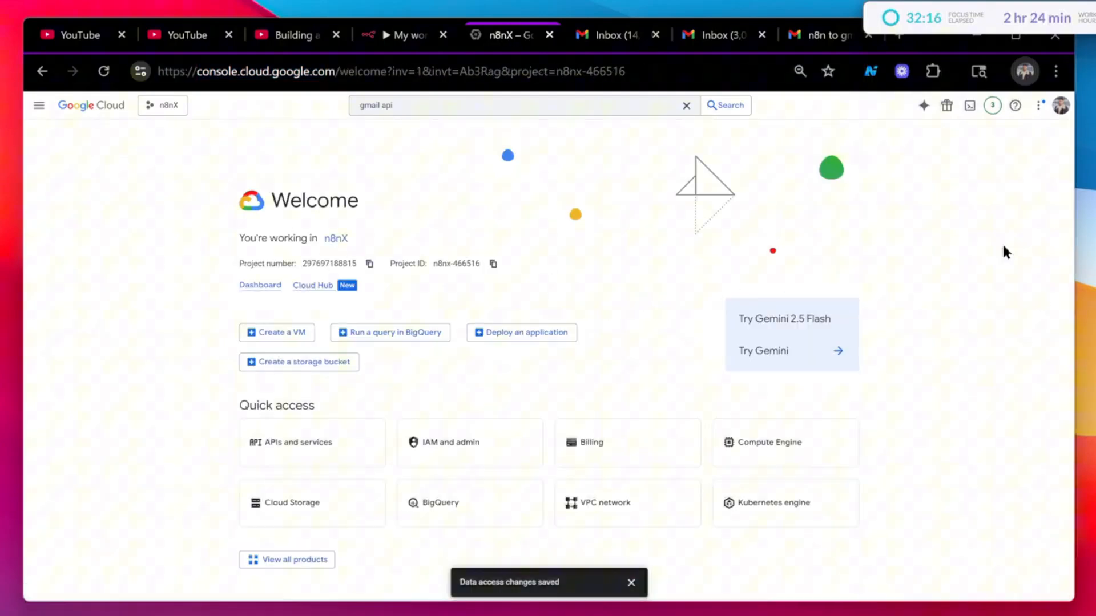
pyautogui.click(1061, 105)
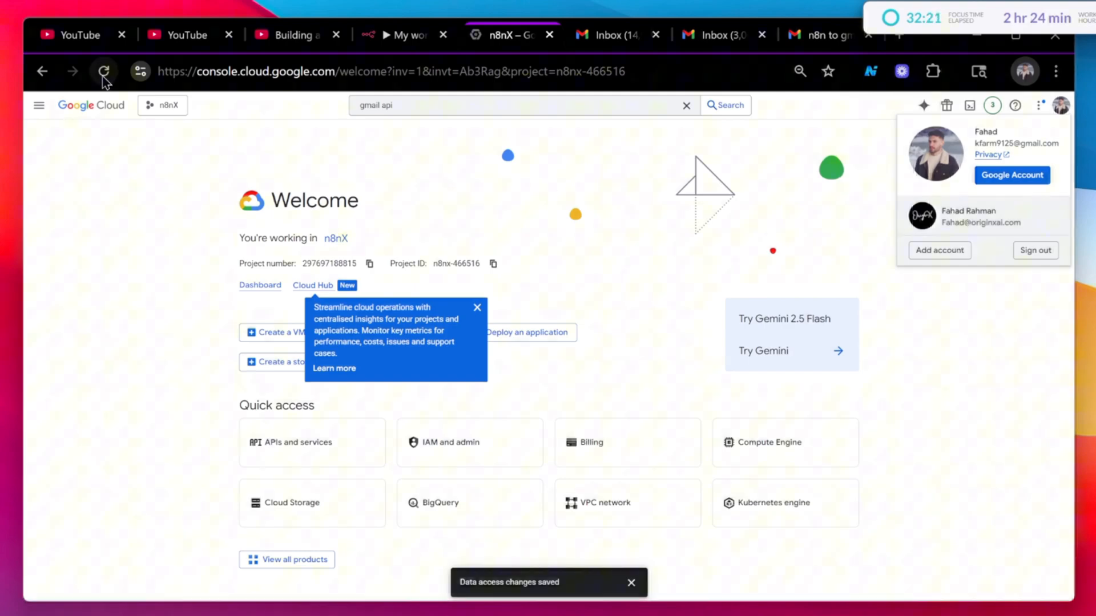
pyautogui.click(104, 71)
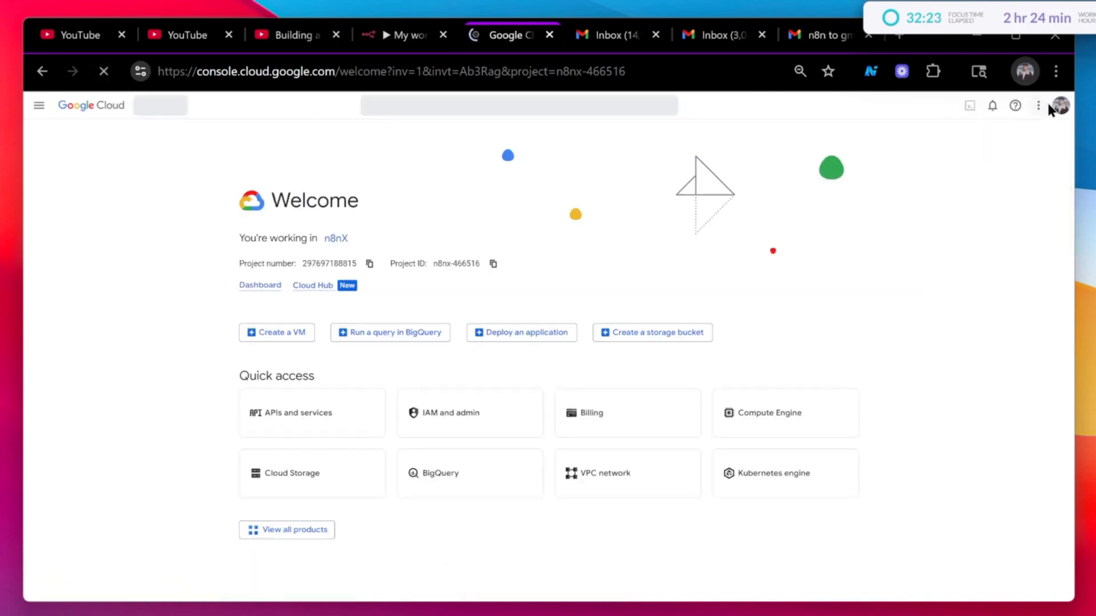
pyautogui.click(1059, 105)
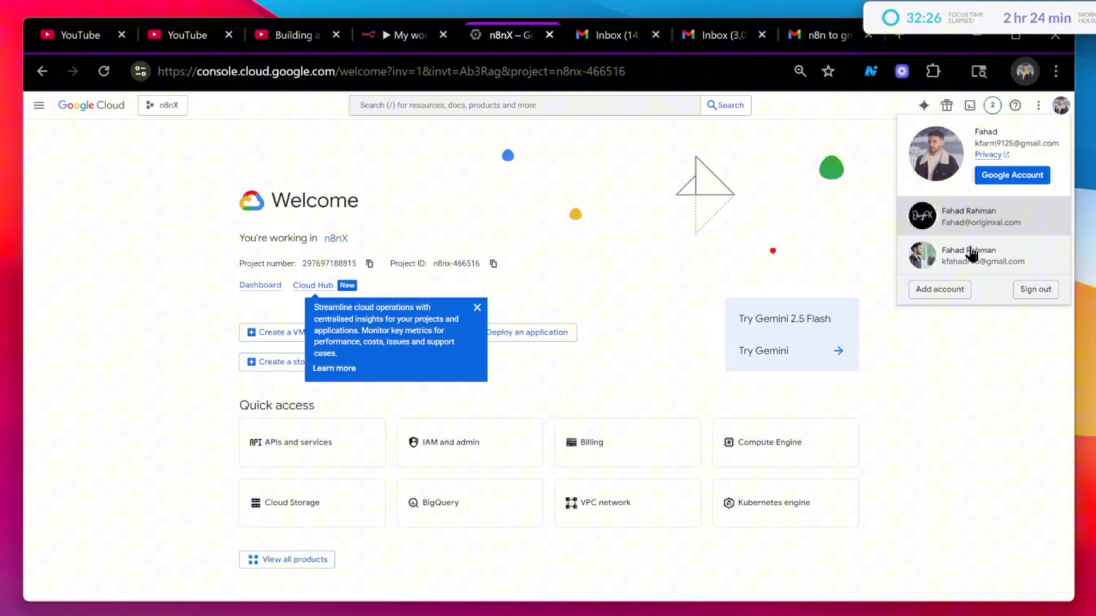
pyautogui.click(983, 254)
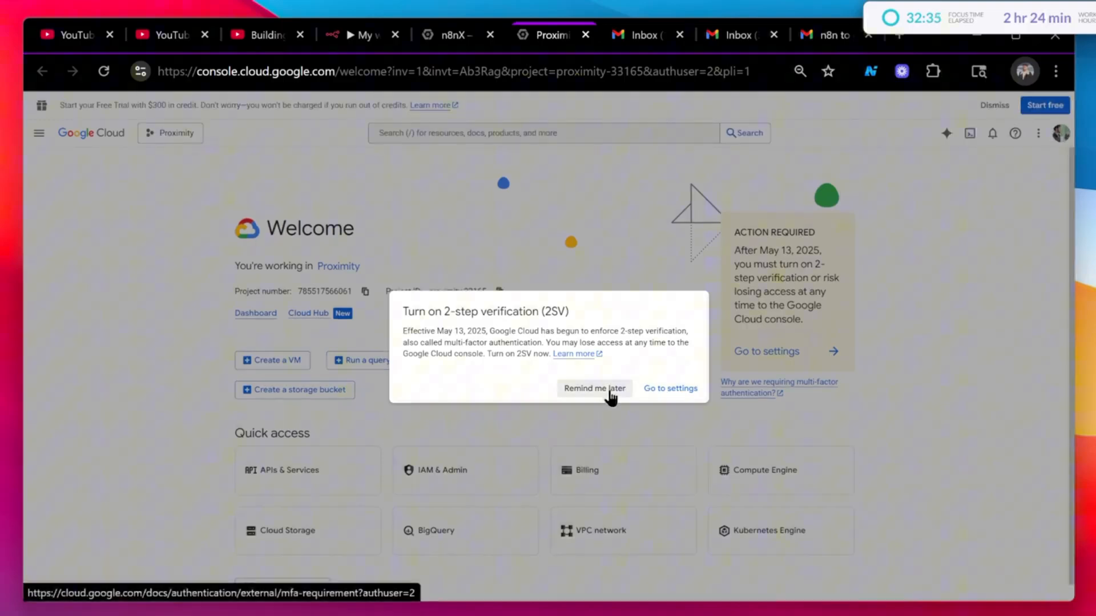
# Dismiss the 2-step prompt and start creating a new project from the project picker
pyautogui.click(594, 388)
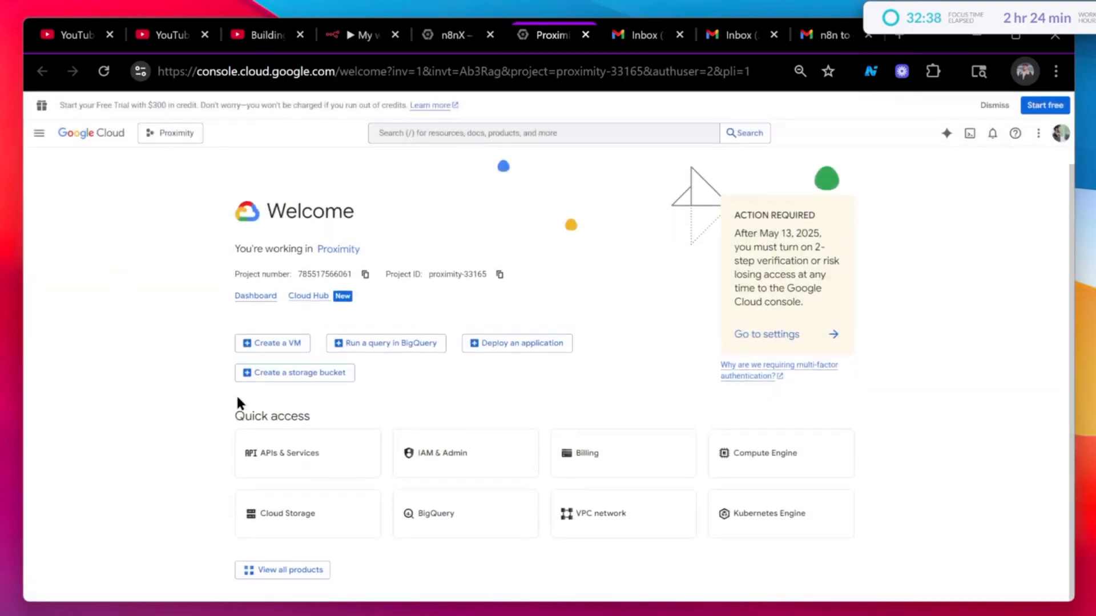
pyautogui.click(282, 454)
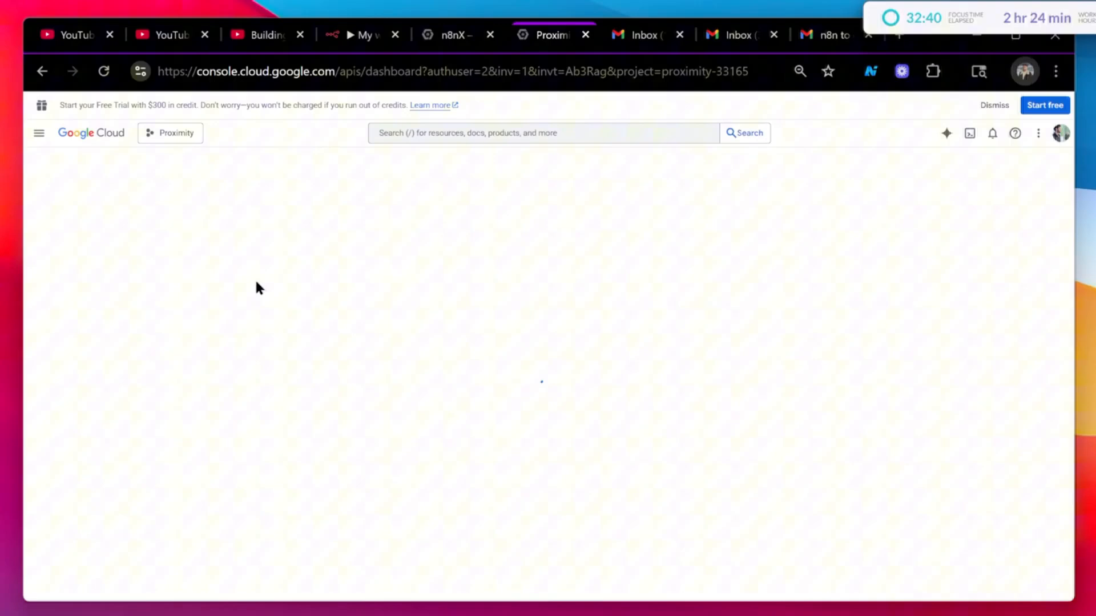
pyautogui.click(170, 133)
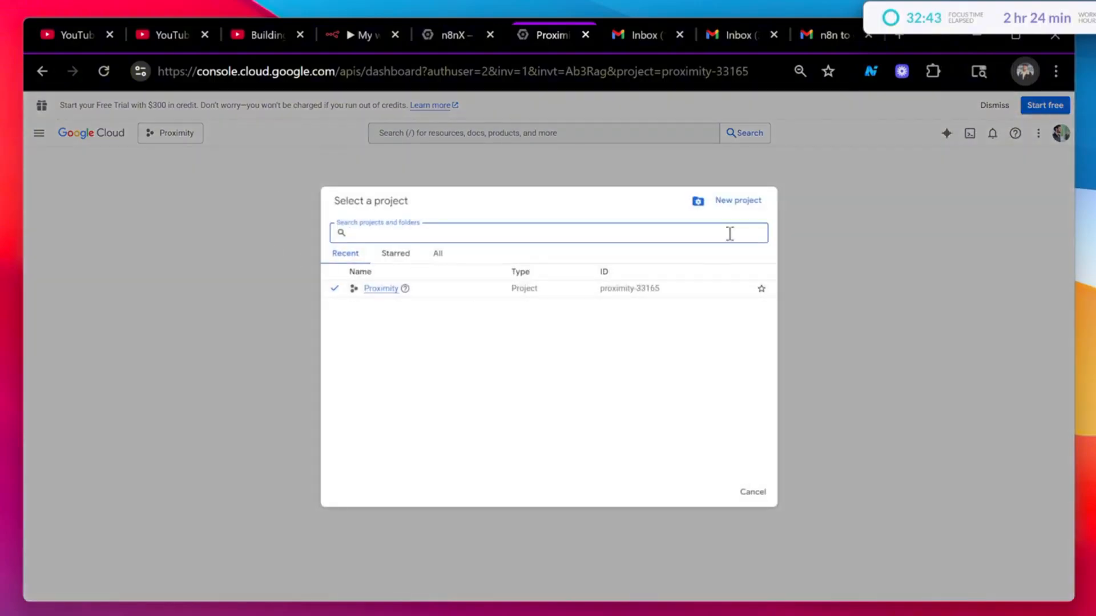
pyautogui.click(736, 201)
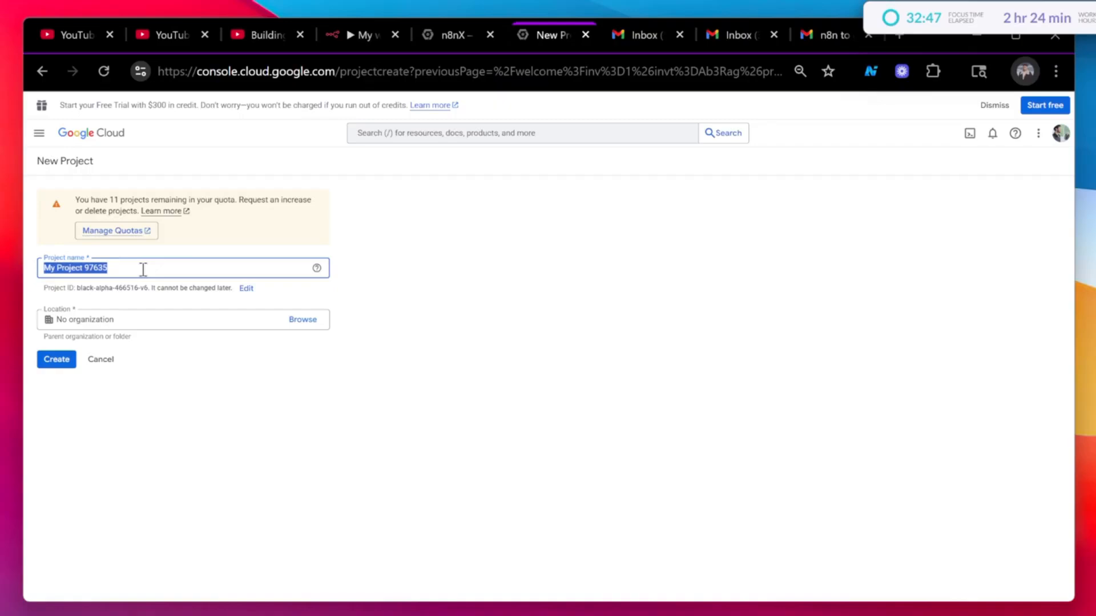
# Name the new project n8nx and create it
pyautogui.write('n8n')
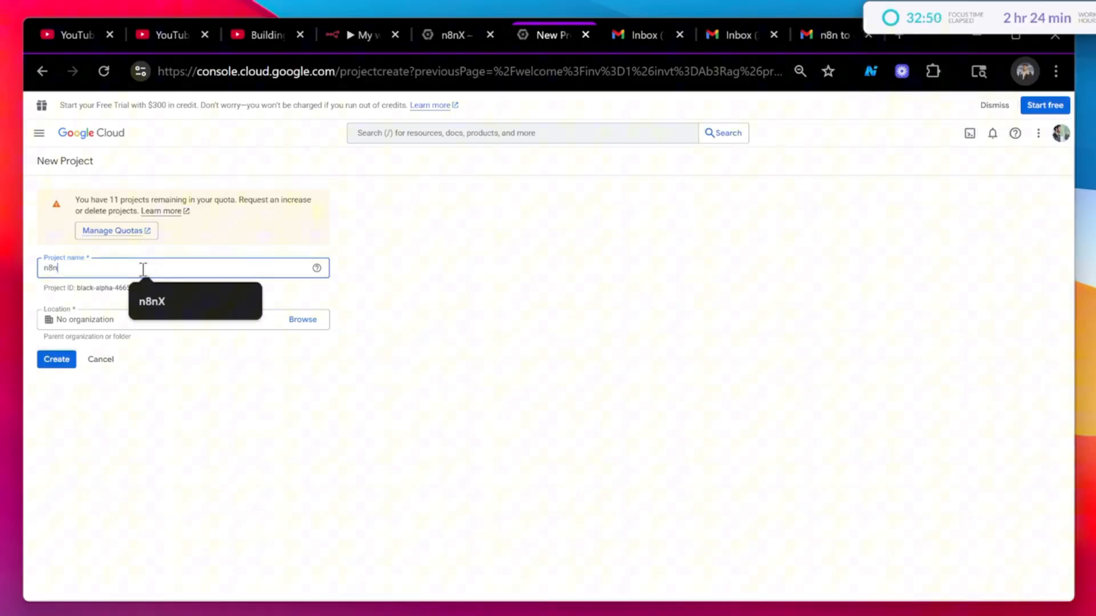
pyautogui.write('gmail')
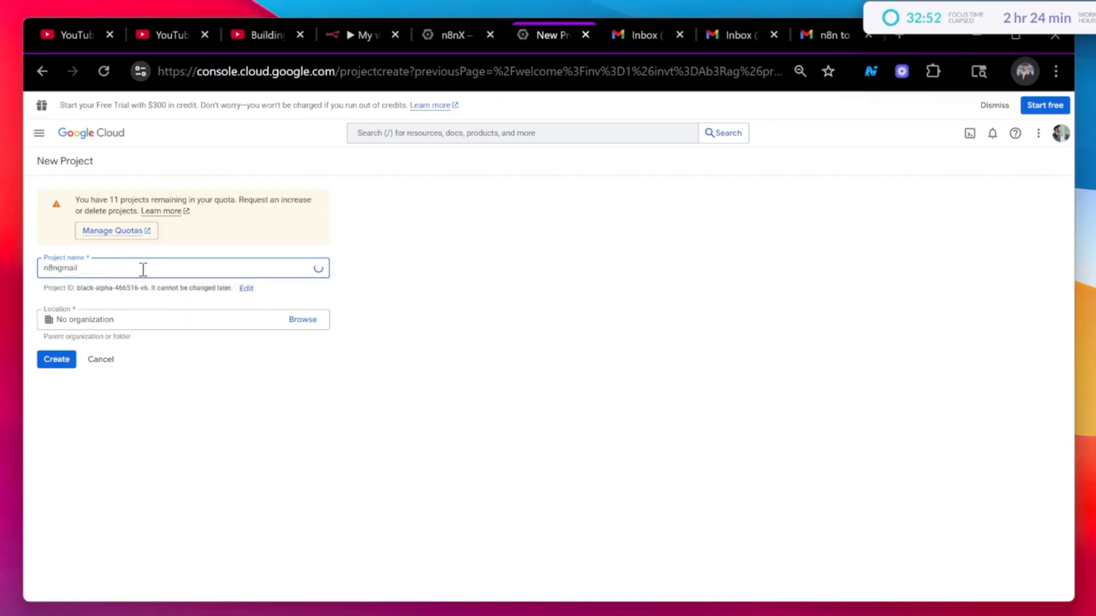
pyautogui.write('n8n')
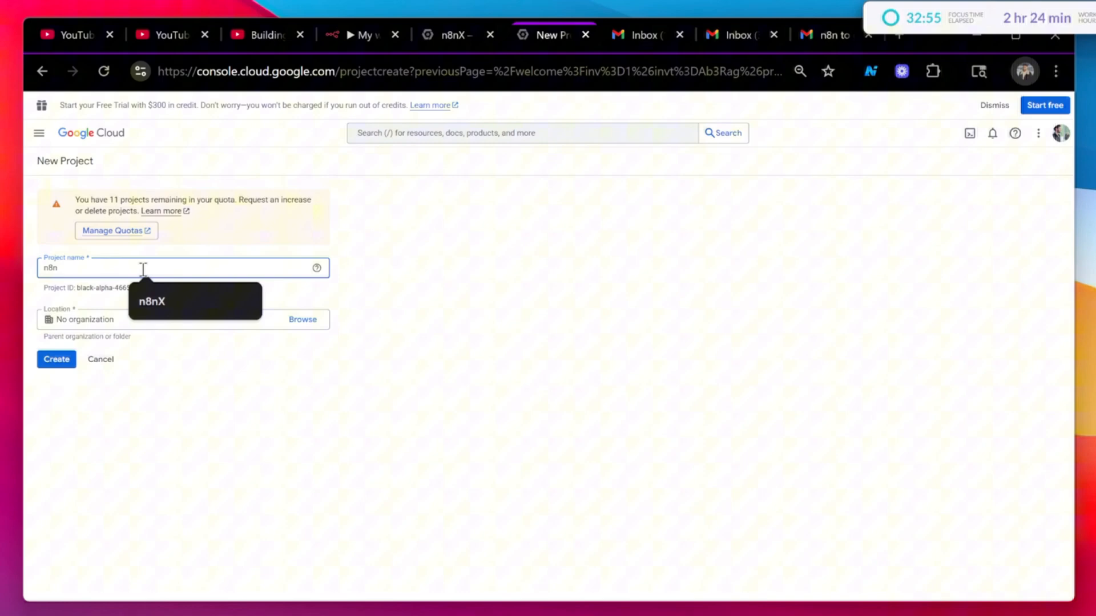
pyautogui.write('x')
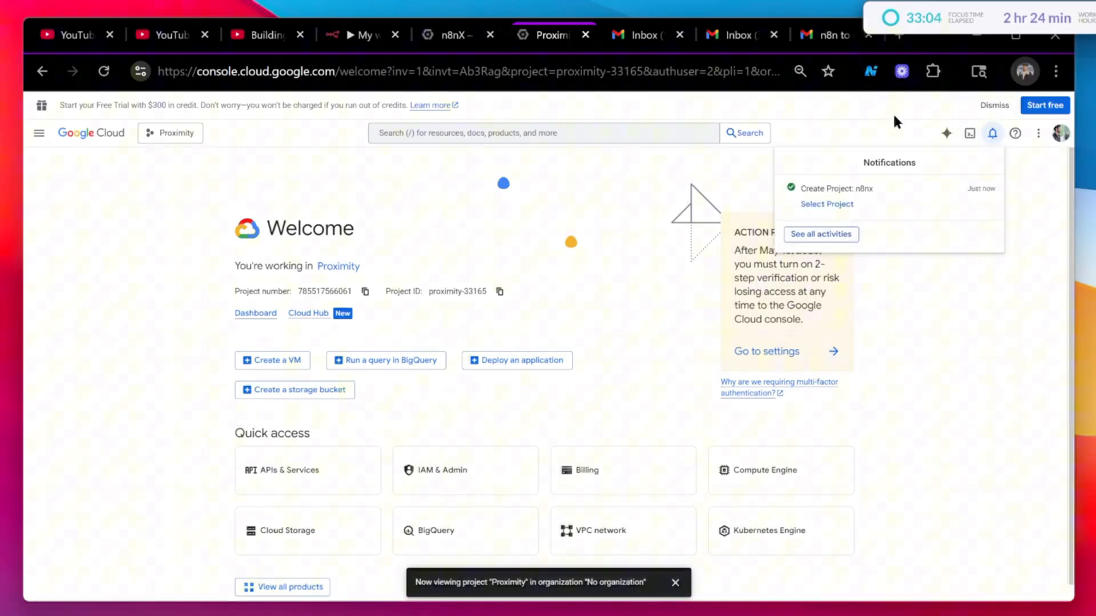
pyautogui.moveTo(916, 242)
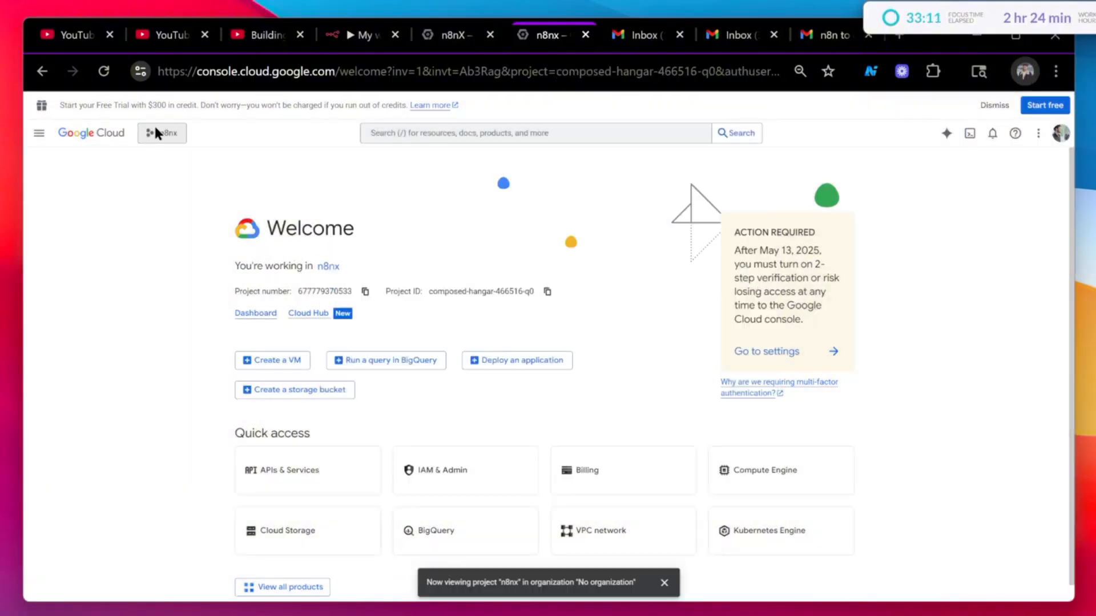
# Start the OAuth consent setup with app name n8ngmail and the account email as support email
pyautogui.click(281, 469)
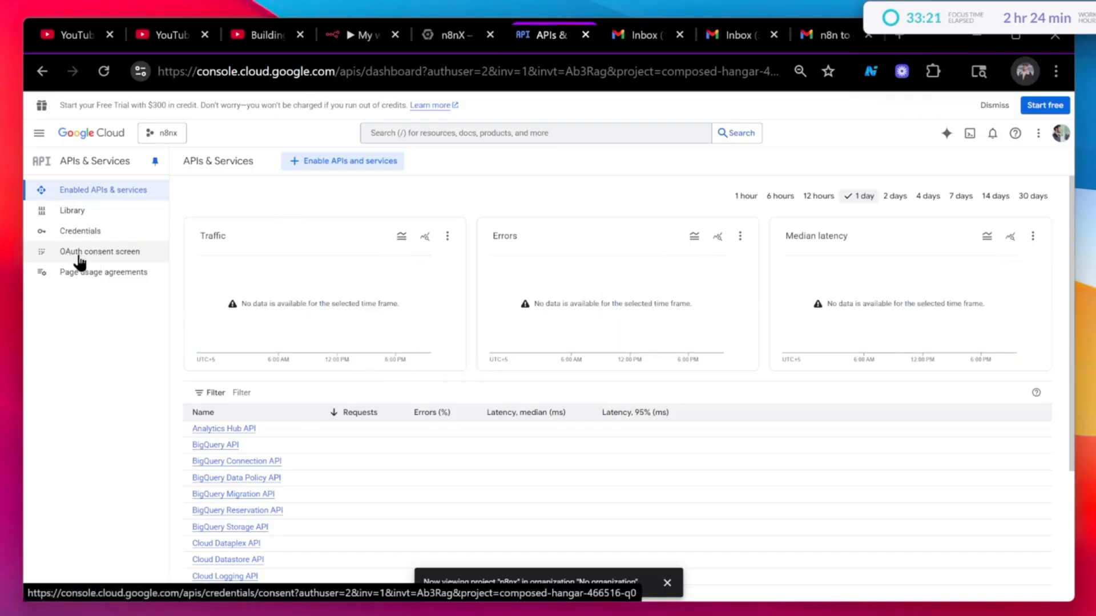
pyautogui.click(98, 251)
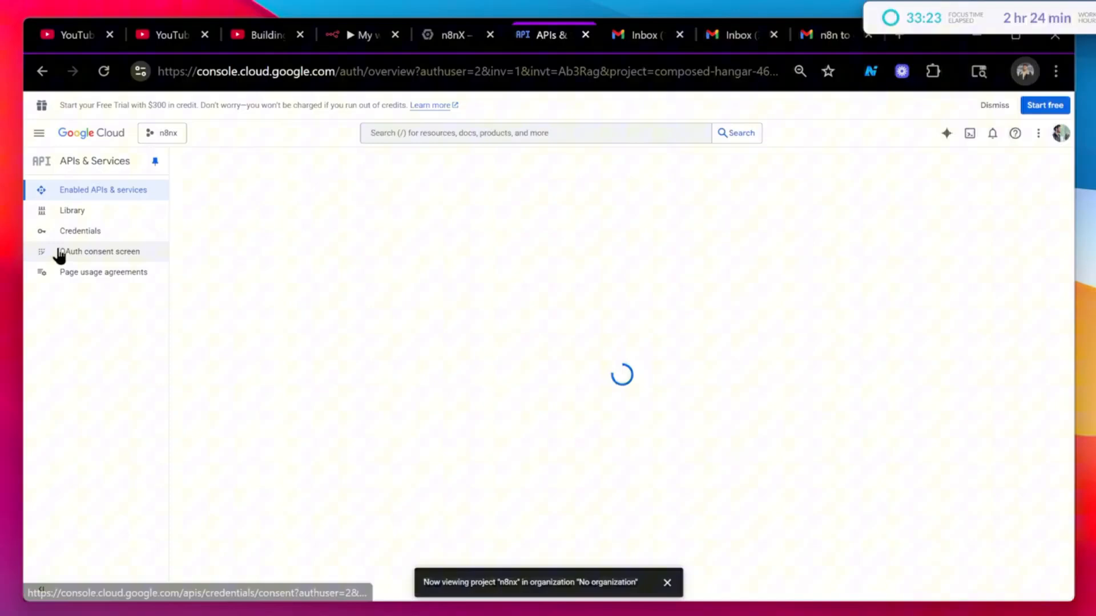
pyautogui.click(99, 251)
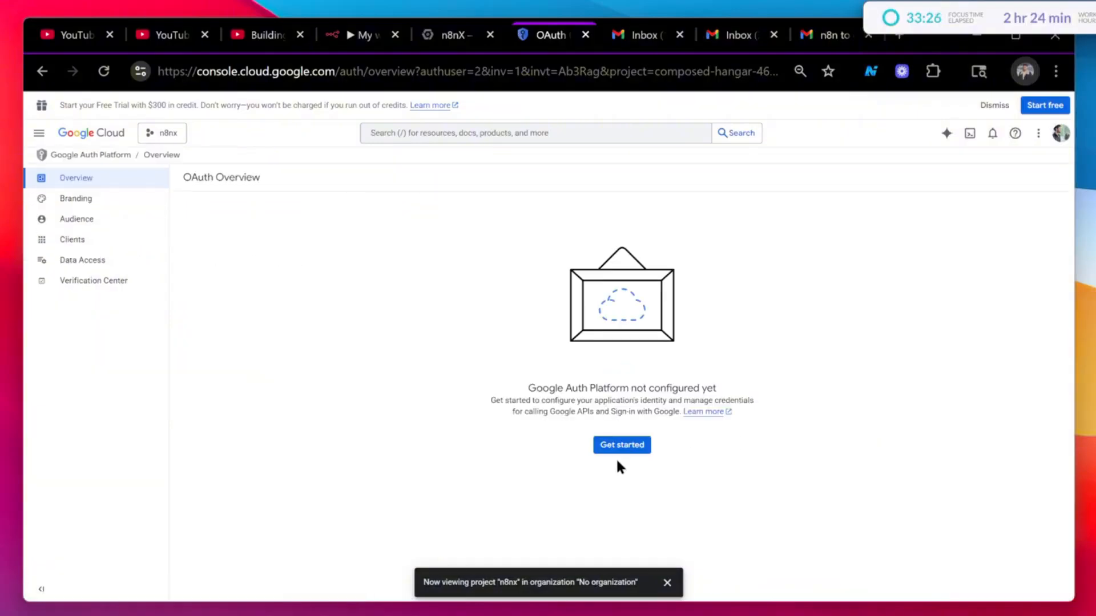
pyautogui.click(621, 446)
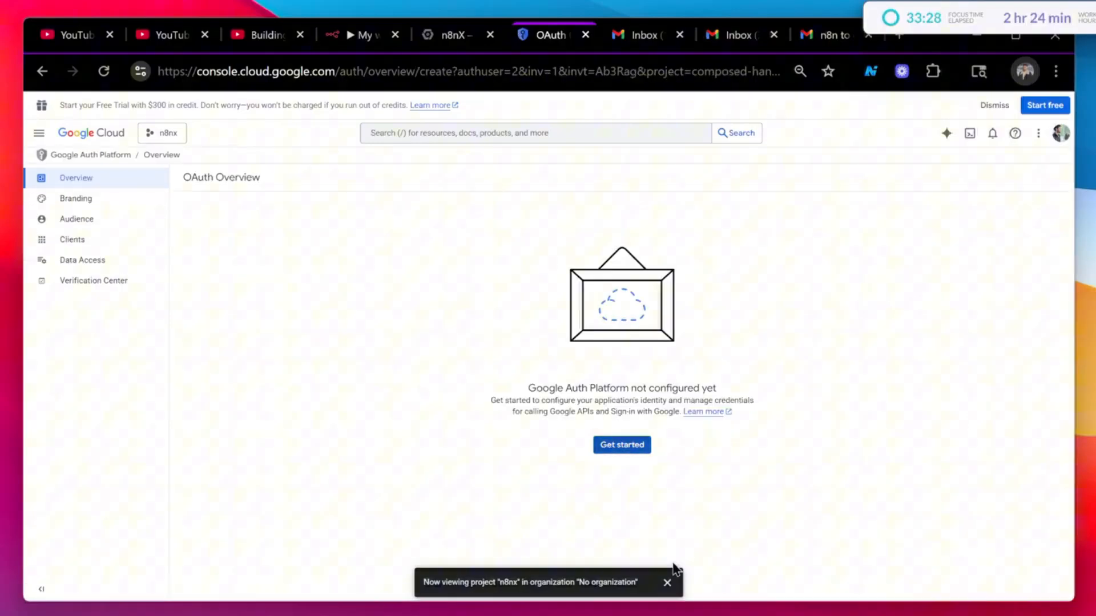
pyautogui.click(621, 445)
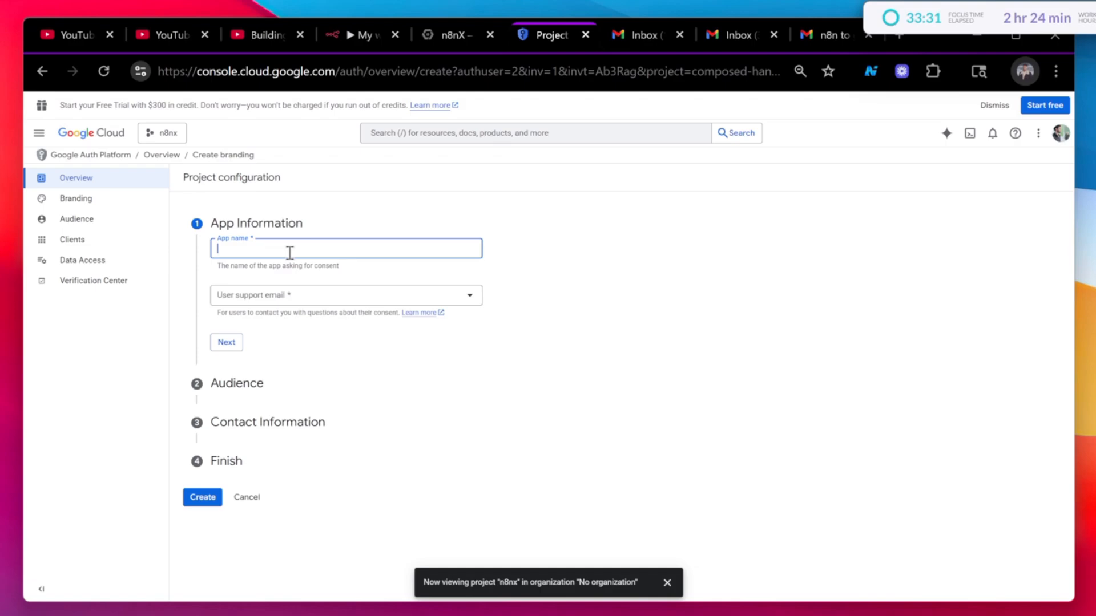
pyautogui.write('n8ngmail')
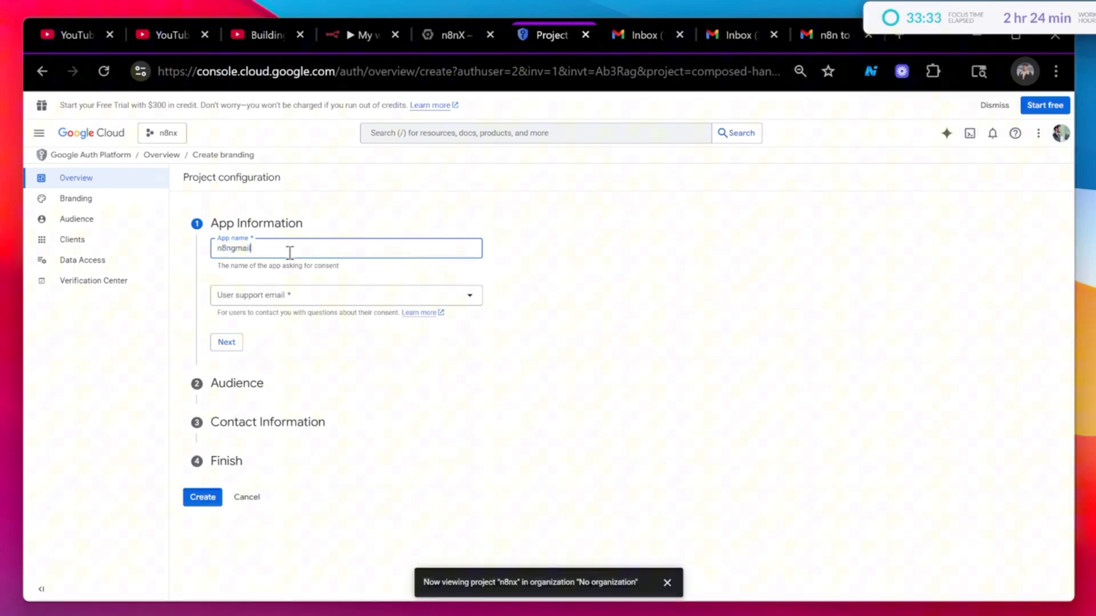
pyautogui.click(346, 295)
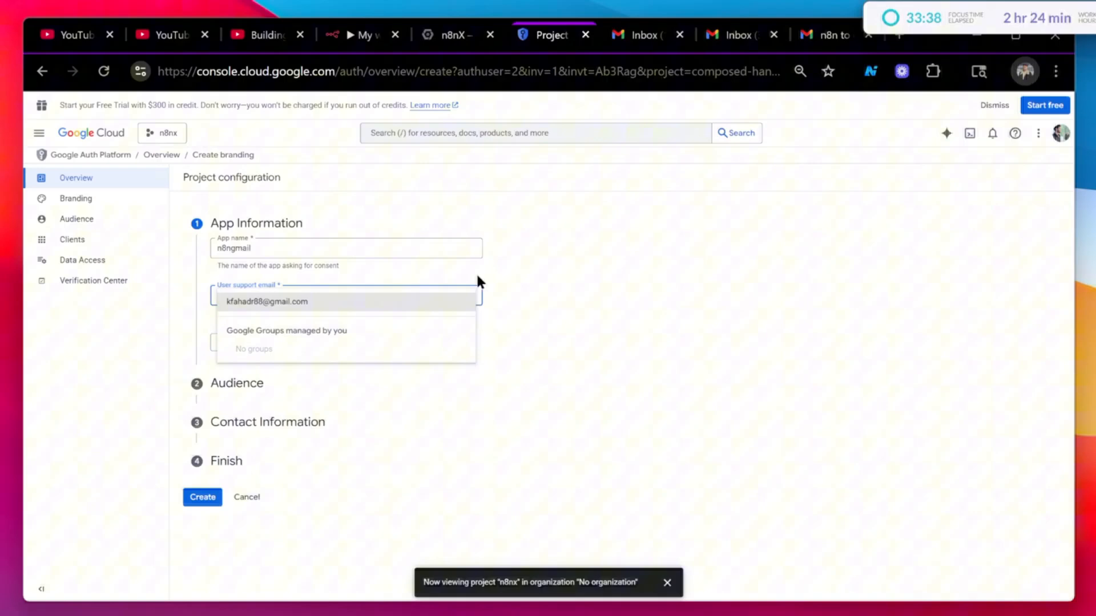
pyautogui.click(266, 302)
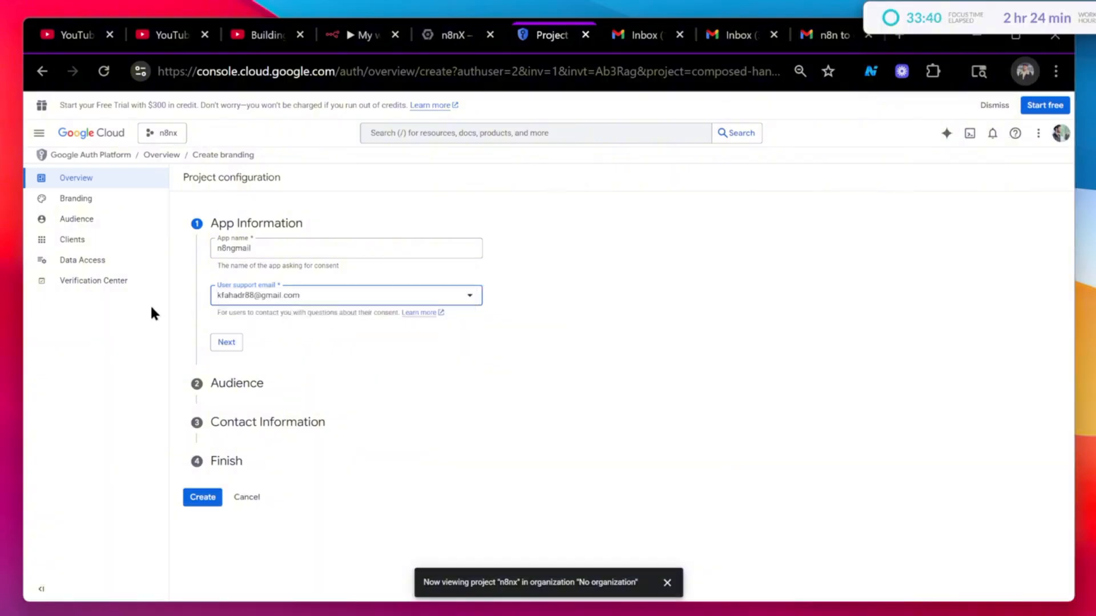
pyautogui.click(226, 341)
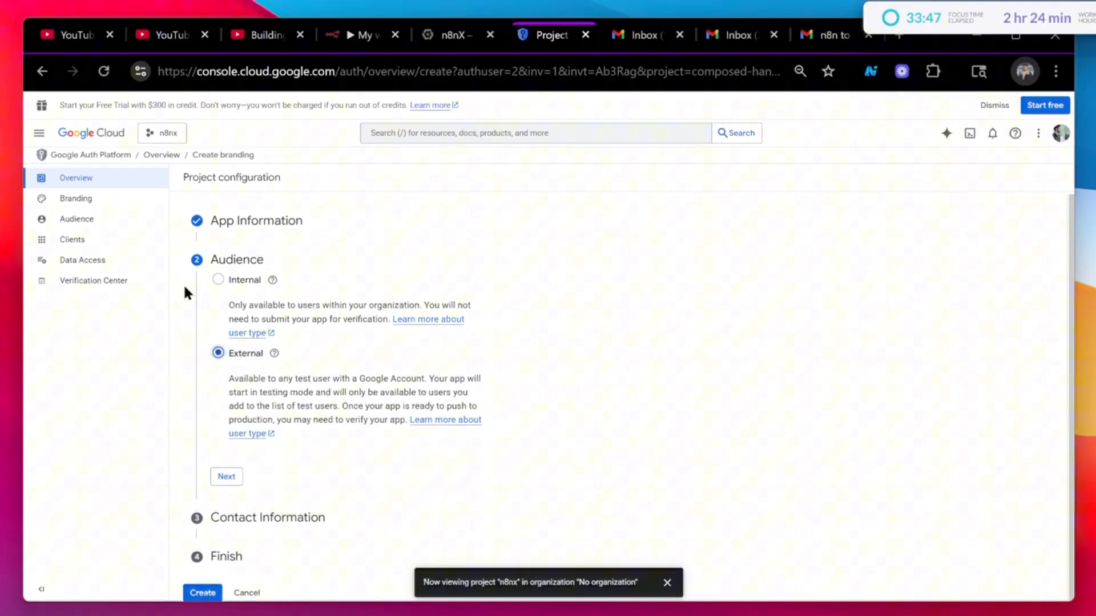
pyautogui.moveTo(247, 505)
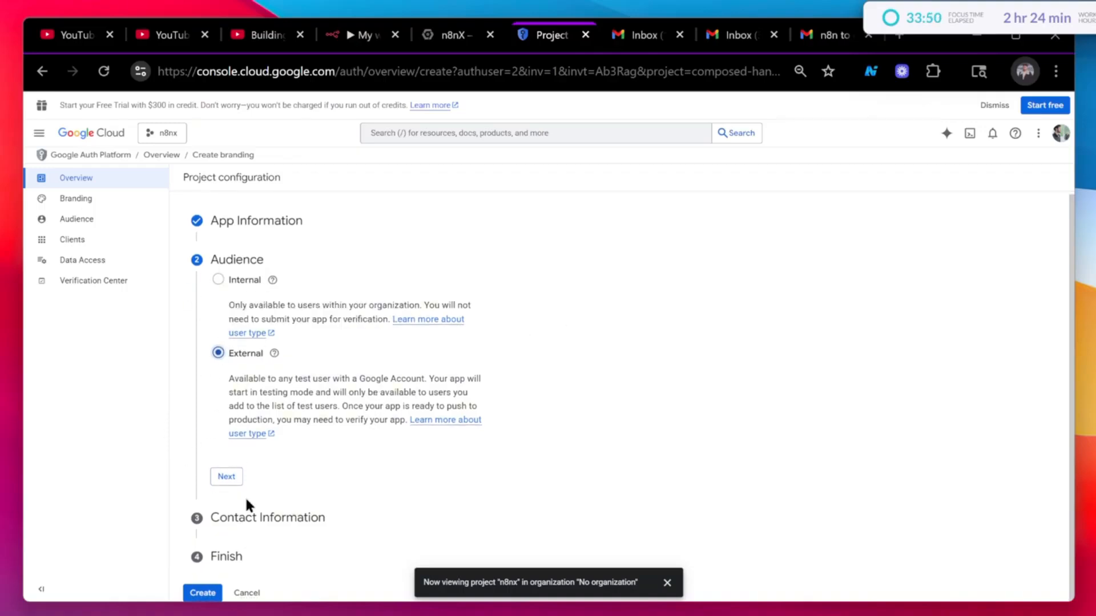
pyautogui.click(226, 478)
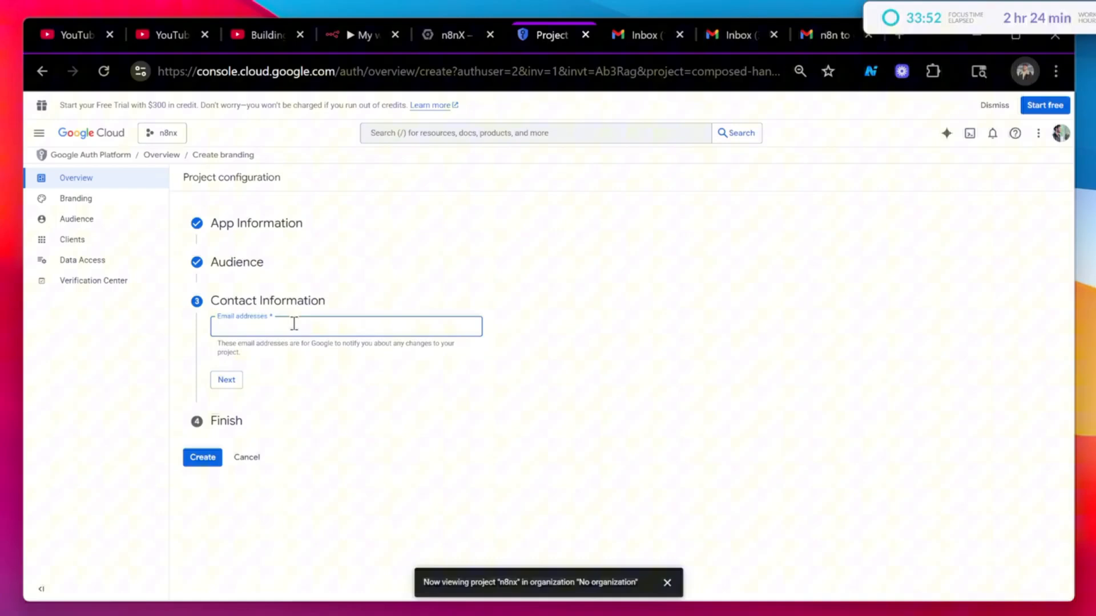
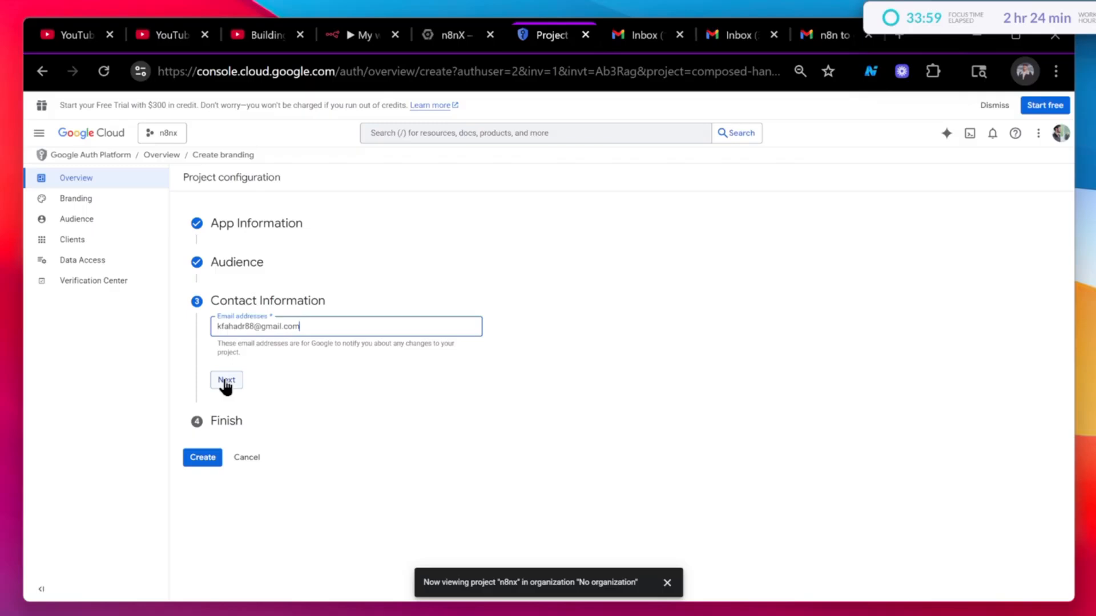
pyautogui.click(226, 379)
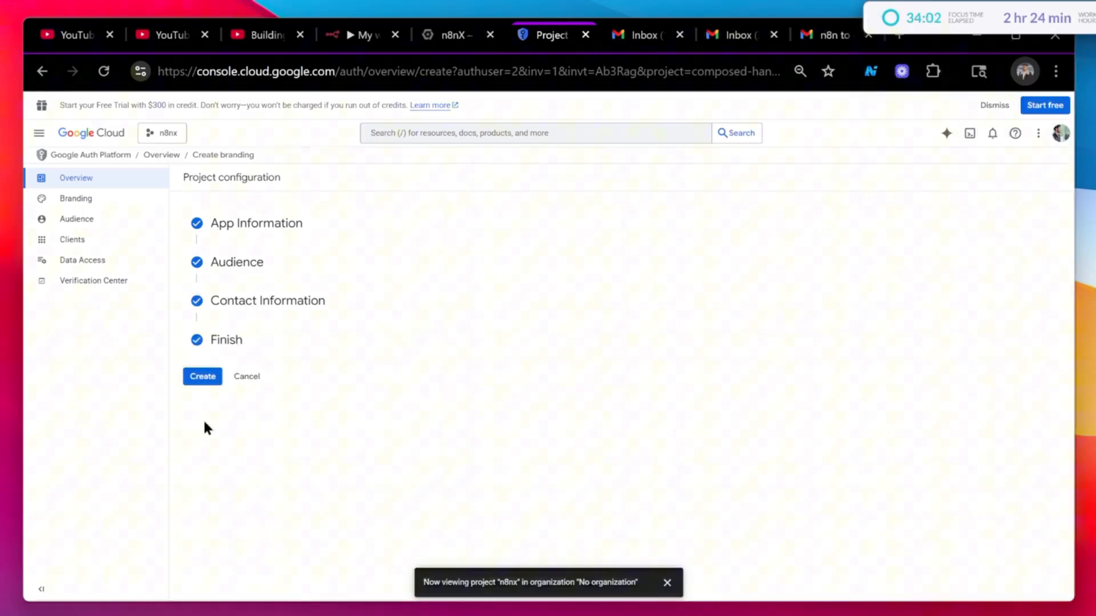
pyautogui.click(202, 376)
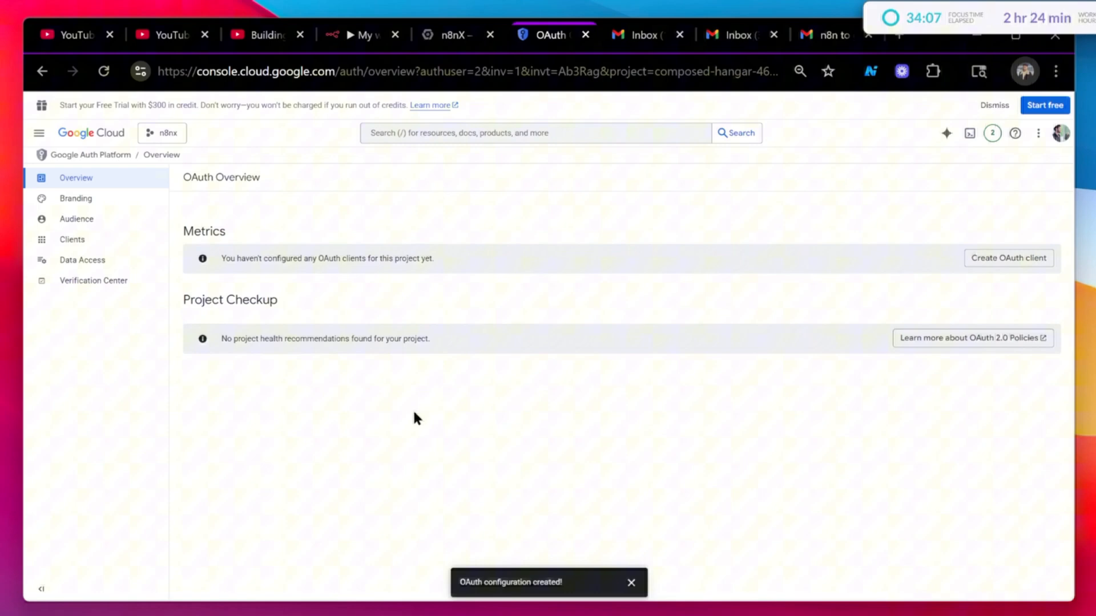
pyautogui.moveTo(1007, 263)
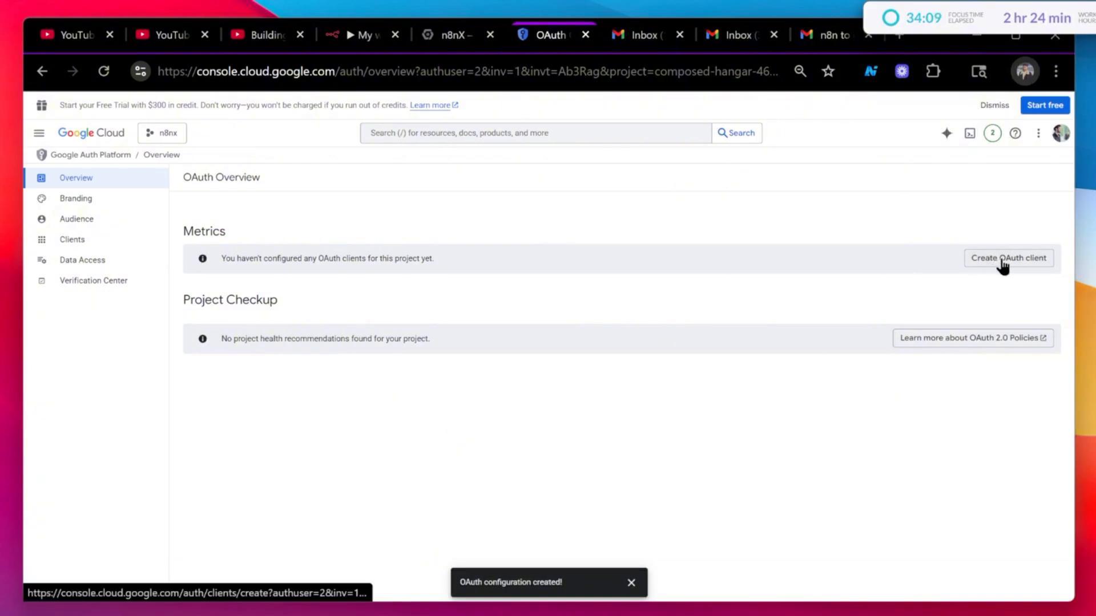
# Find the Gmail API via console search and enable it for the project
pyautogui.click(536, 132)
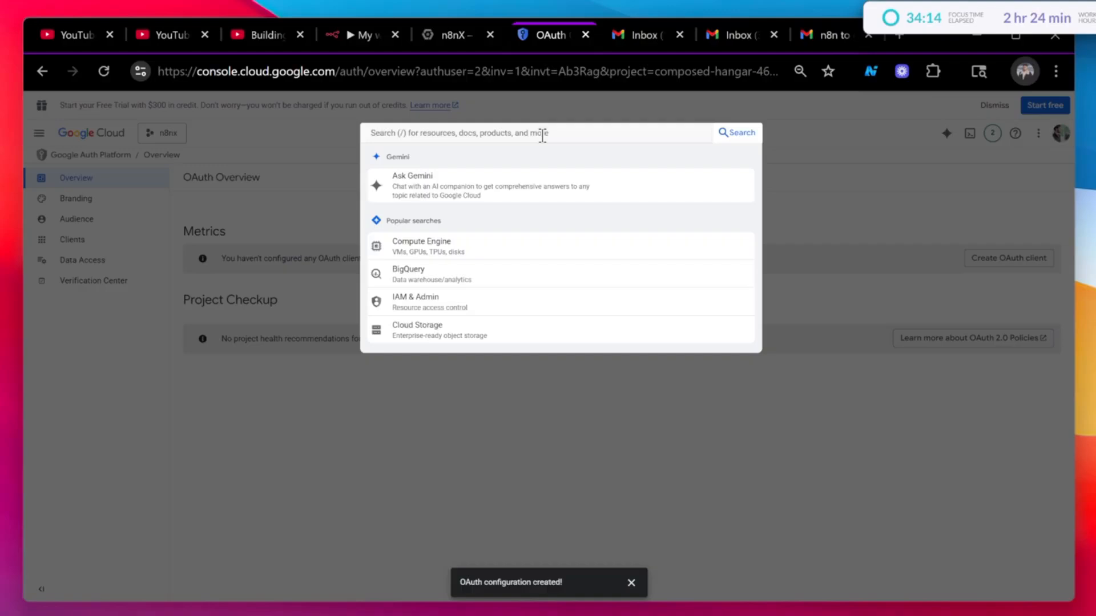
pyautogui.write('gmail')
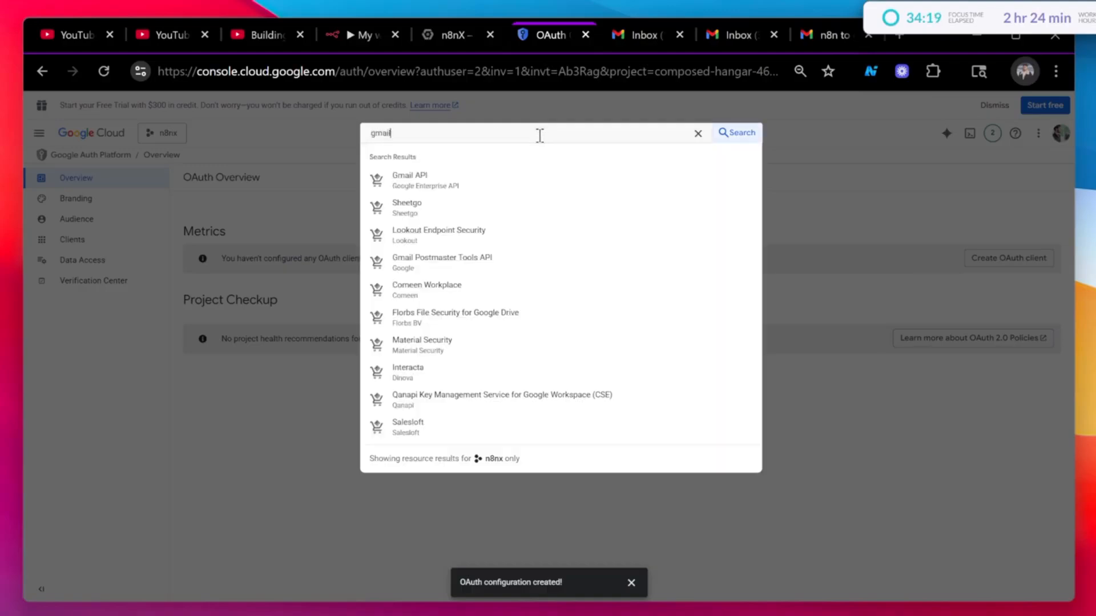
pyautogui.click(410, 180)
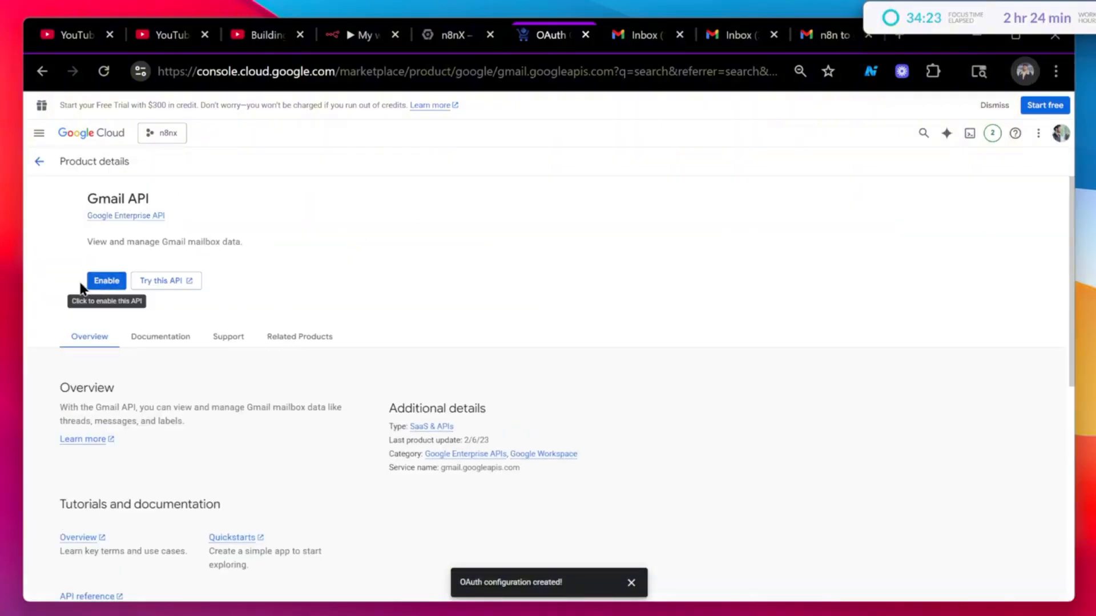
pyautogui.click(105, 281)
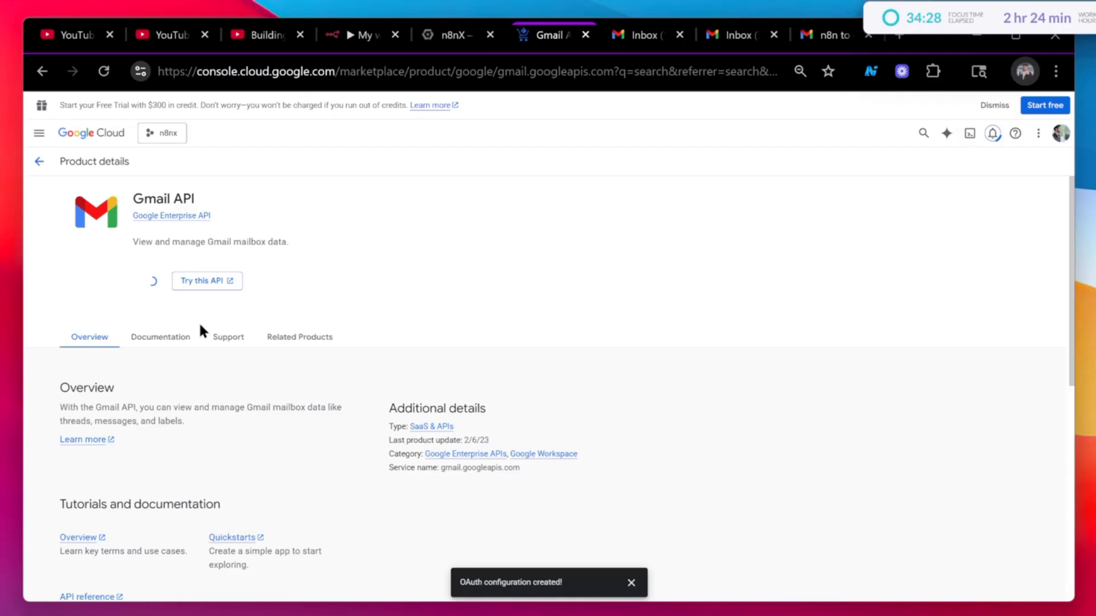
pyautogui.moveTo(49, 195)
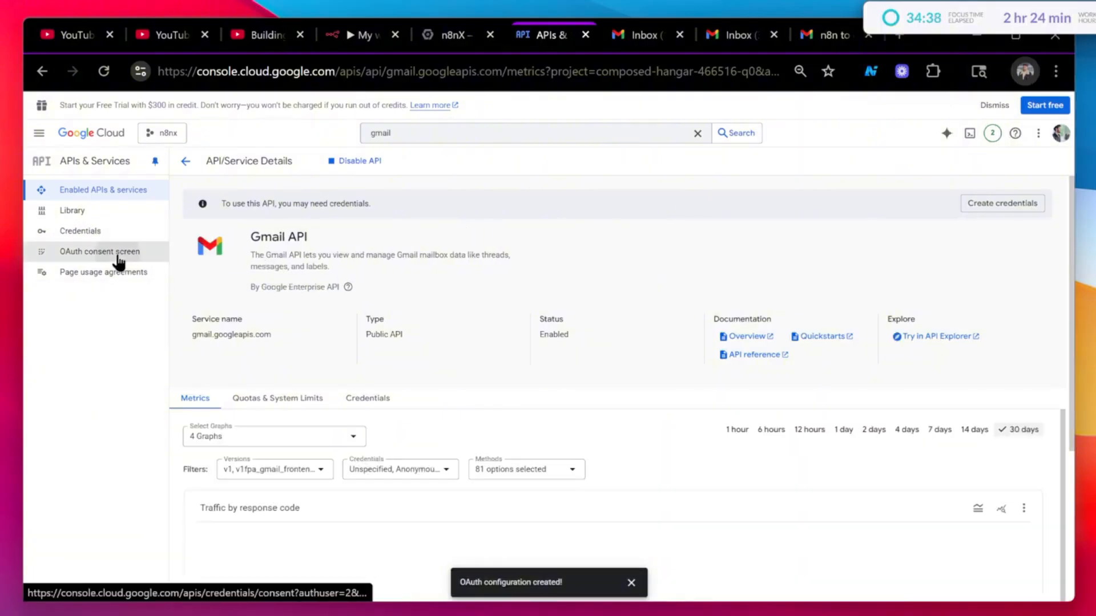
# Draft a Web application OAuth client named n8n-gmail, then switch to n8n
pyautogui.click(100, 251)
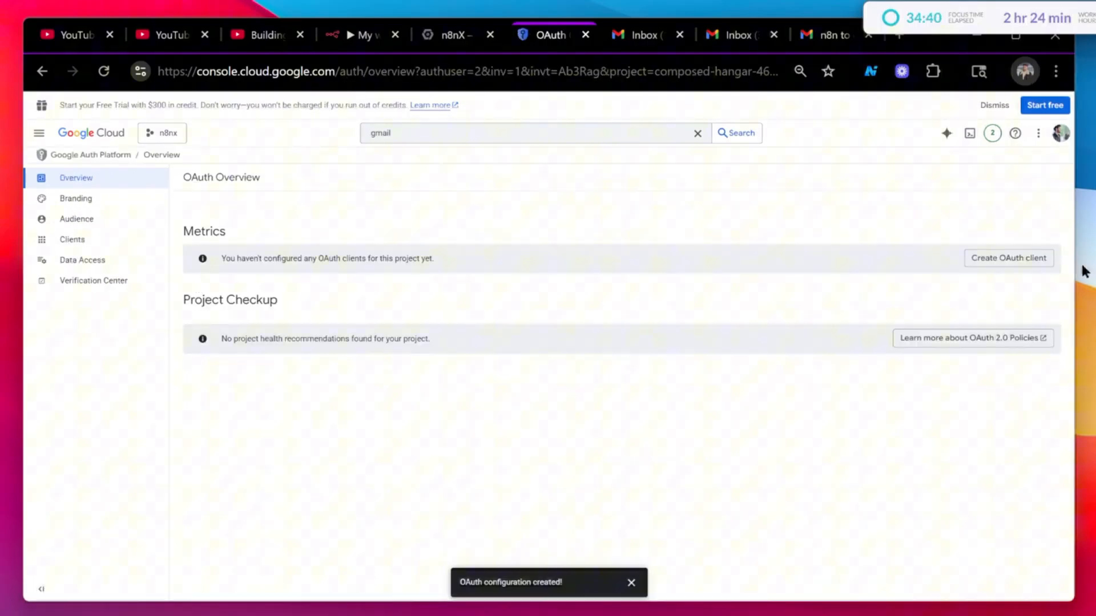
pyautogui.click(1008, 258)
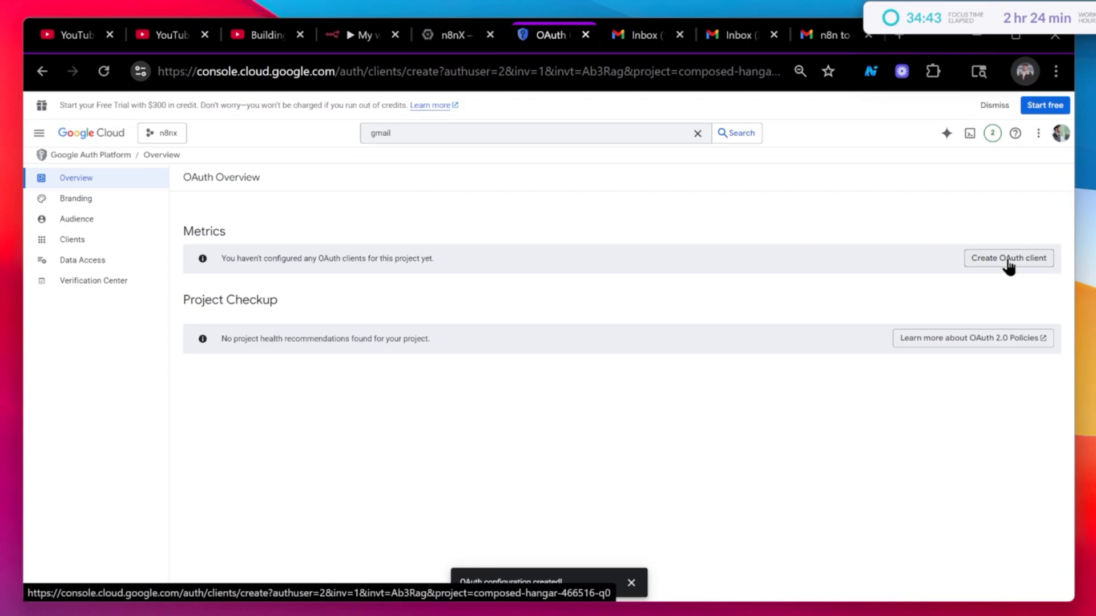
pyautogui.click(1007, 258)
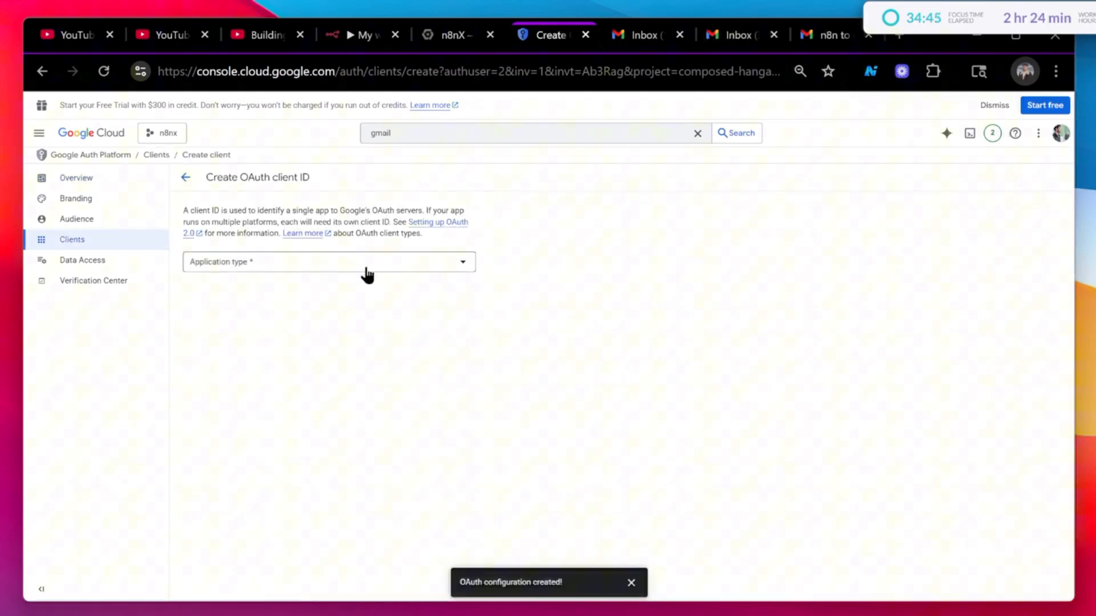
pyautogui.click(329, 261)
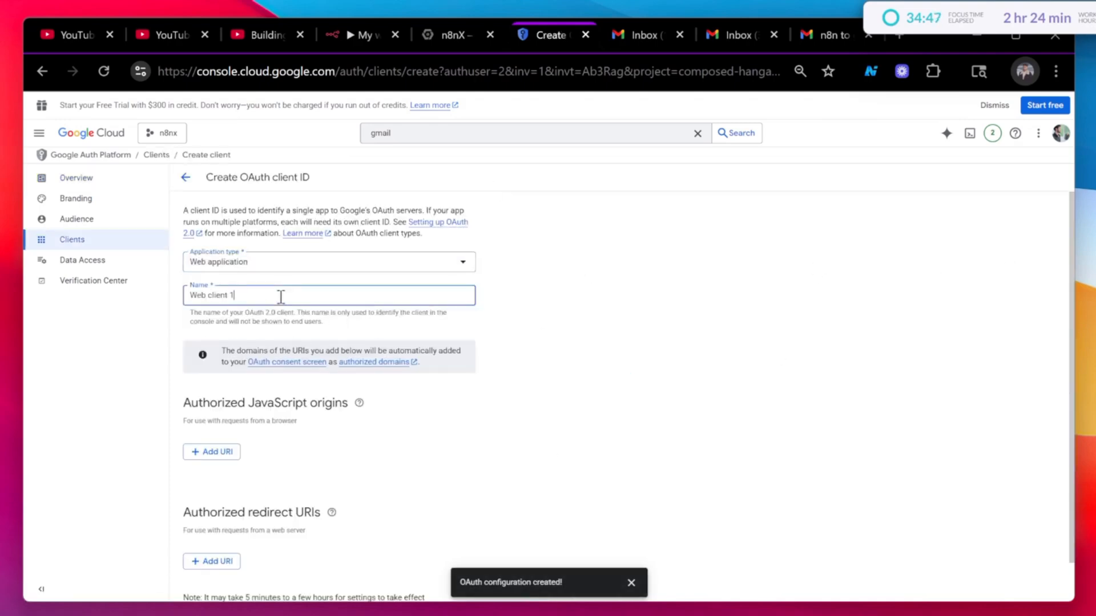
pyautogui.write('n8')
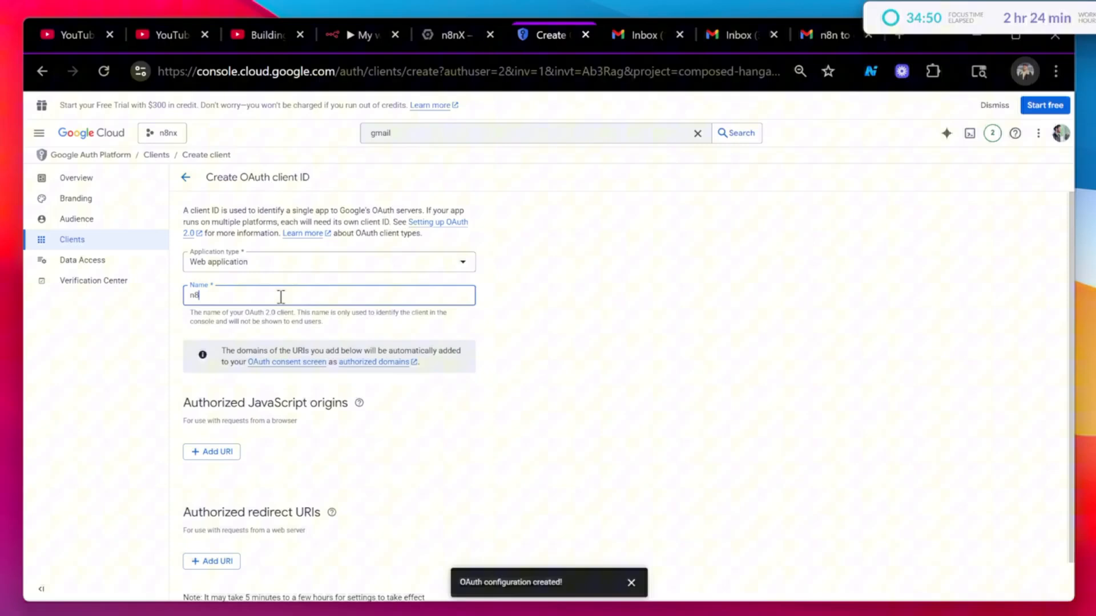
pyautogui.write('ngmail')
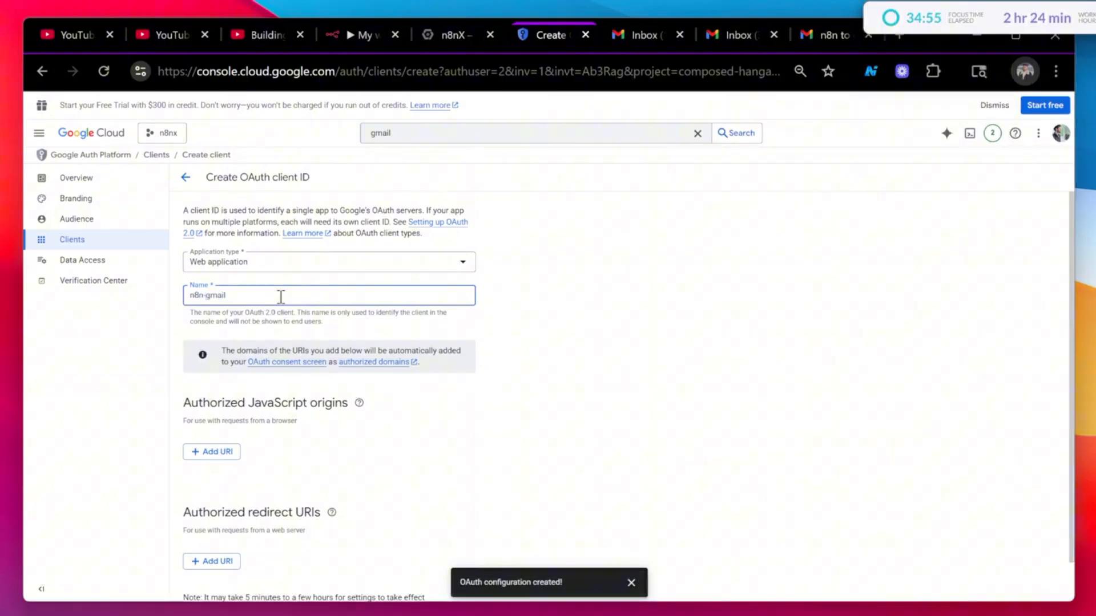
pyautogui.scroll(-3)
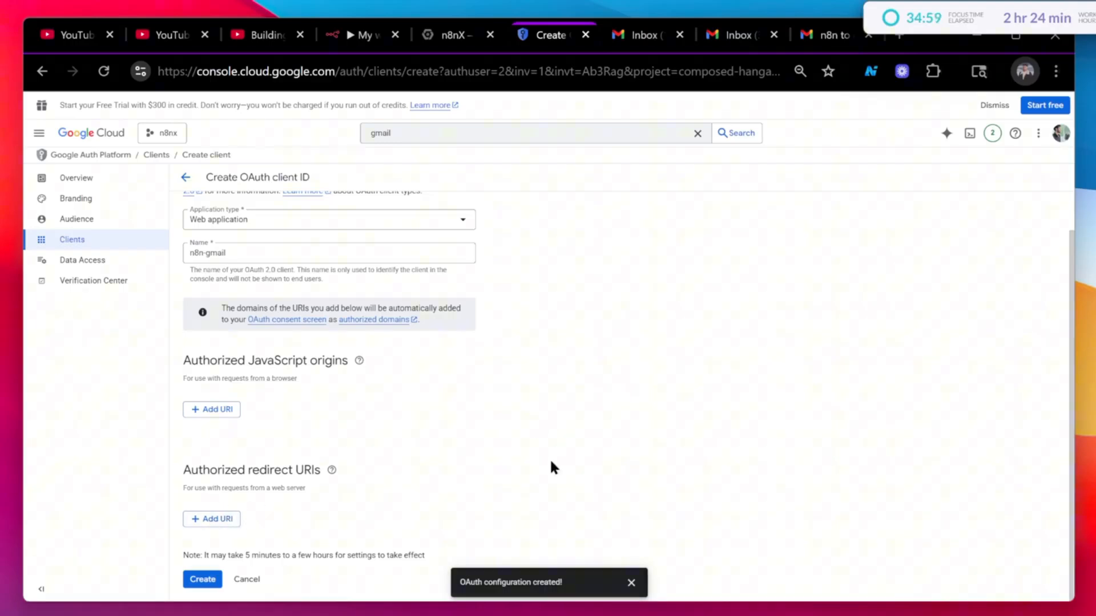
pyautogui.moveTo(666, 316)
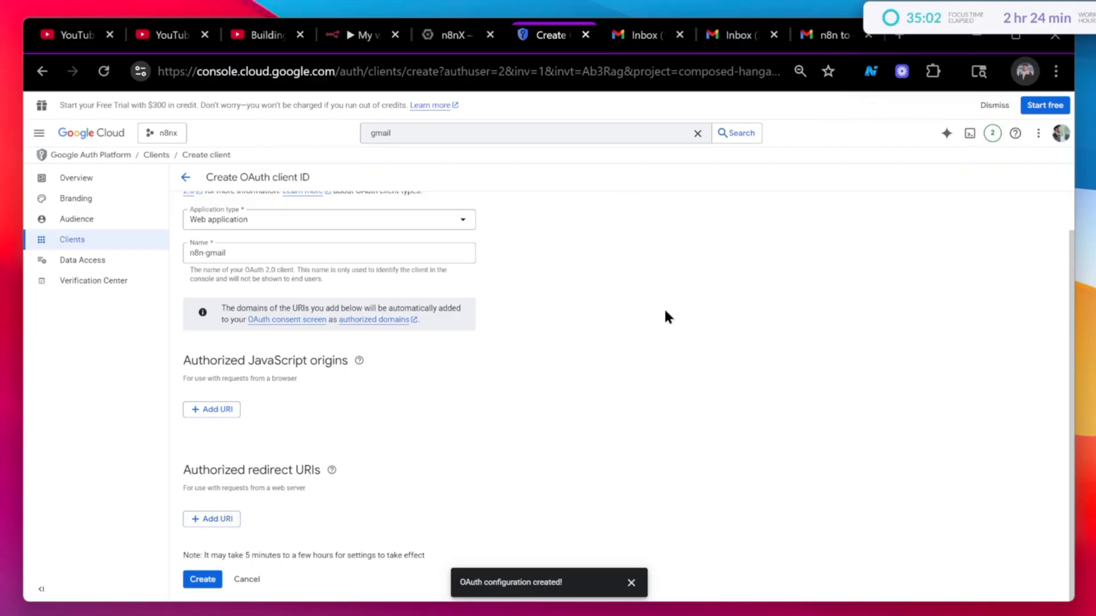
pyautogui.click(362, 36)
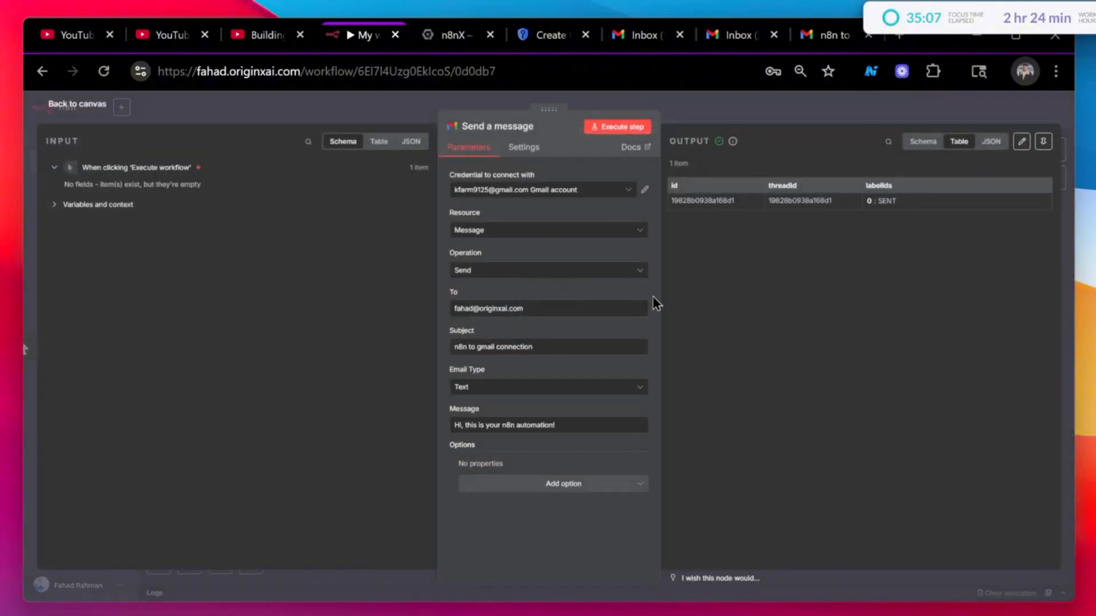
pyautogui.moveTo(642, 188)
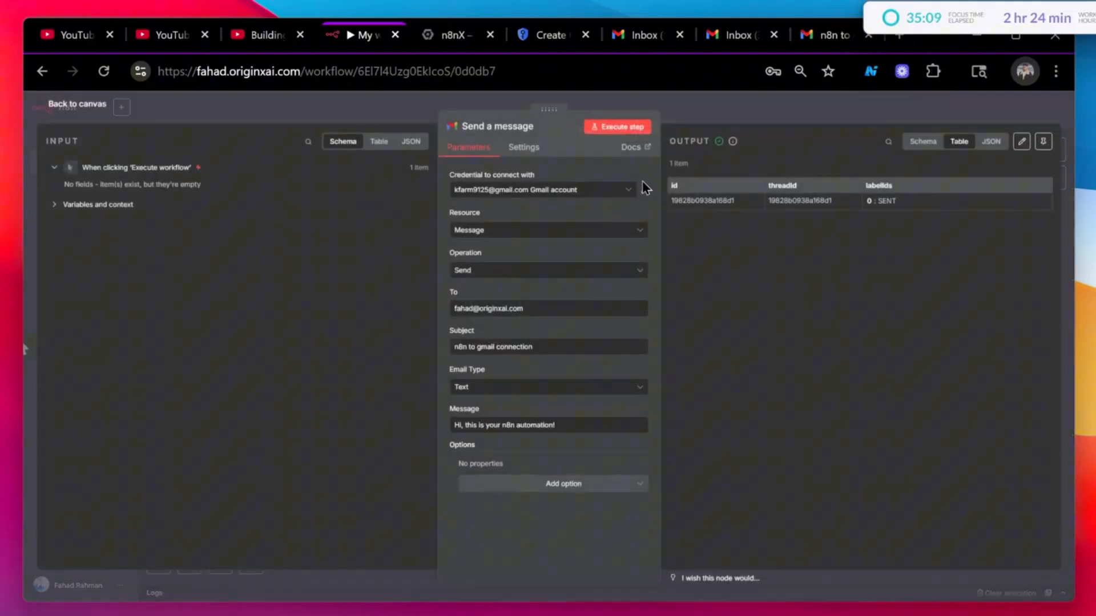
# Create a new Gmail OAuth2 credential in the node and copy its redirect URL
pyautogui.click(547, 189)
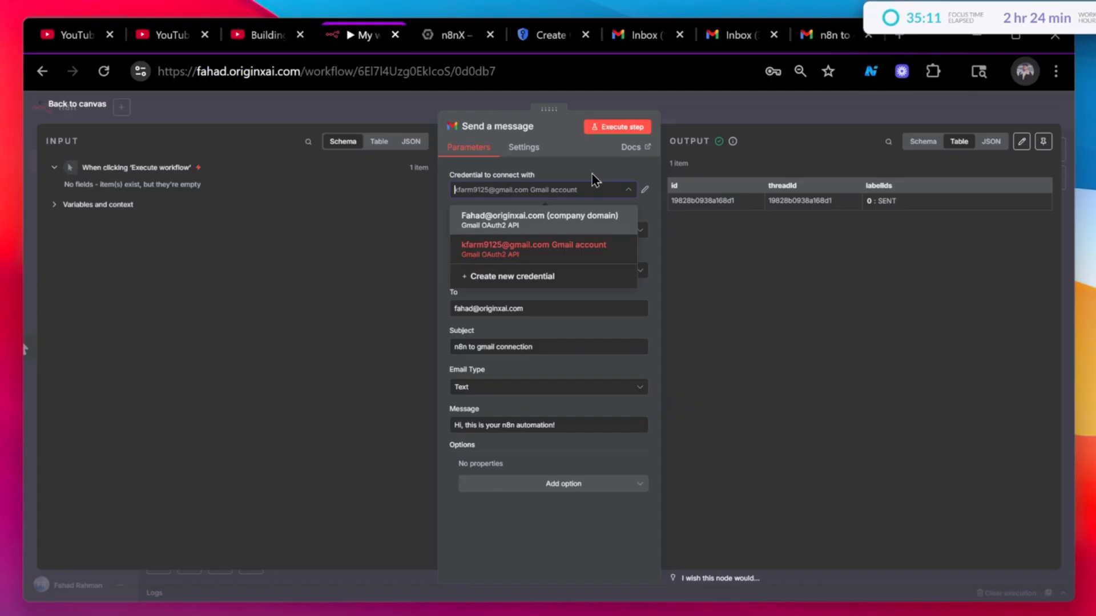
pyautogui.click(644, 189)
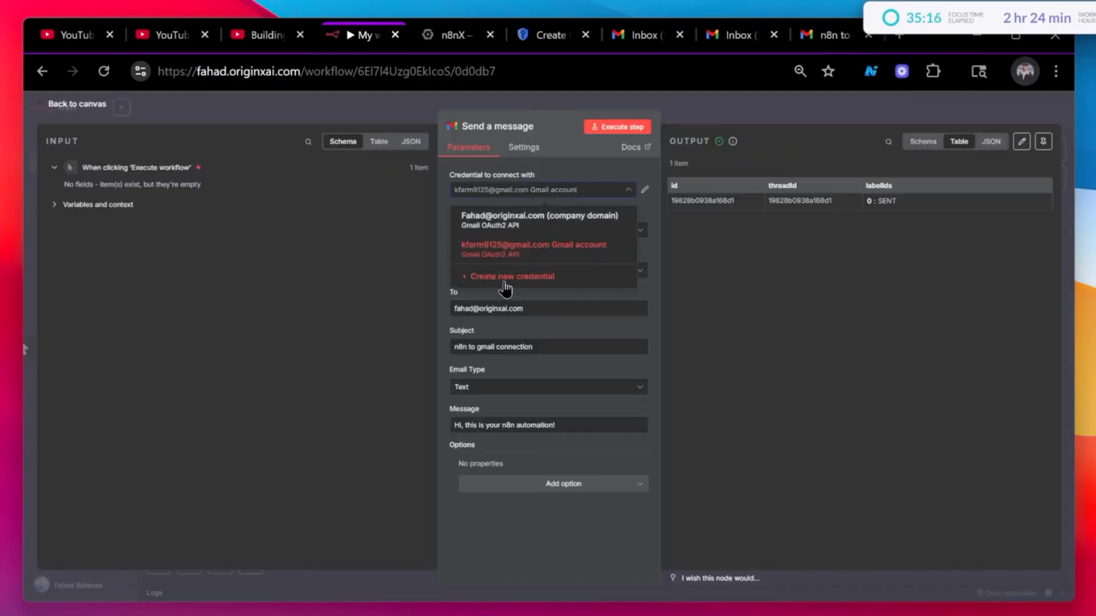
pyautogui.click(512, 276)
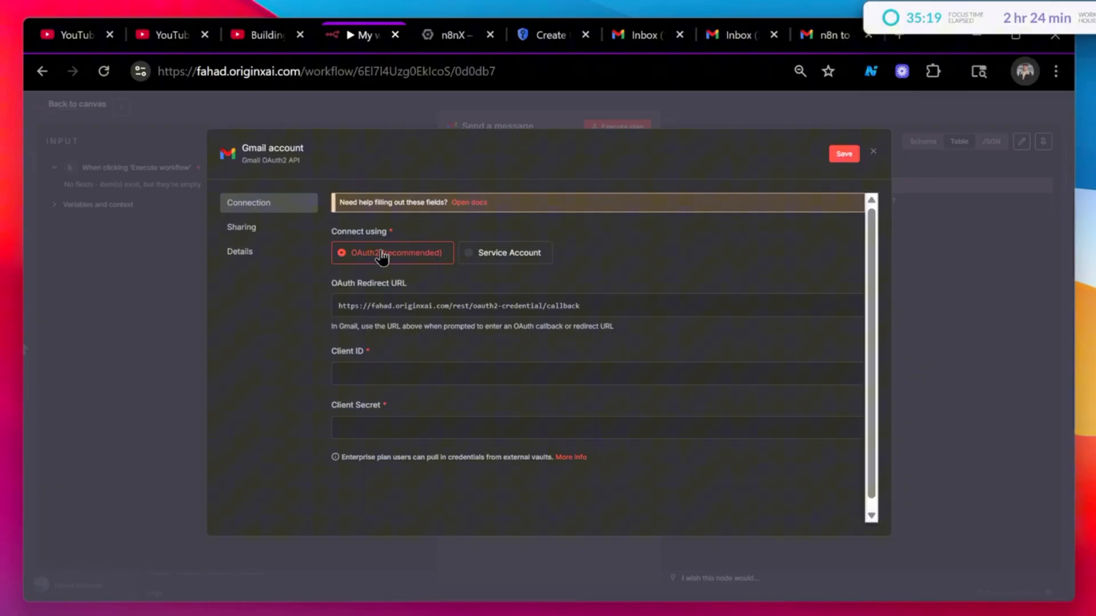
pyautogui.moveTo(813, 300)
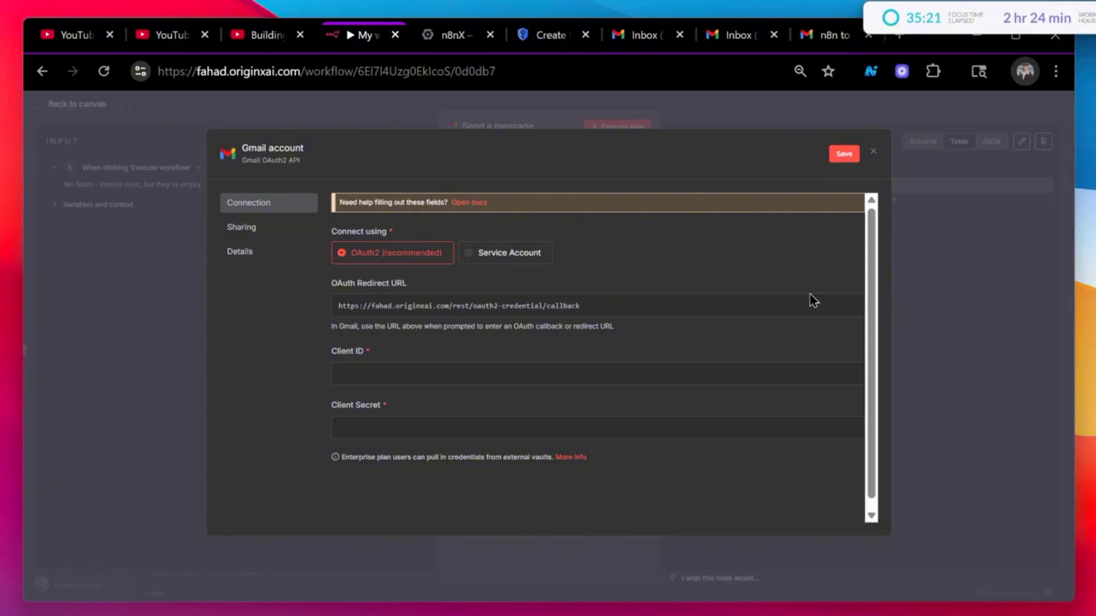
pyautogui.click(458, 306)
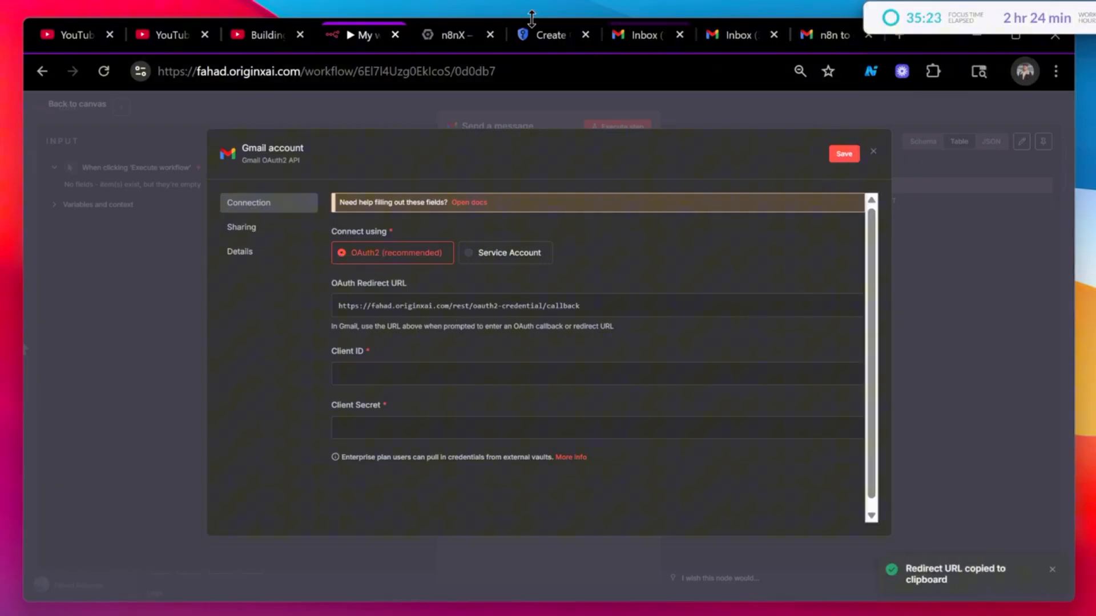
pyautogui.click(549, 35)
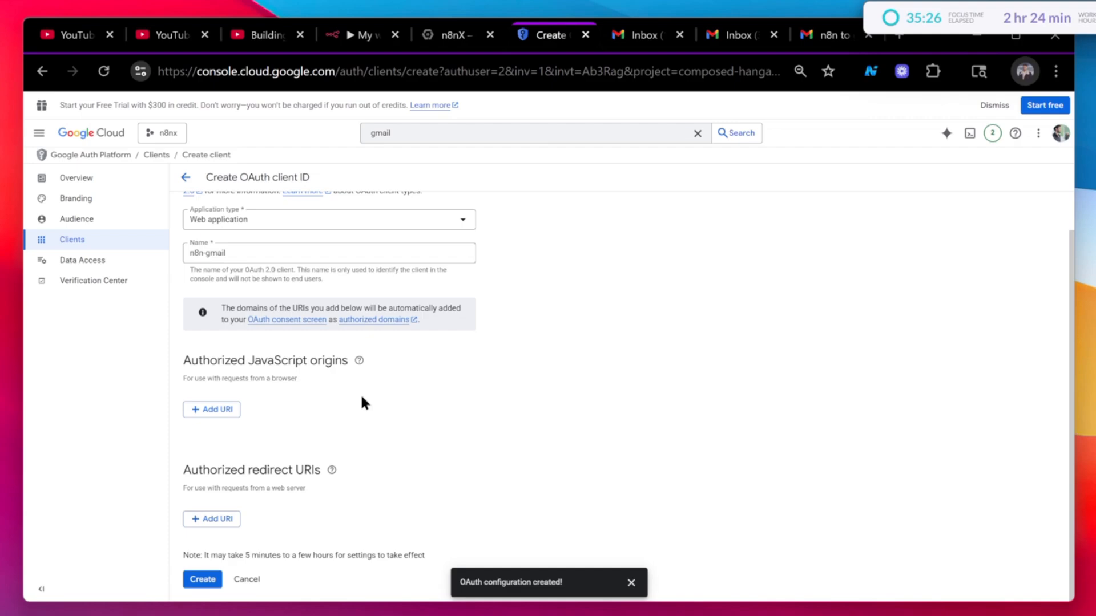
# Add the n8n callback as redirect URI, create the n8n-gmail client and copy its Client ID
pyautogui.click(211, 518)
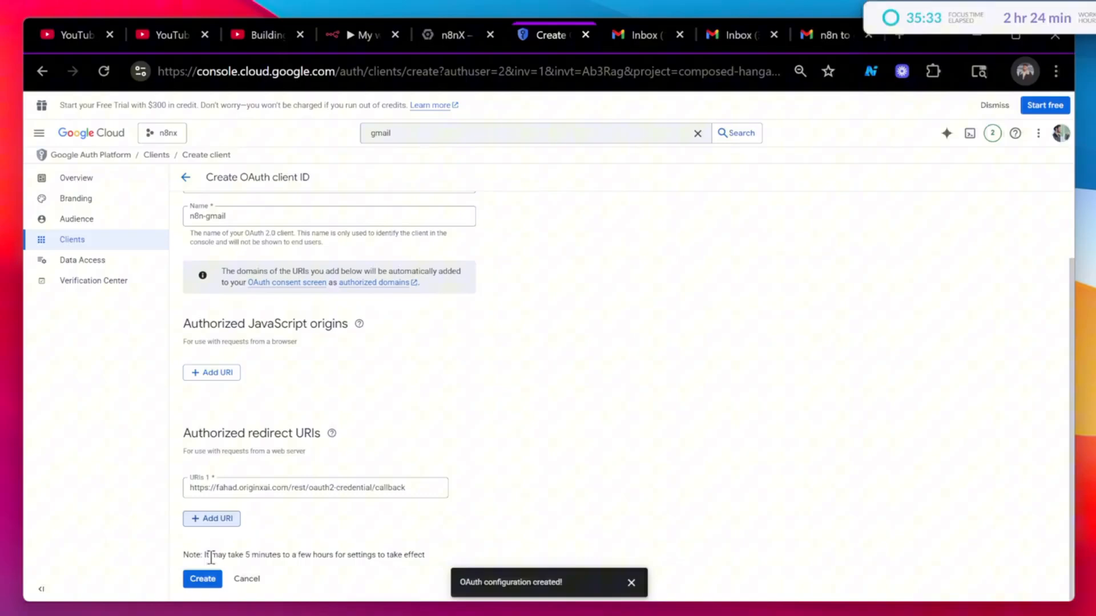
pyautogui.click(202, 579)
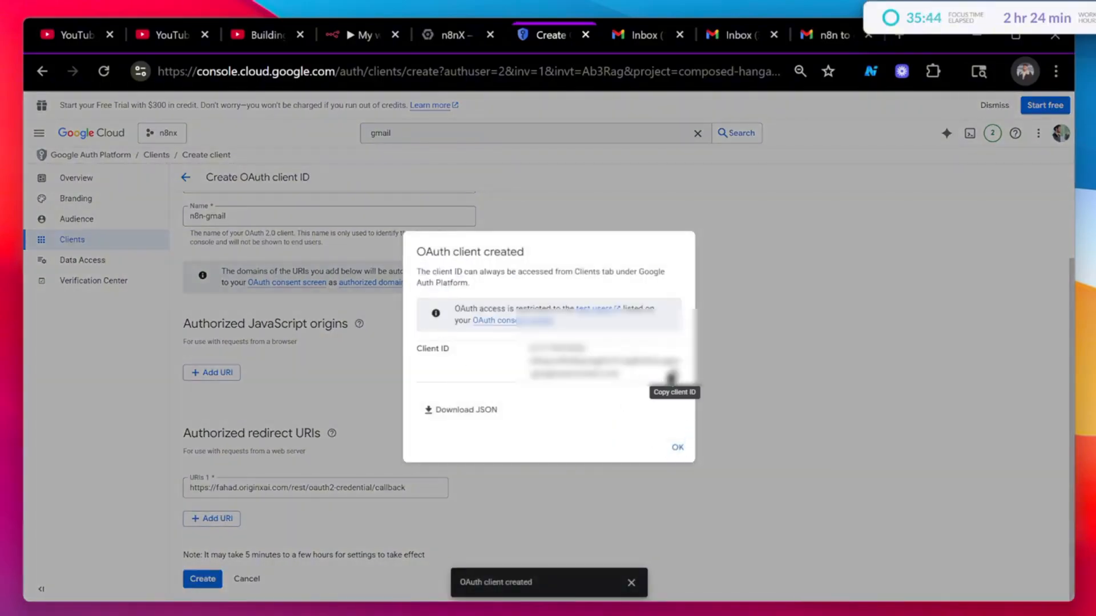
pyautogui.click(363, 34)
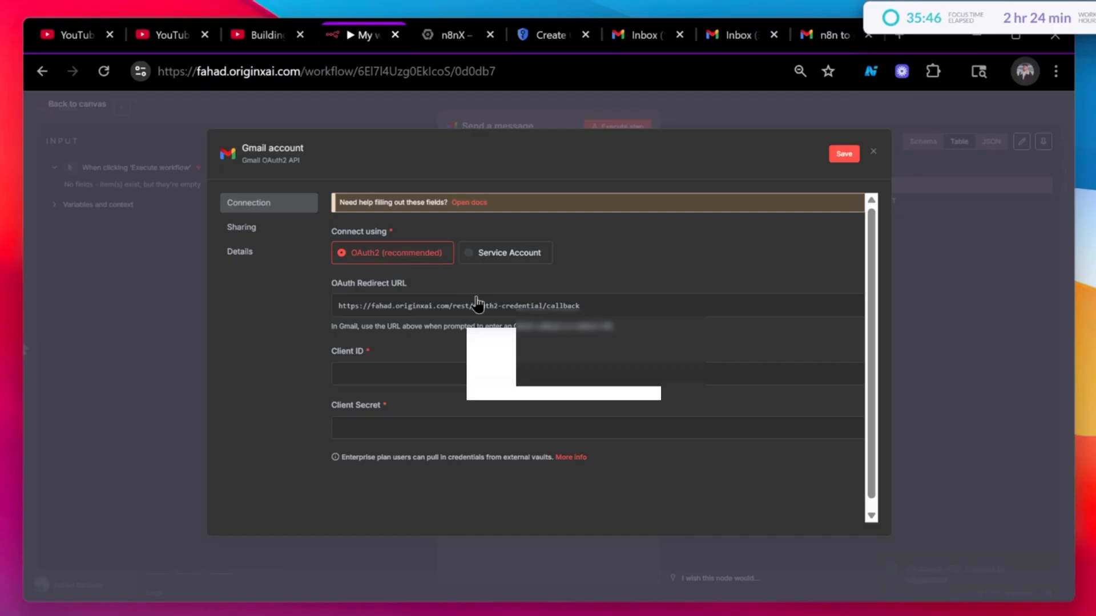
pyautogui.click(550, 34)
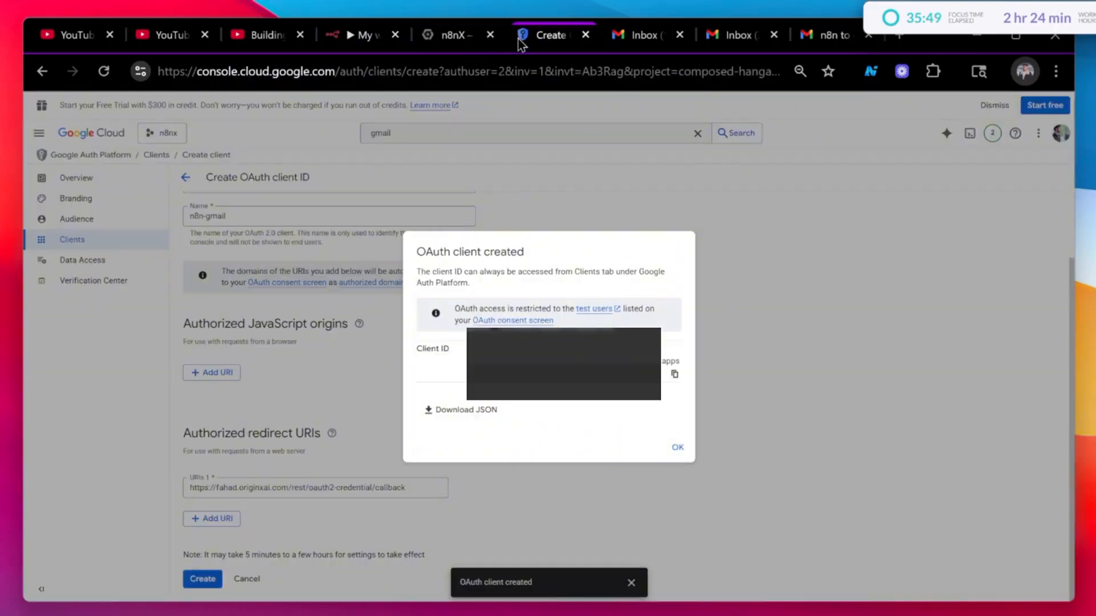
pyautogui.click(675, 447)
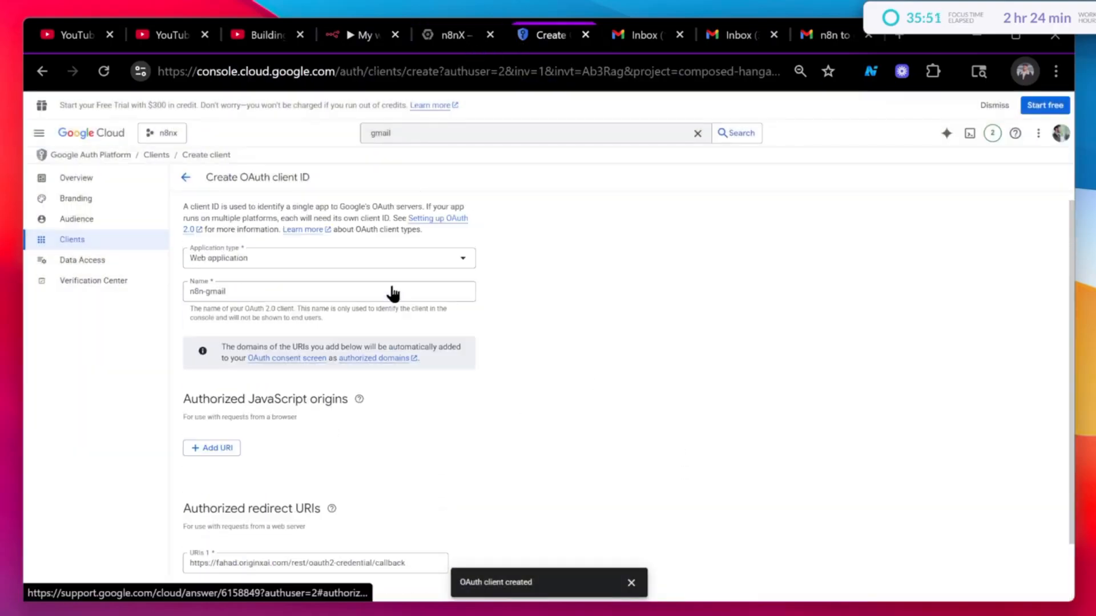
pyautogui.click(75, 219)
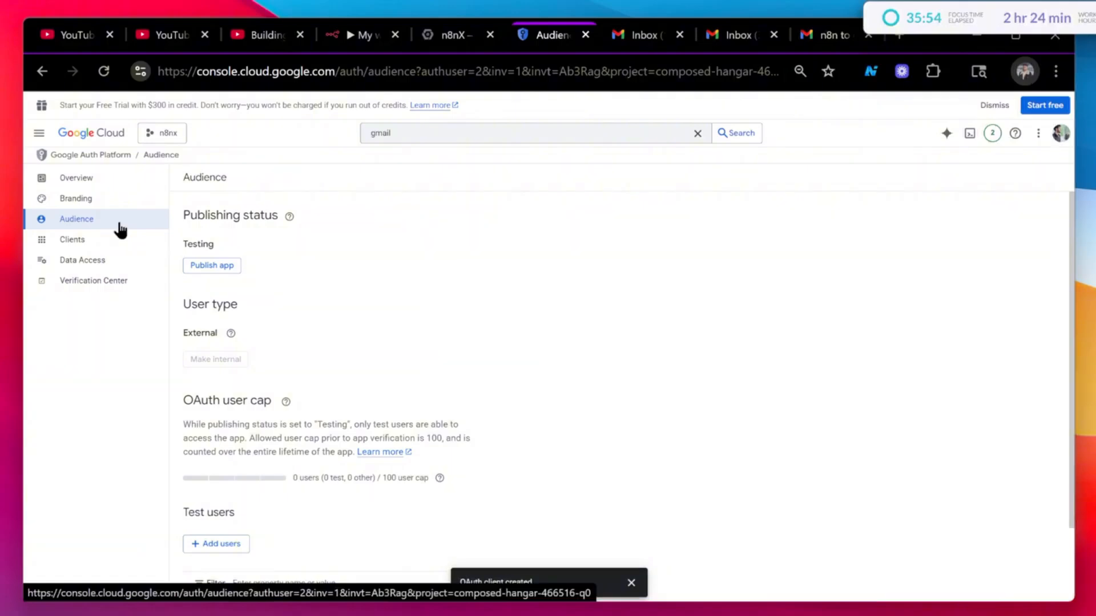
pyautogui.click(216, 543)
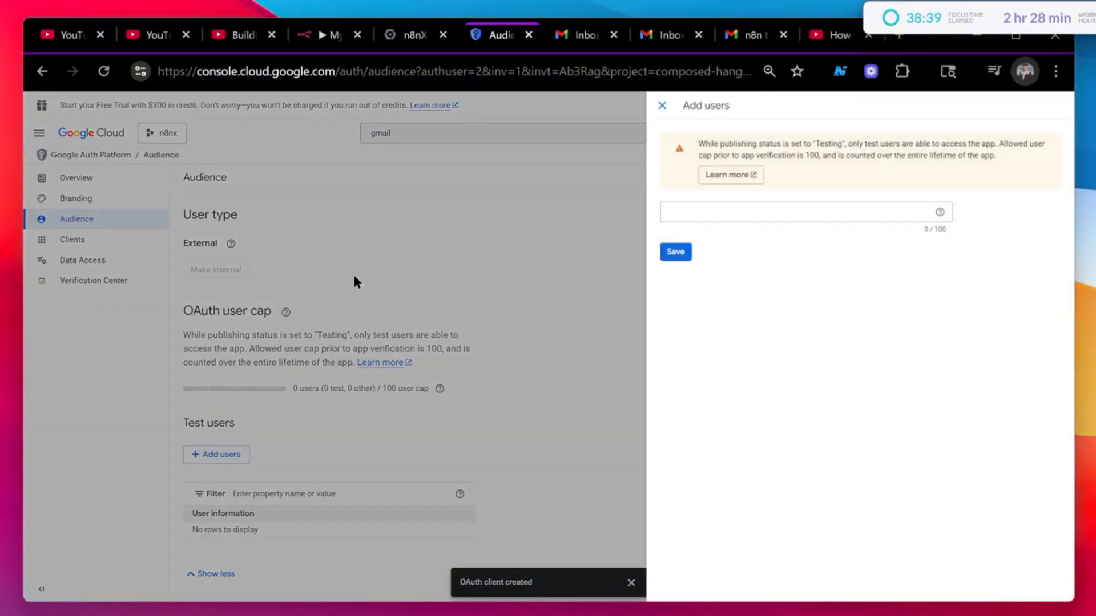
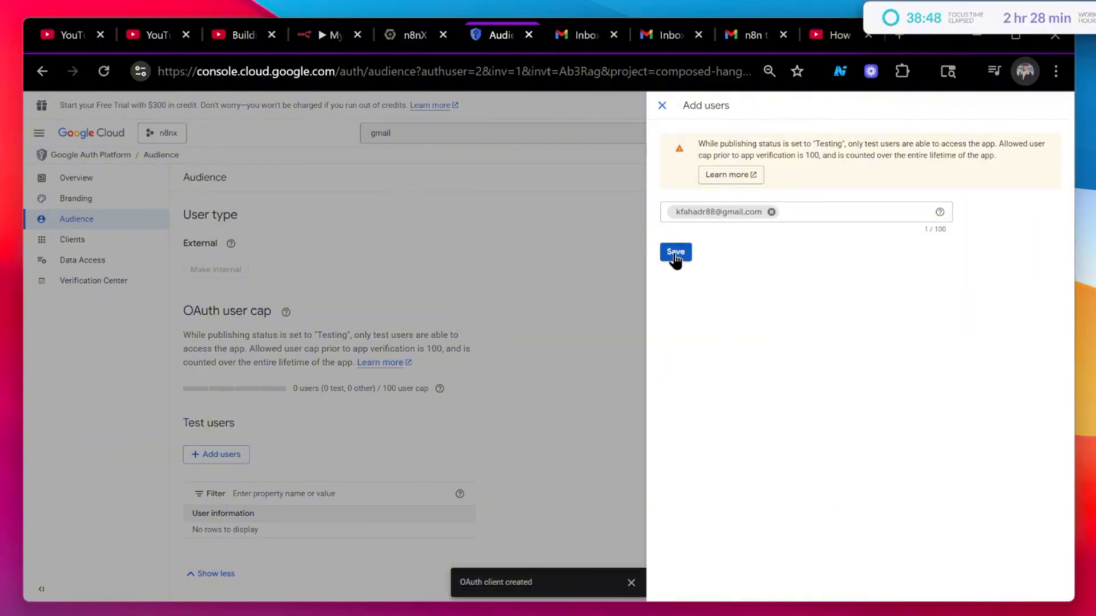
pyautogui.click(674, 251)
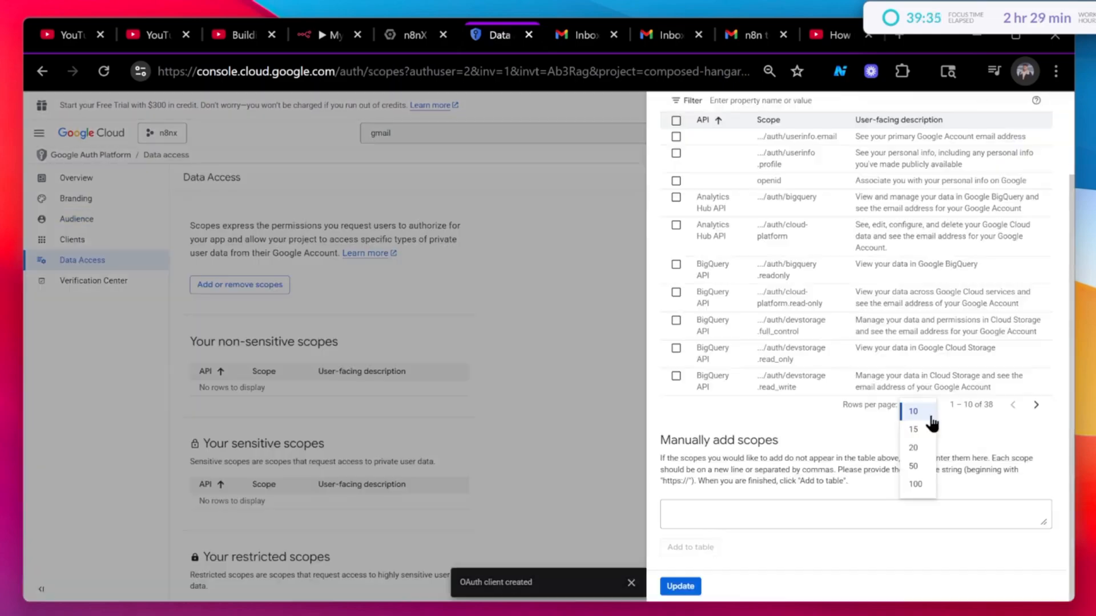
# Show 100 scopes per page, tick every remaining Gmail API scope and apply them with Update
pyautogui.click(914, 484)
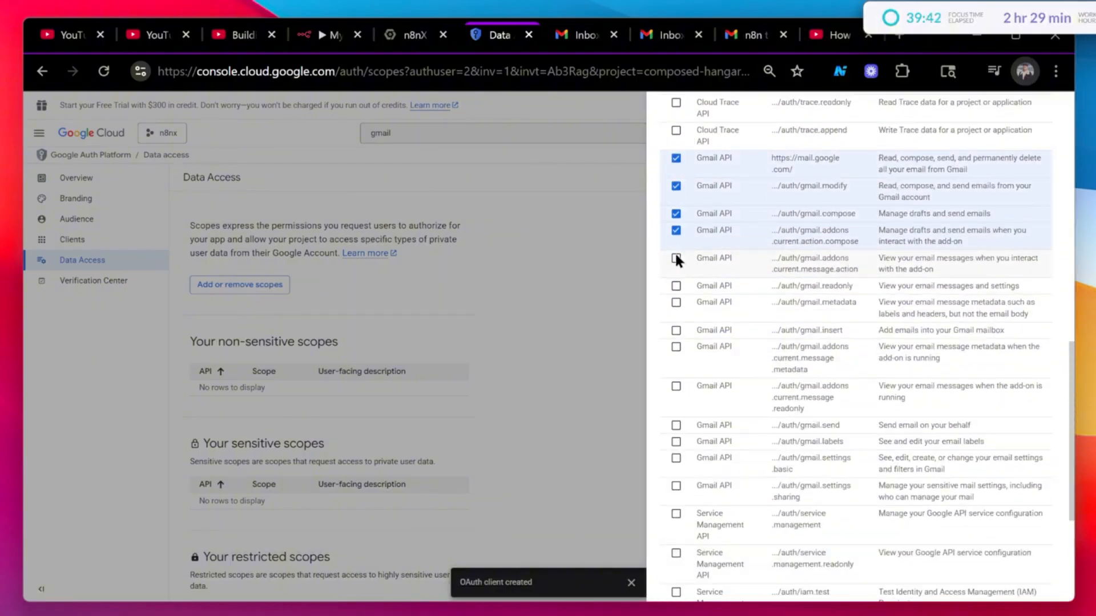
pyautogui.click(675, 263)
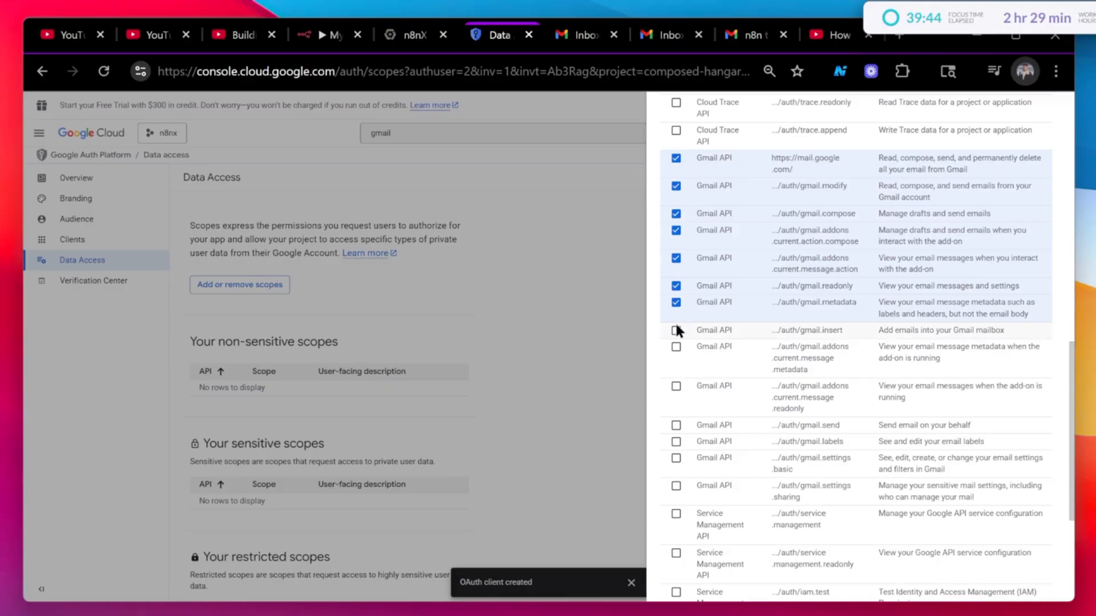
pyautogui.click(674, 330)
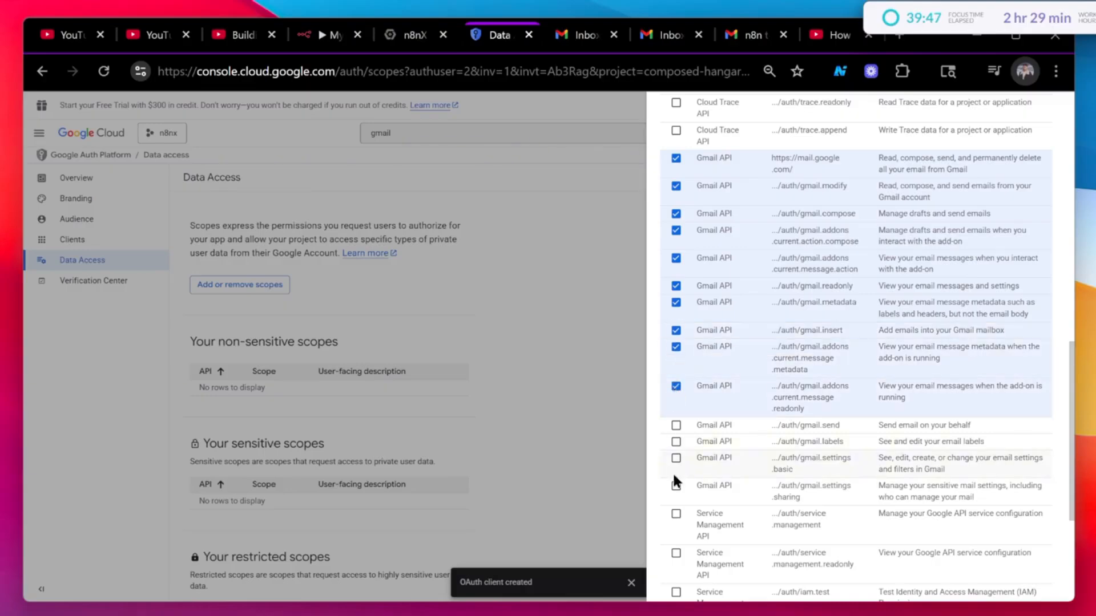
pyautogui.click(676, 441)
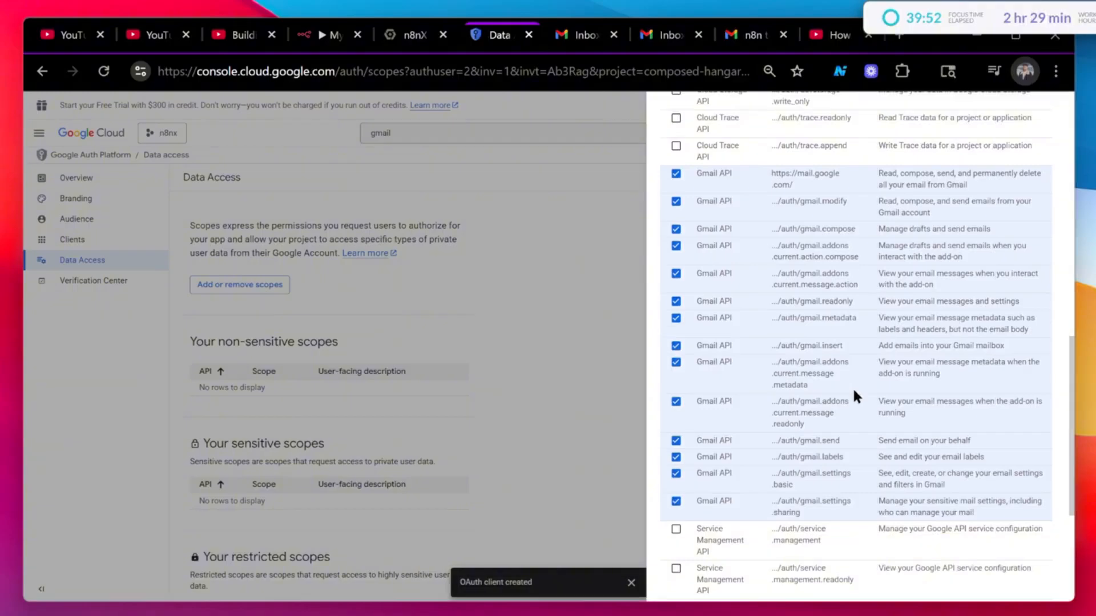
pyautogui.scroll(-3)
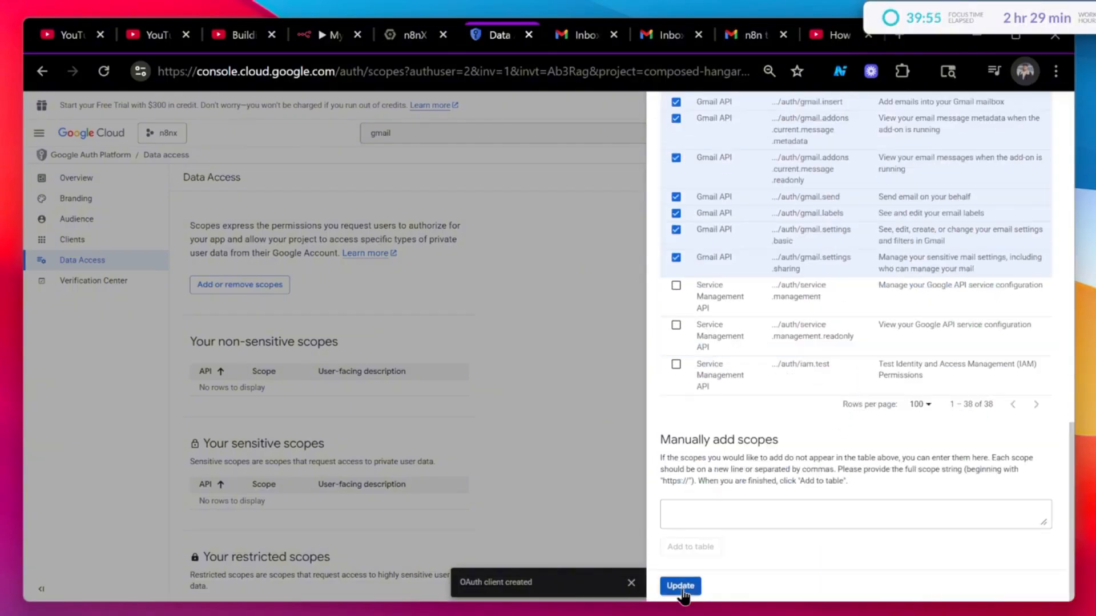
pyautogui.click(678, 585)
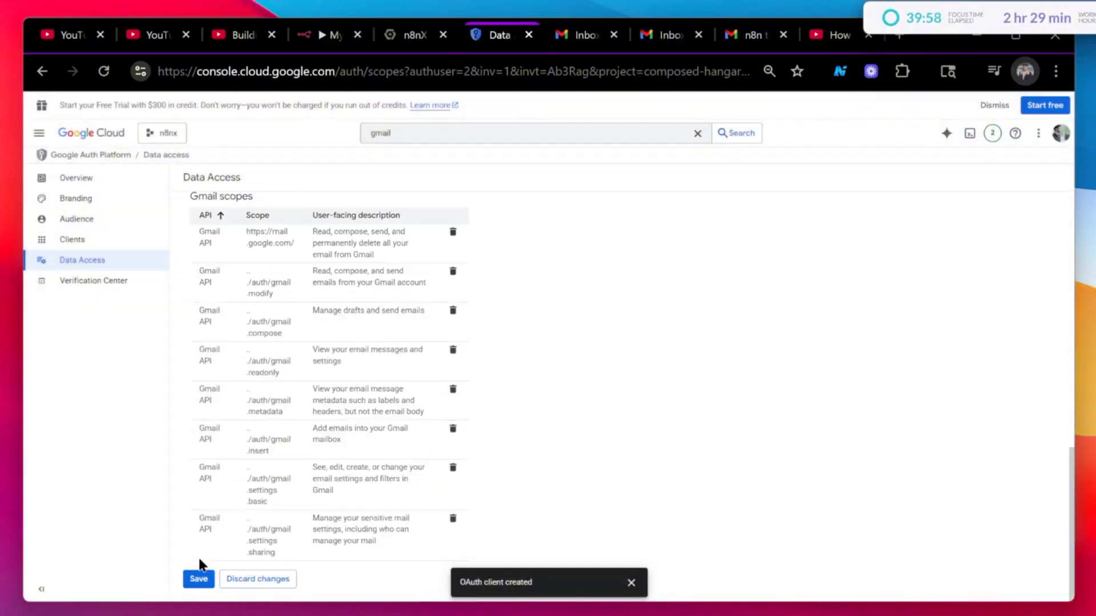
# Save the Data Access changes, then view the n8n-gmail OAuth client's details with its Client ID and secret
pyautogui.click(199, 578)
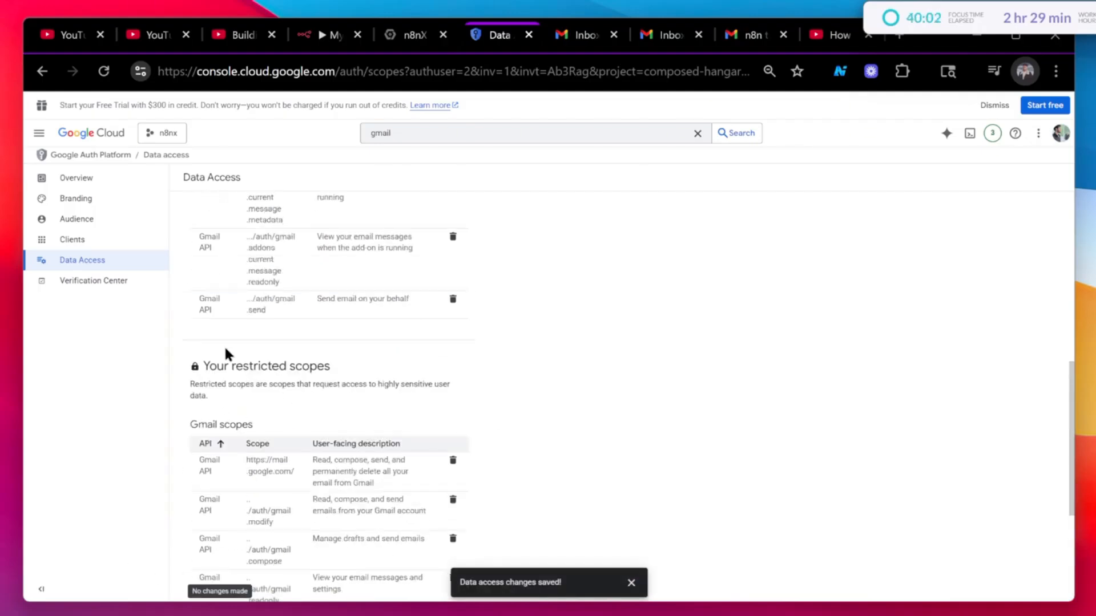
pyautogui.scroll(3)
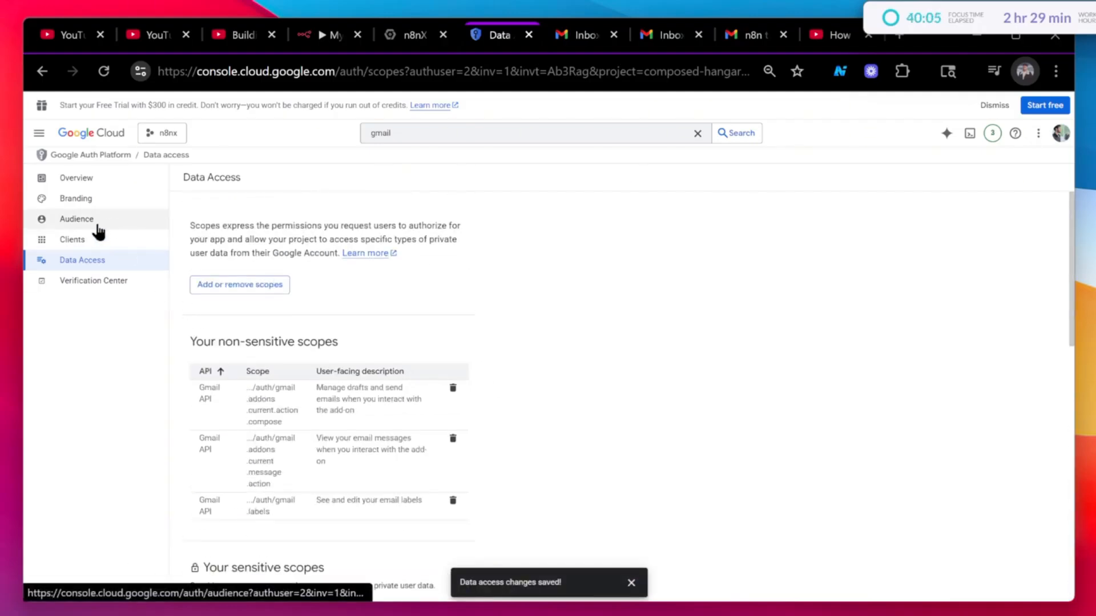
pyautogui.click(72, 238)
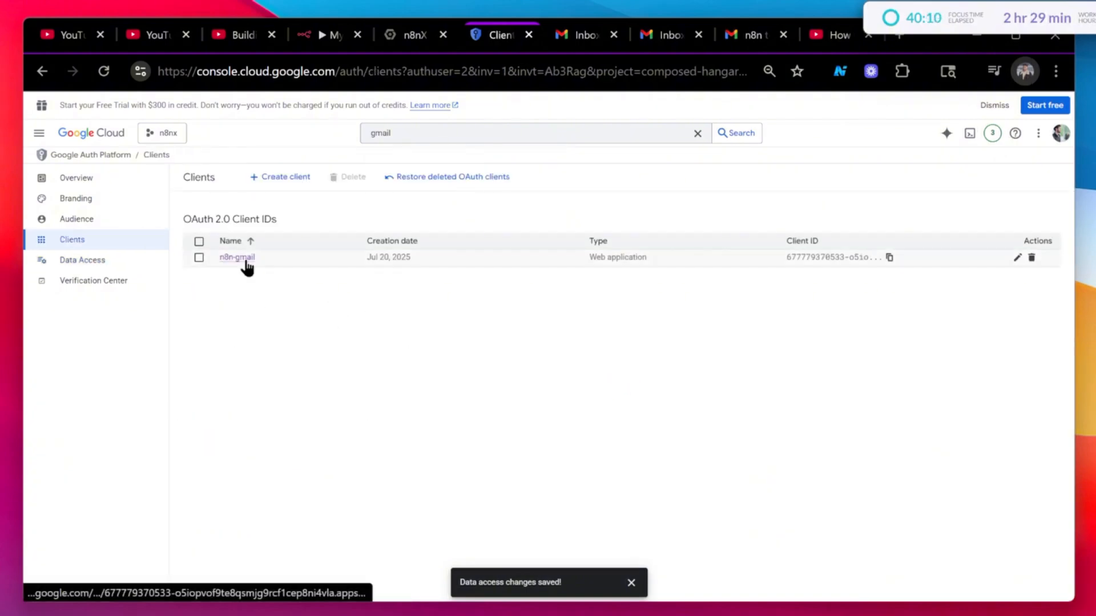
pyautogui.click(237, 256)
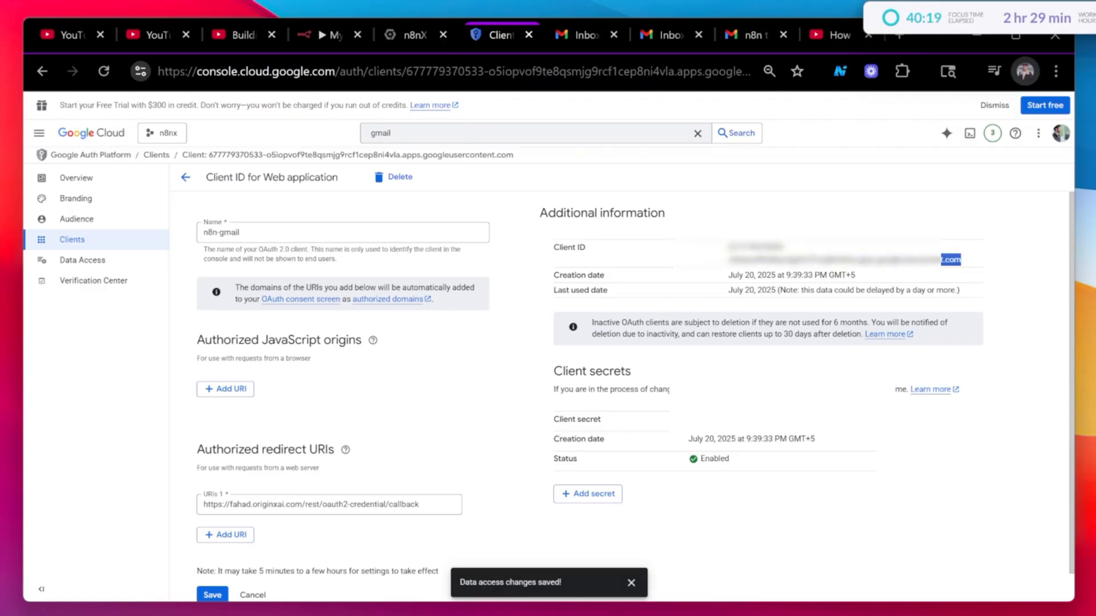
# Carry the Client ID and Client Secret from the OAuth client page into the n8n Gmail credential form
pyautogui.click(329, 35)
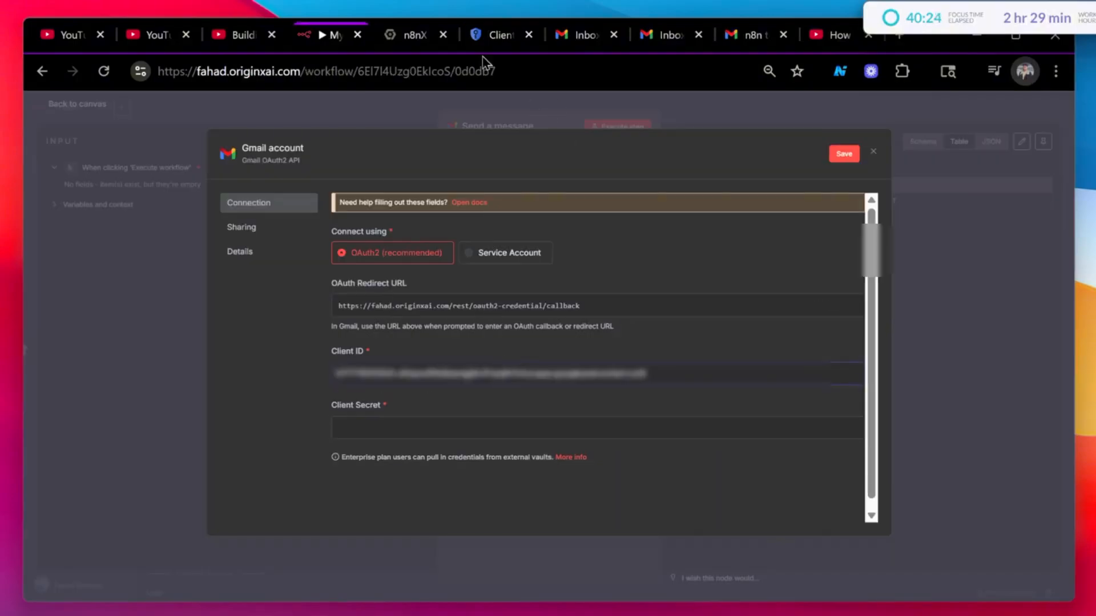
pyautogui.click(500, 34)
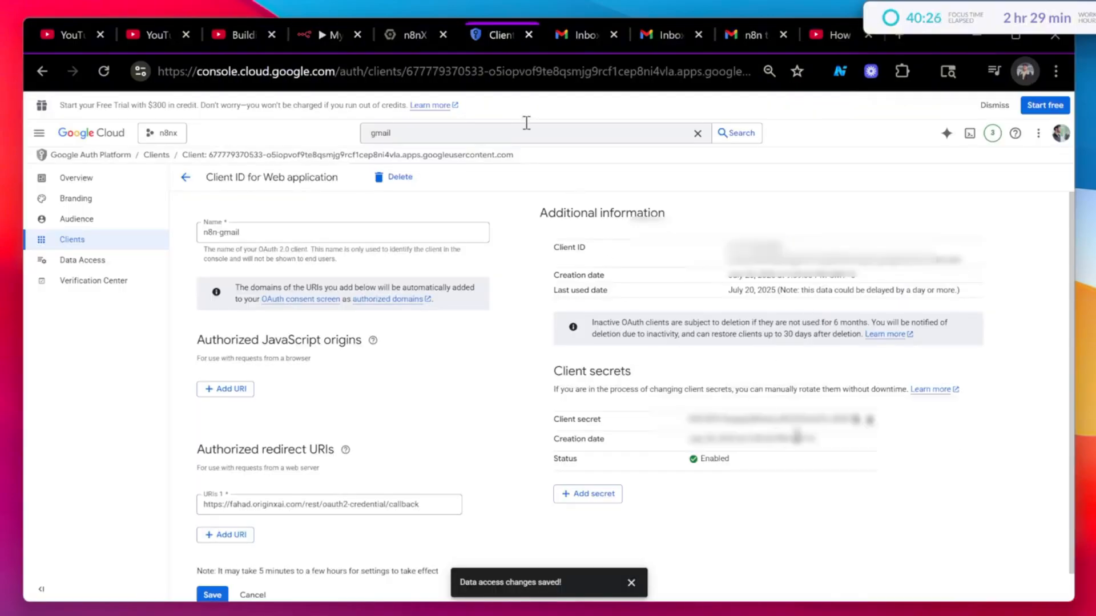
pyautogui.click(328, 34)
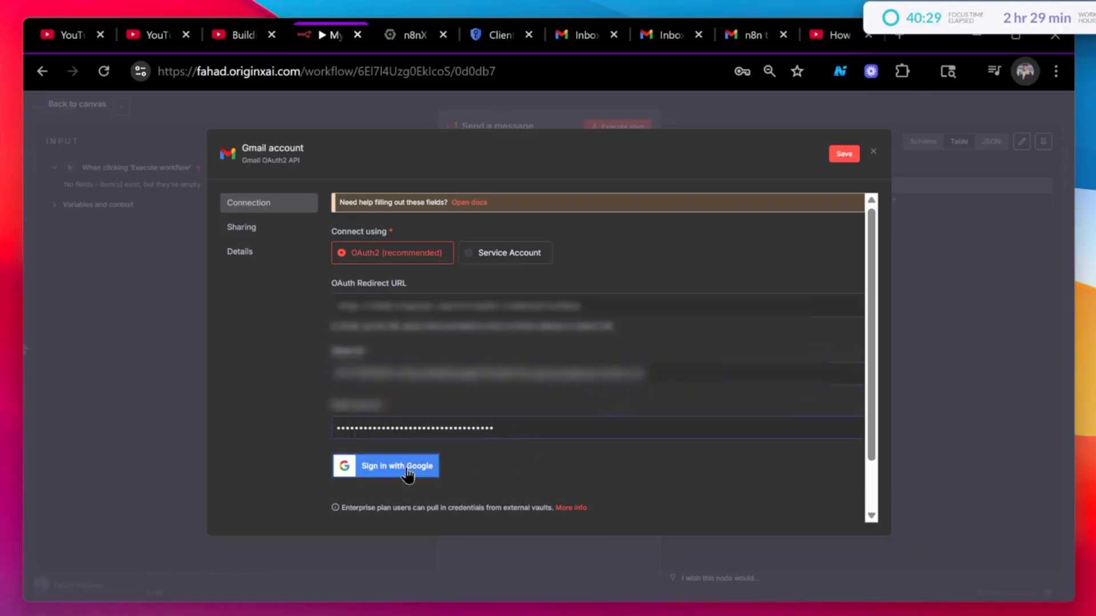
# Sign in with Google on the credential and allow n8n access so it reports Account connected
pyautogui.click(843, 153)
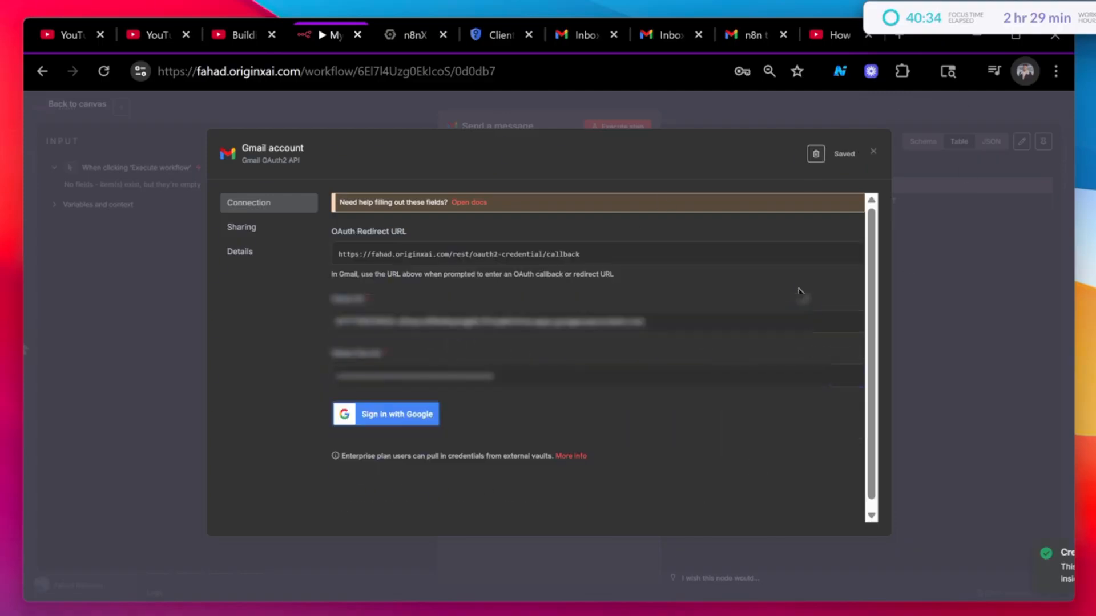
pyautogui.click(385, 414)
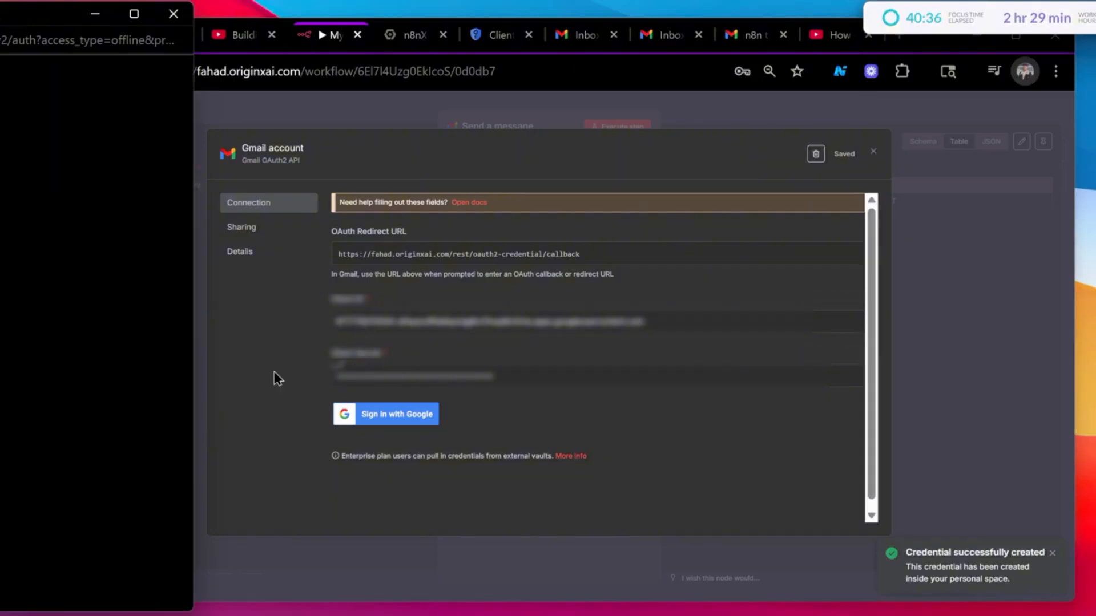
pyautogui.click(385, 413)
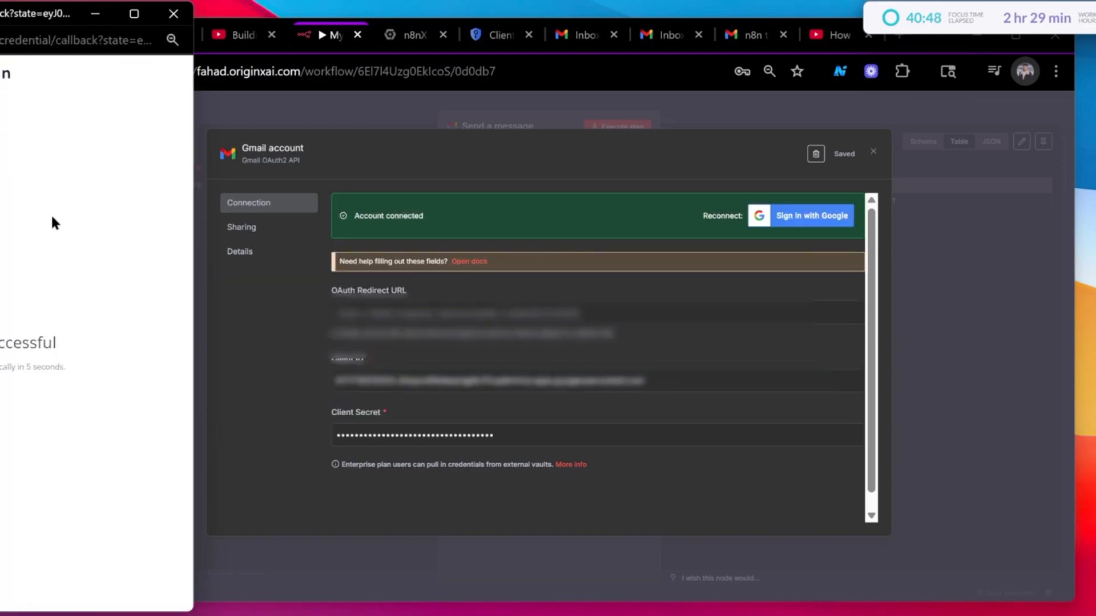
pyautogui.moveTo(912, 230)
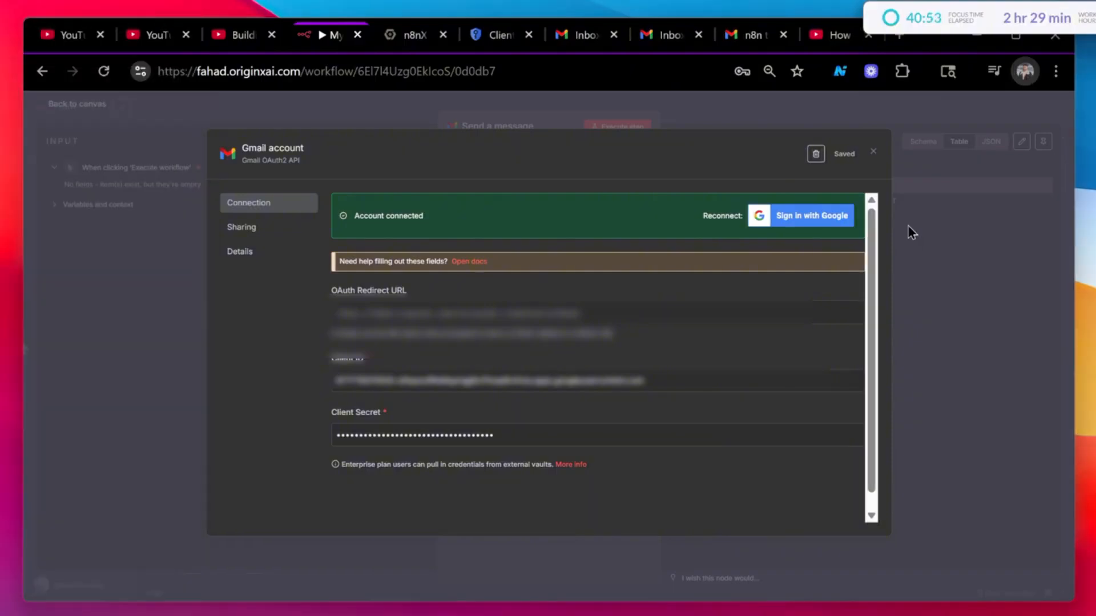
# Close the credential and open the Send a message node's Gmail credential list
pyautogui.click(872, 152)
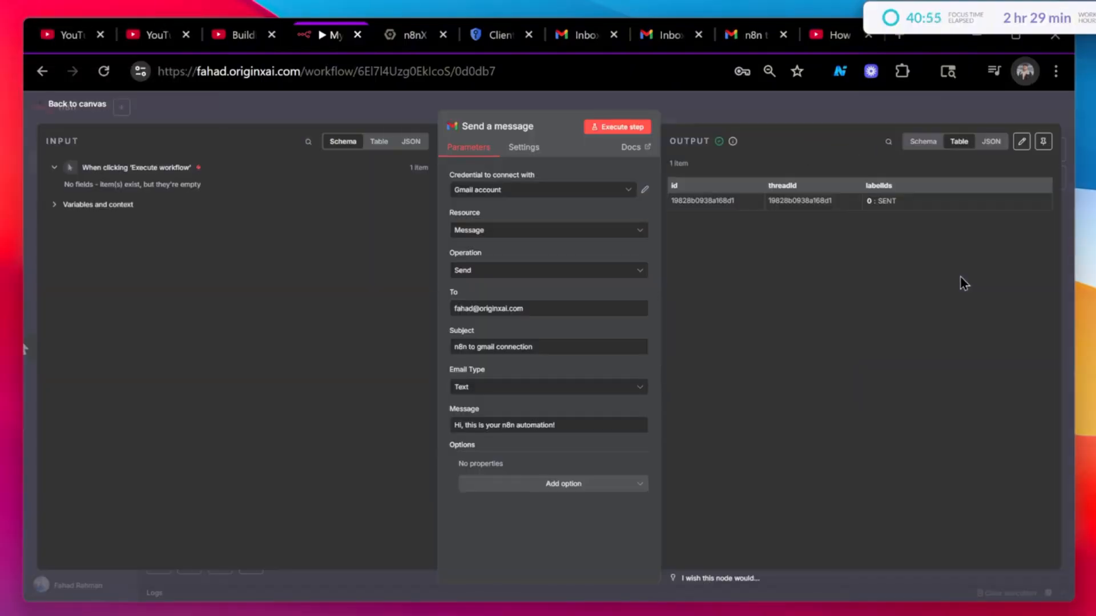
pyautogui.click(77, 104)
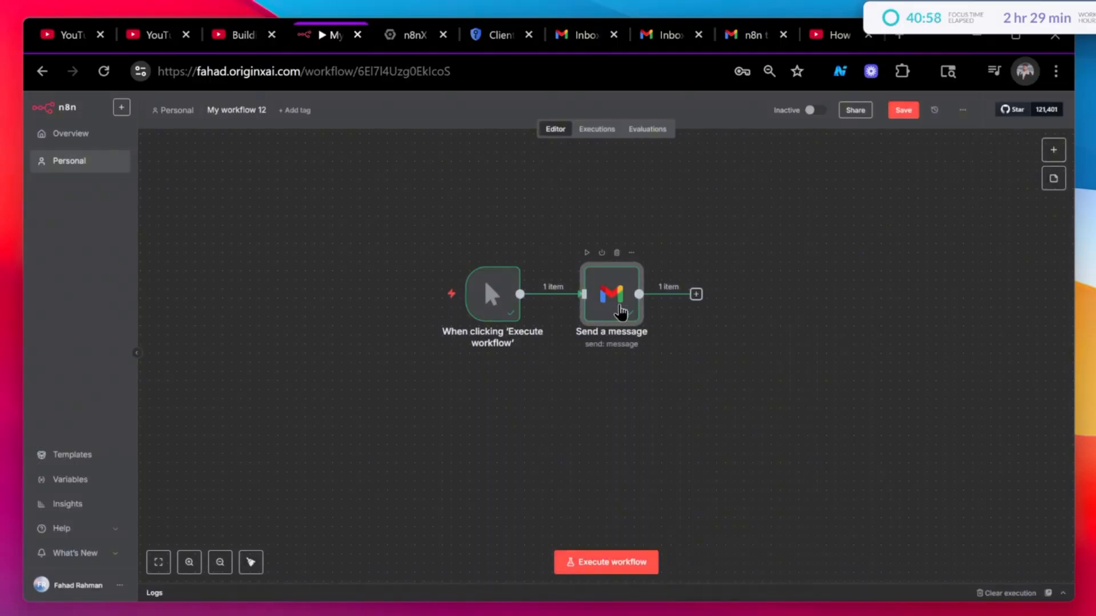
pyautogui.doubleClick(609, 294)
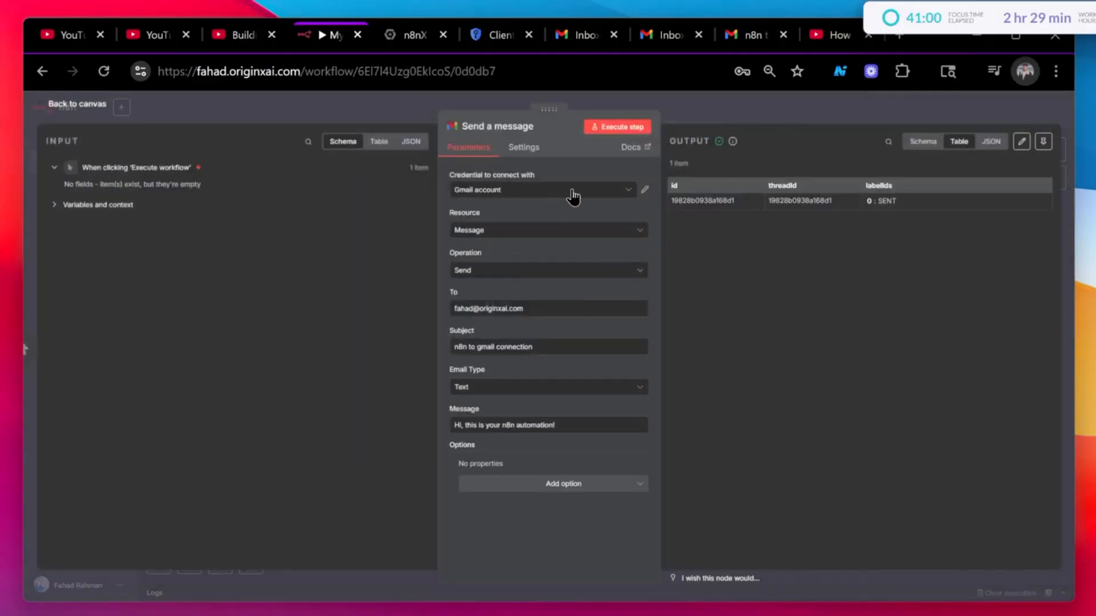
pyautogui.click(547, 190)
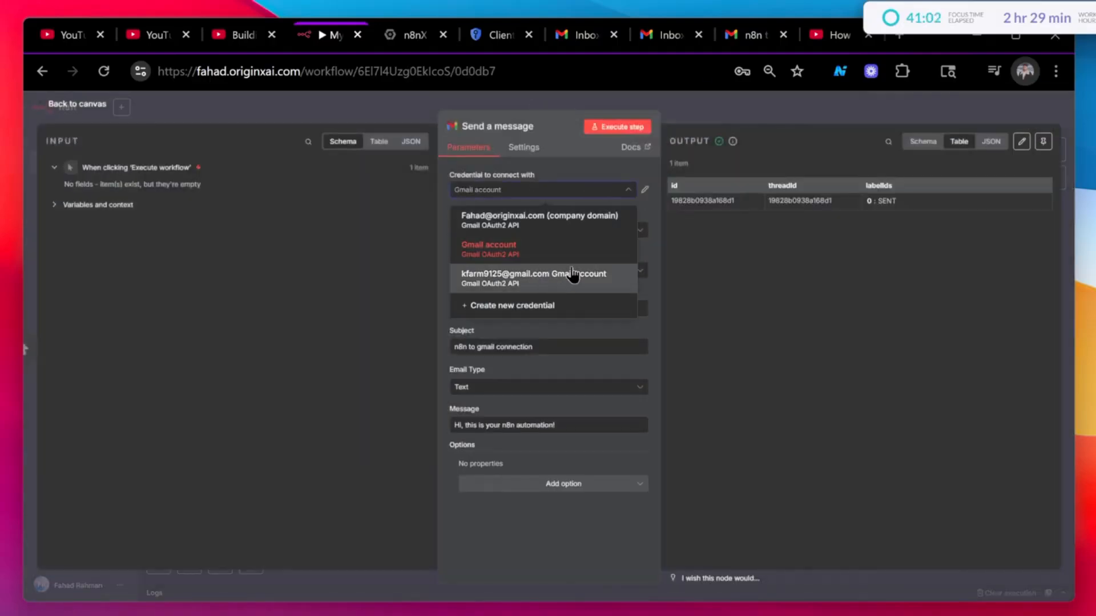
# Rename the credential after its Gmail address ('kfahud') and save it as the node's credential
pyautogui.click(644, 189)
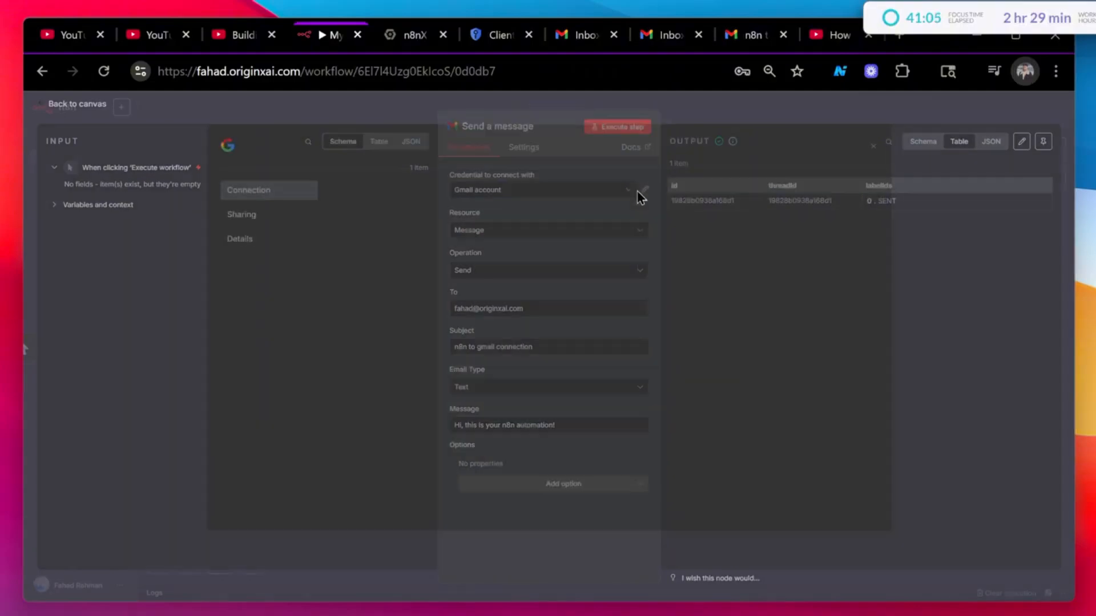
pyautogui.click(642, 189)
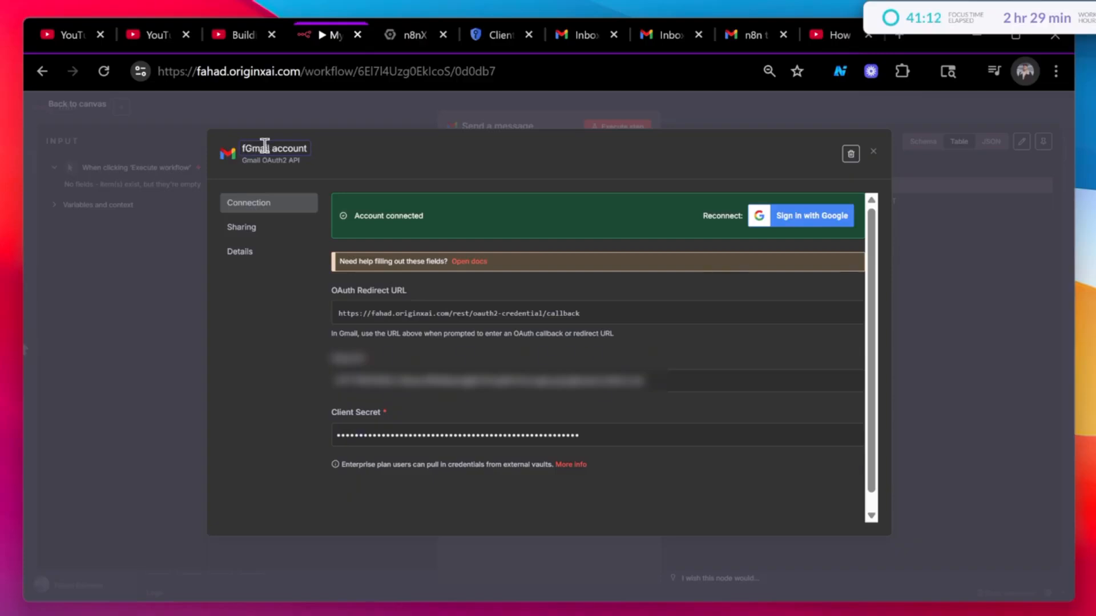
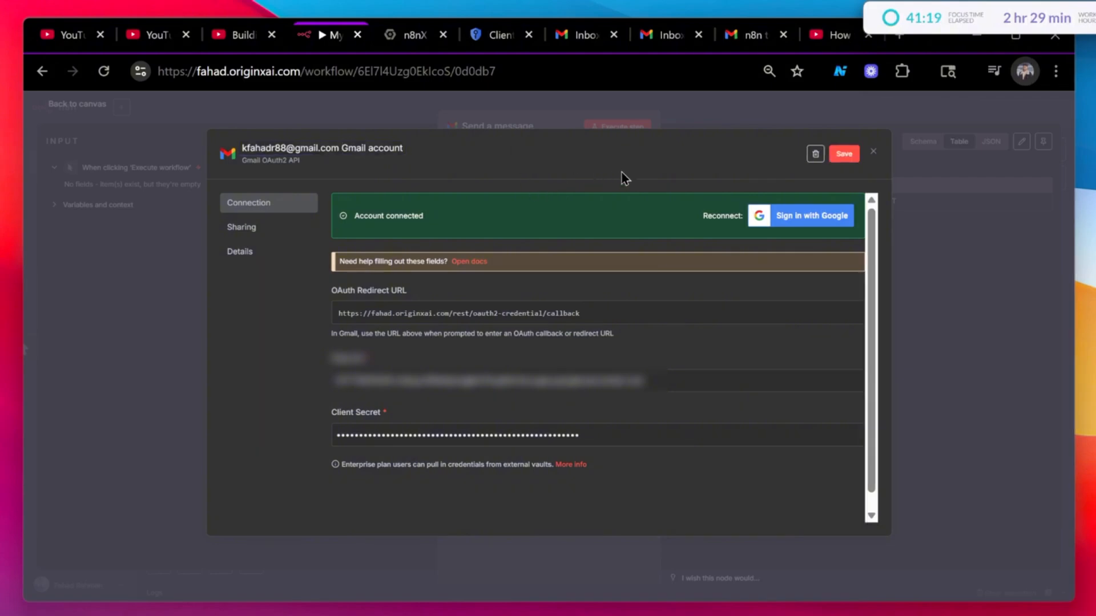
pyautogui.click(872, 152)
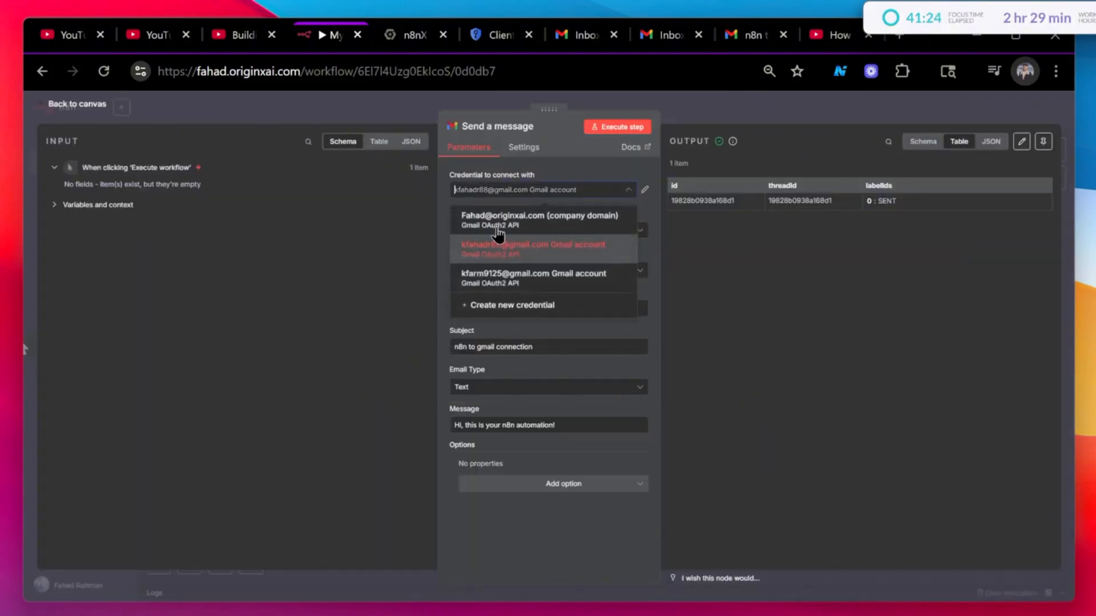
pyautogui.moveTo(571, 278)
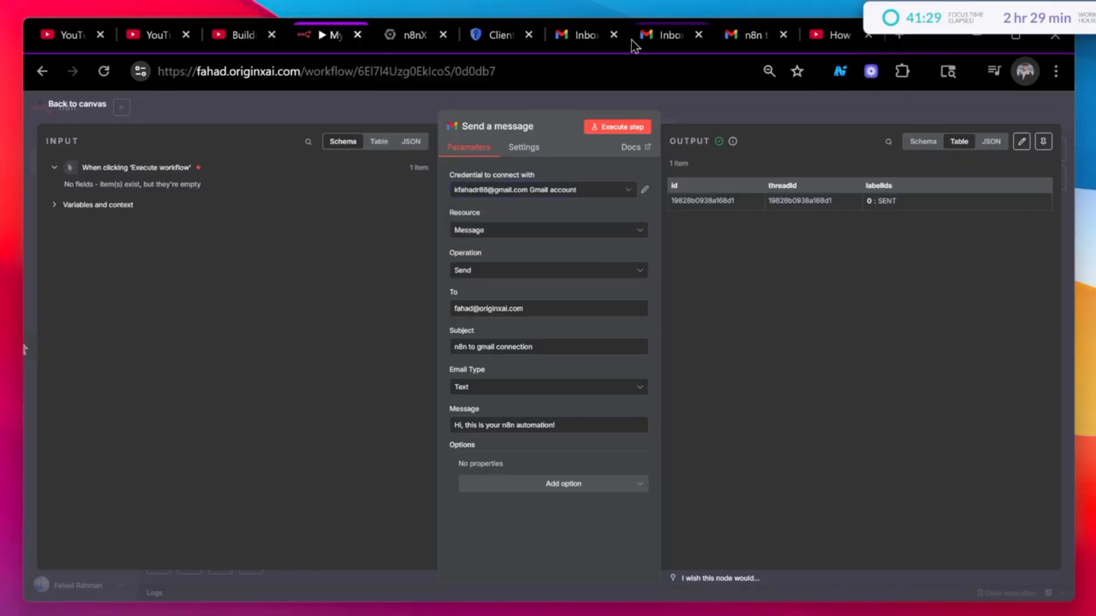
# Check the recipient inbox, then execute the n8n workflow to send the test email with the new credential
pyautogui.click(577, 34)
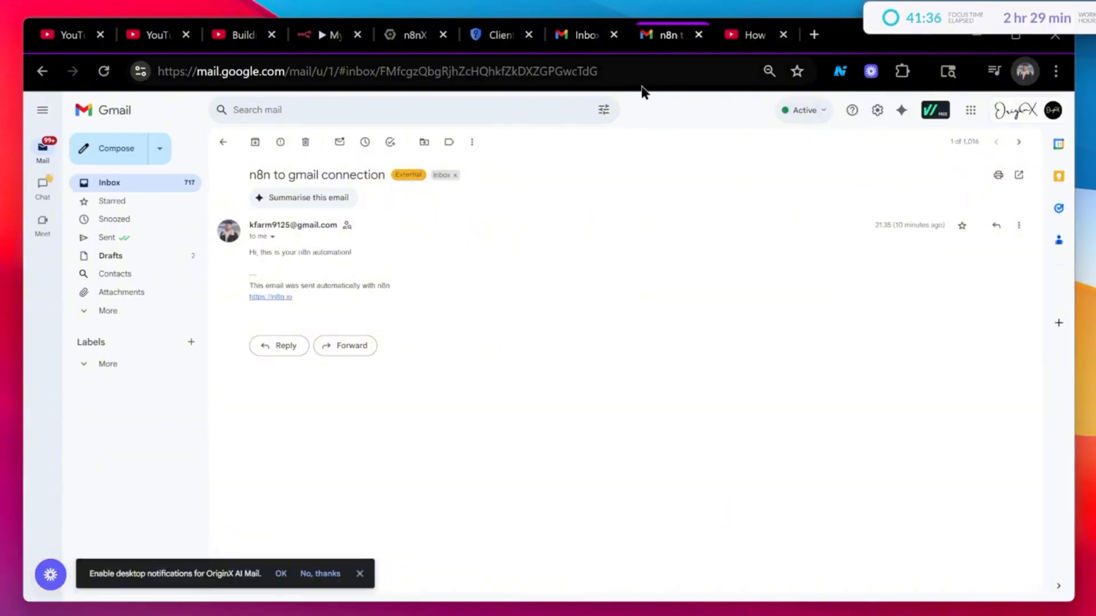
pyautogui.click(223, 142)
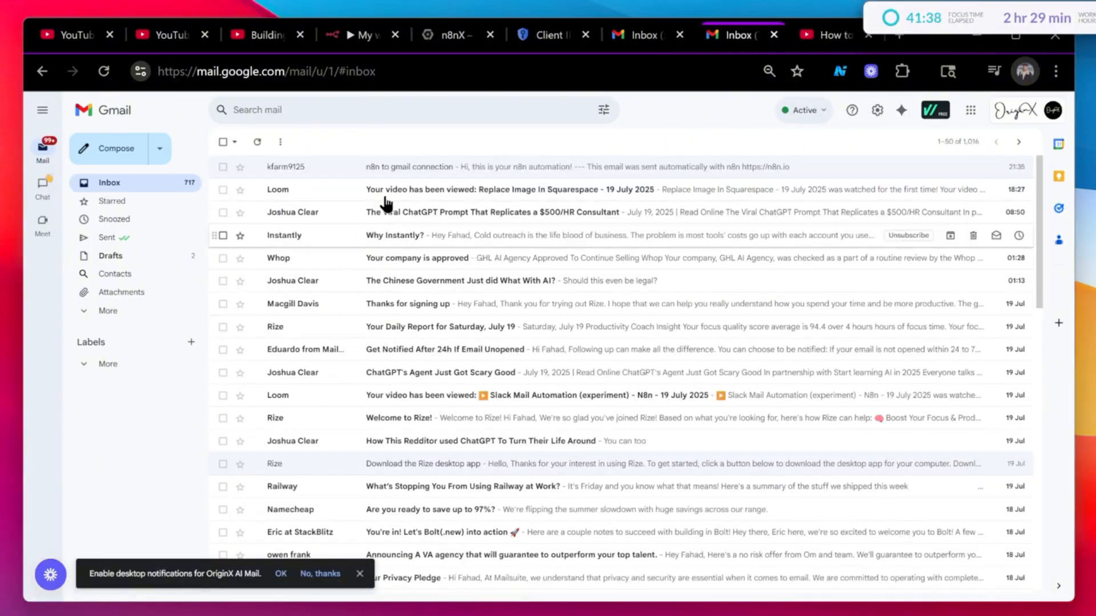
pyautogui.click(363, 34)
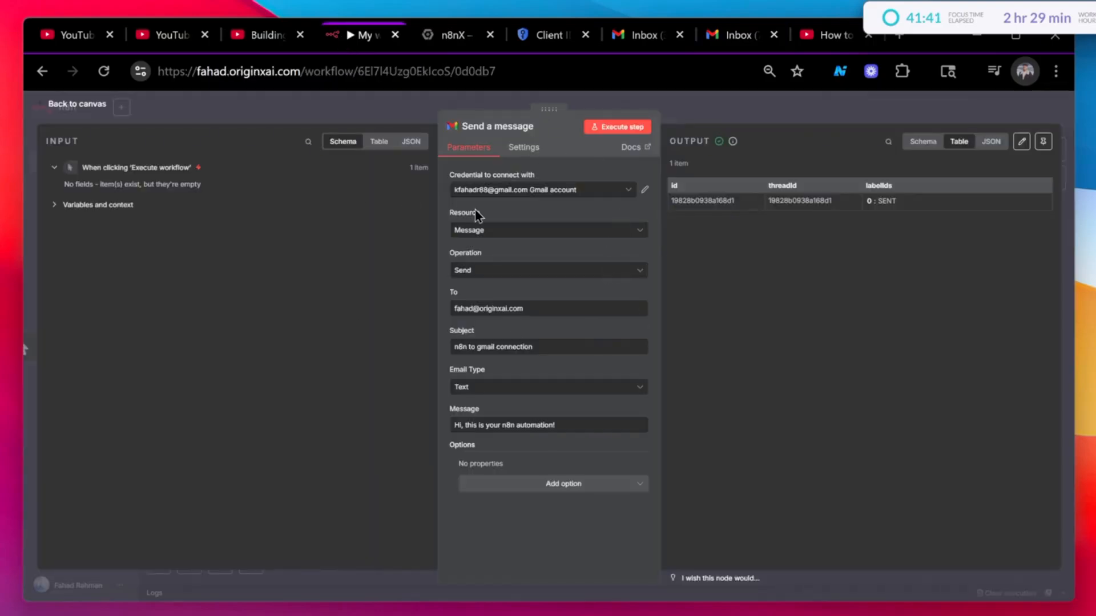
pyautogui.click(76, 104)
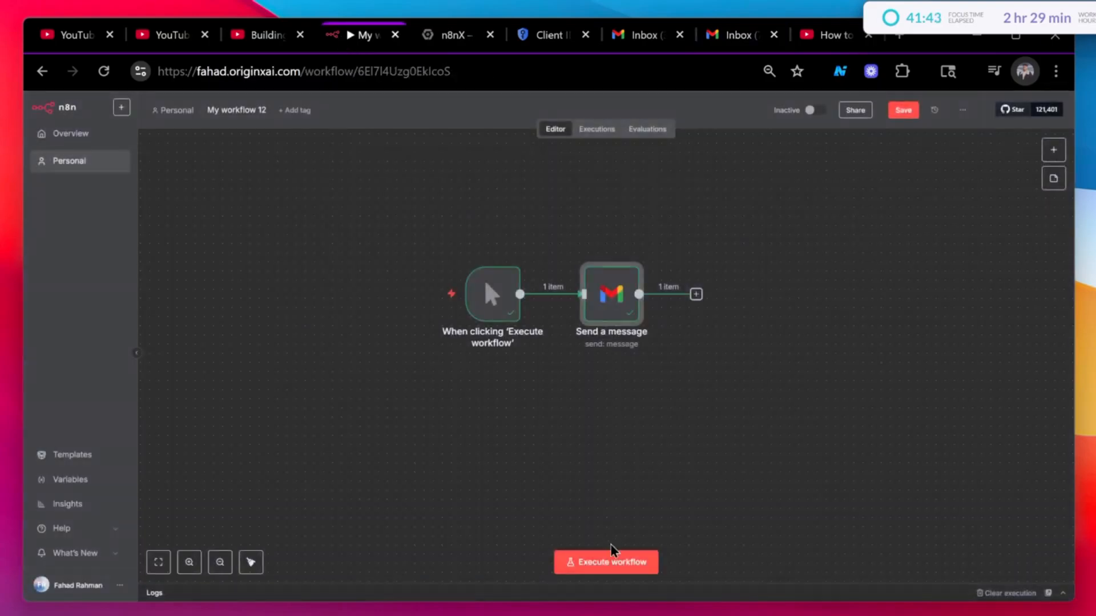
pyautogui.click(605, 562)
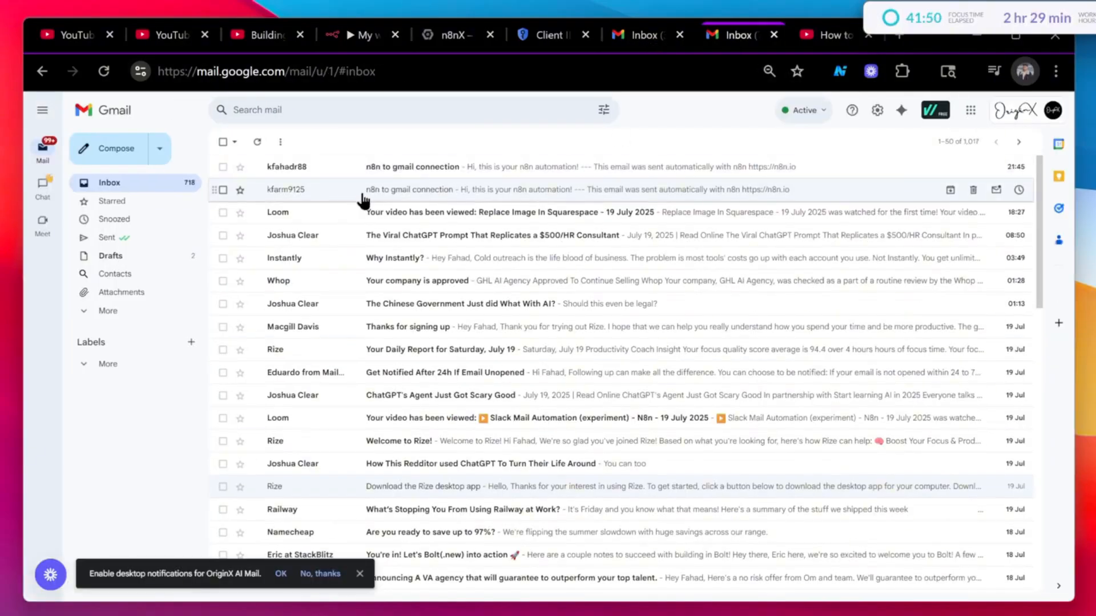
pyautogui.click(418, 167)
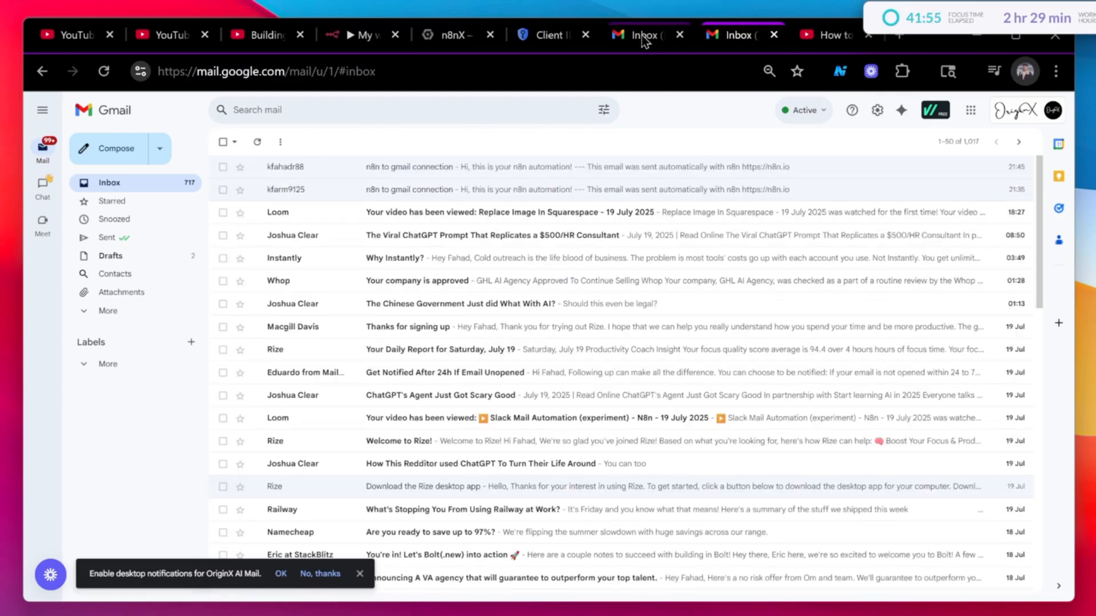
# Verify the 'n8n to gmail connection' email in the sender's Sent folder and the recipient's inbox
pyautogui.click(729, 34)
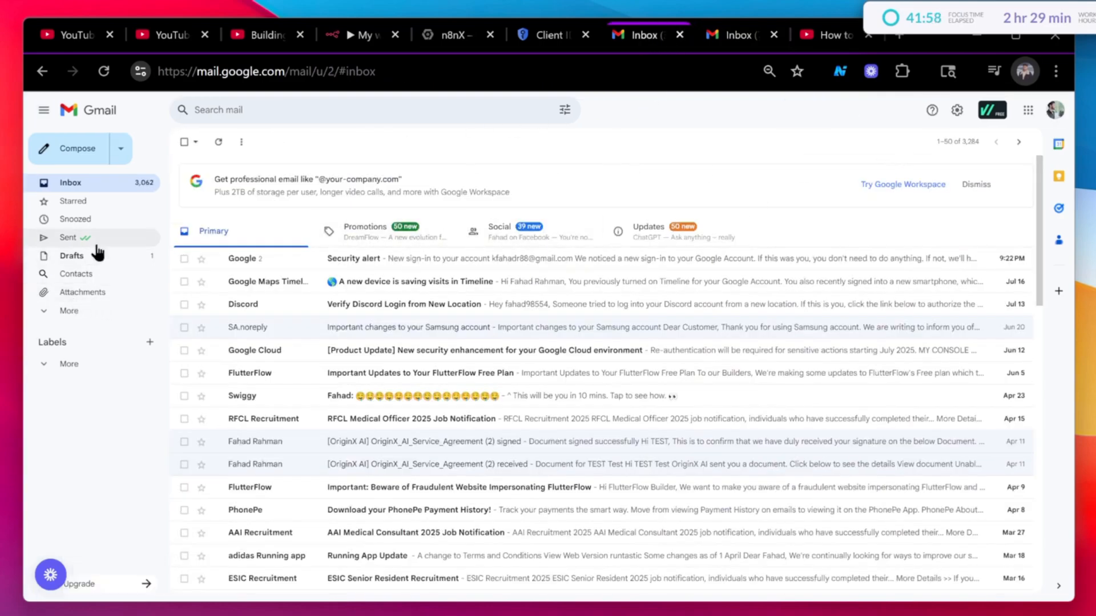
pyautogui.click(67, 237)
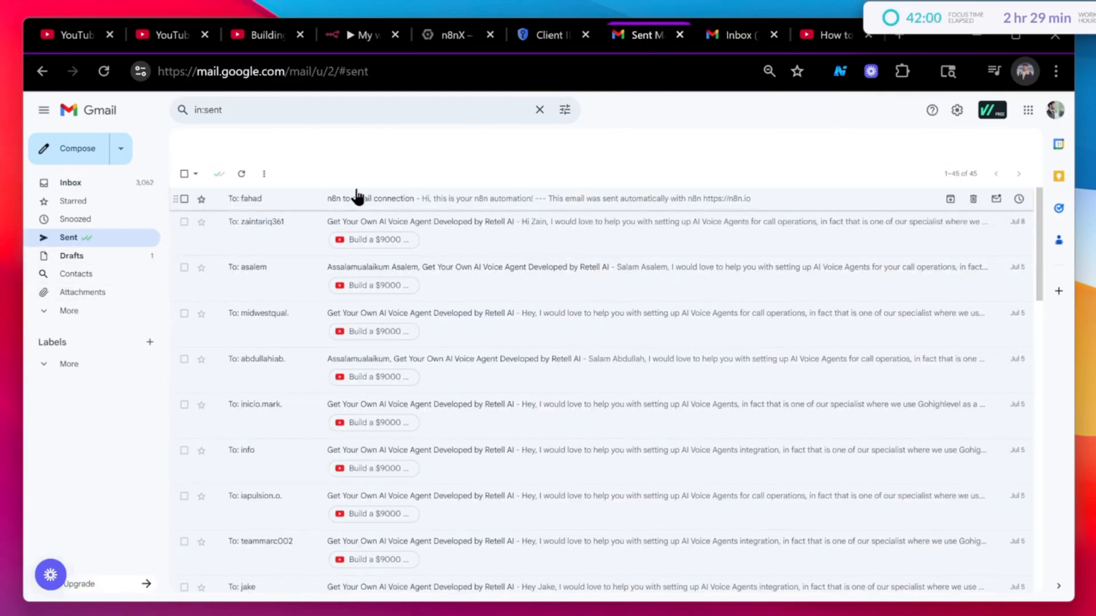
pyautogui.click(384, 199)
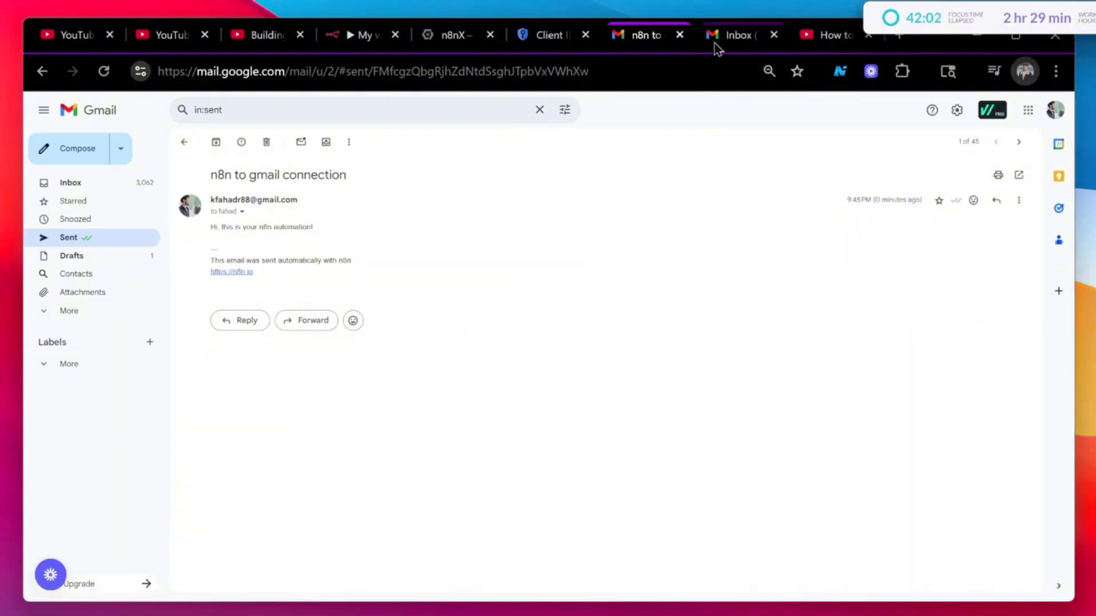
pyautogui.click(734, 34)
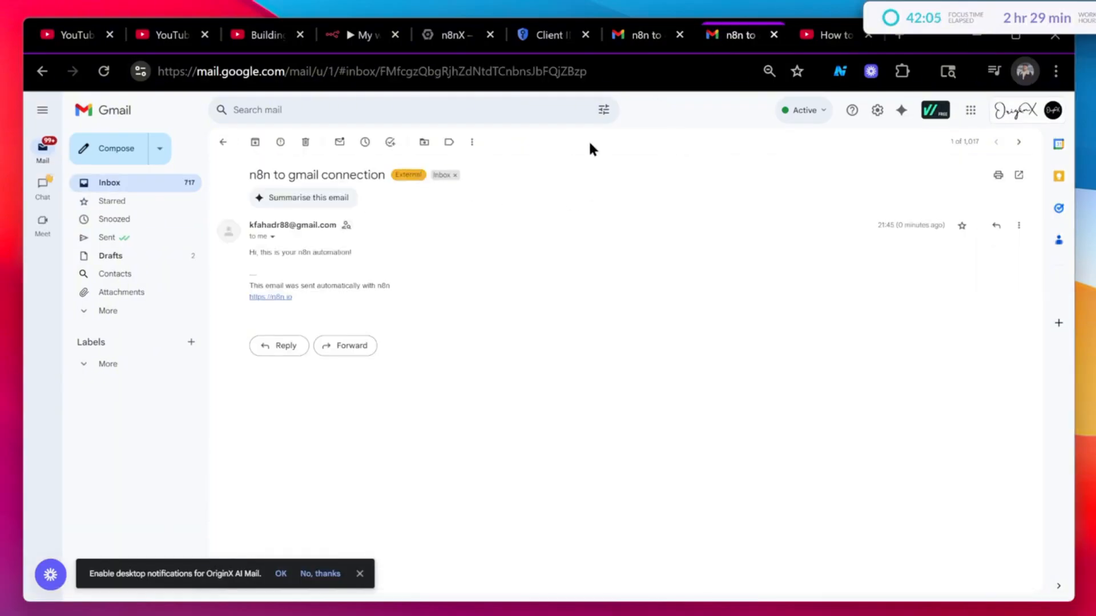
pyautogui.click(356, 35)
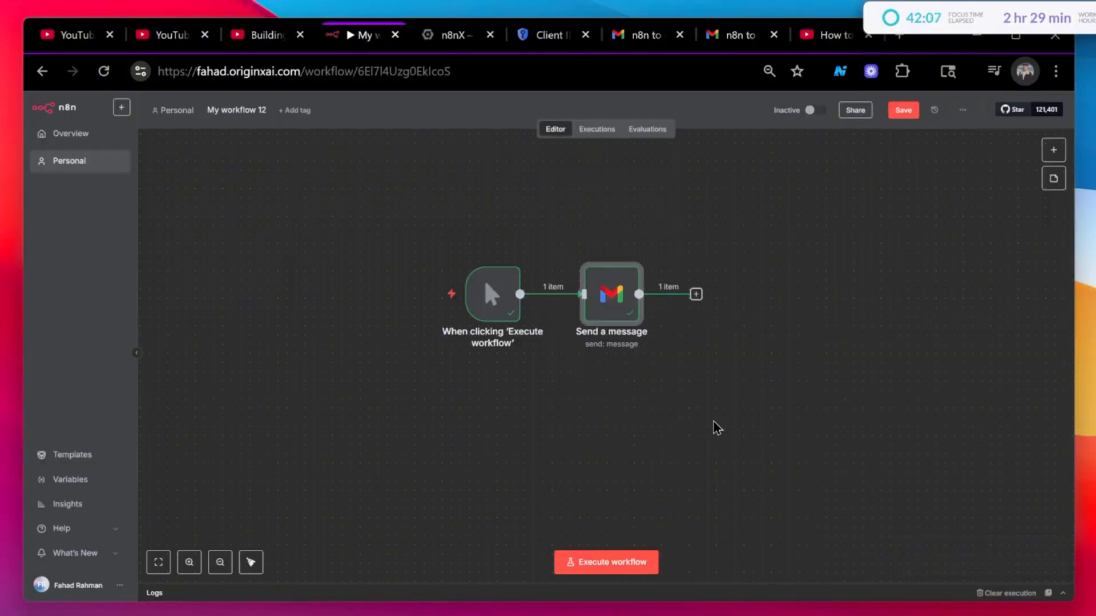